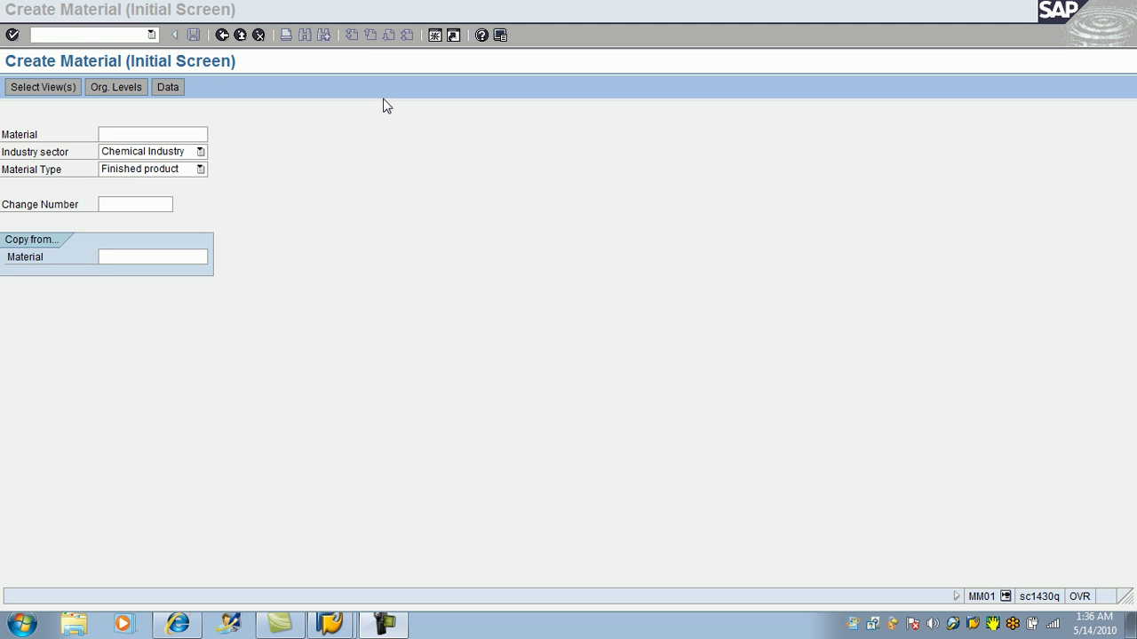
{"action": "mouse_move", "coordinate": [373, 322]}
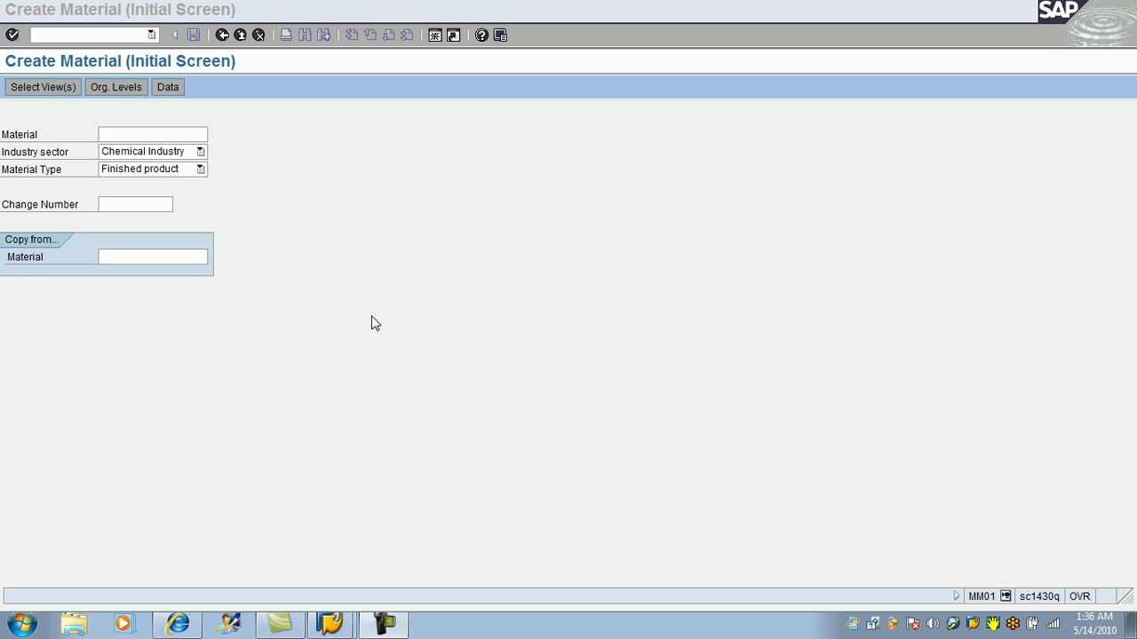
{"action": "mouse_move", "coordinate": [981, 602]}
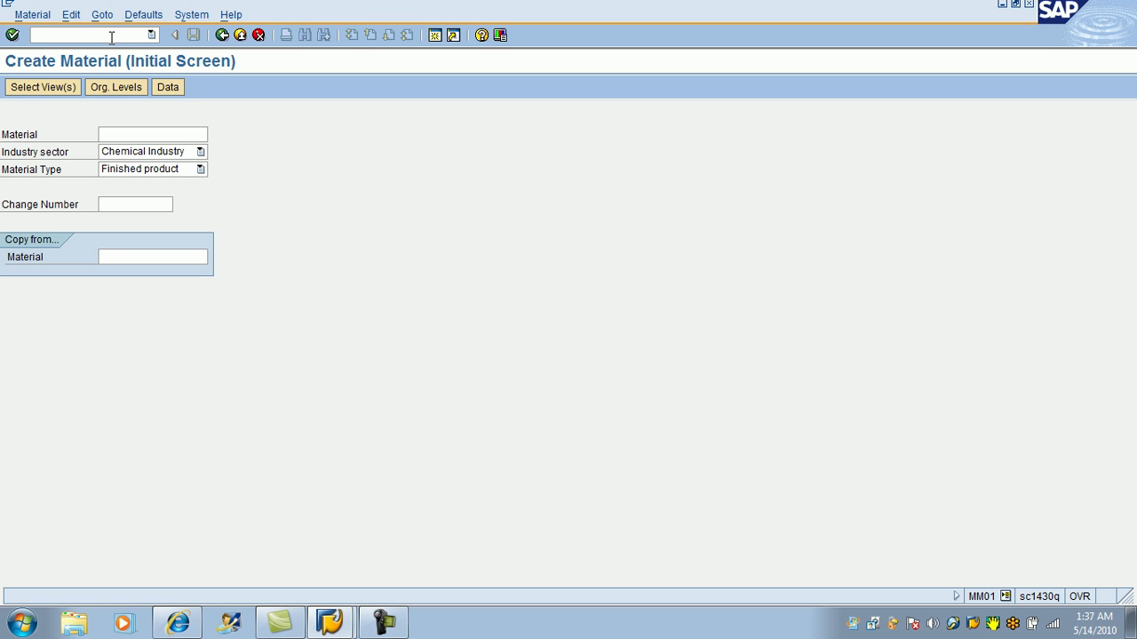
Start the Create Material transaction with /nmm01.
{"action": "type", "text": "/"}
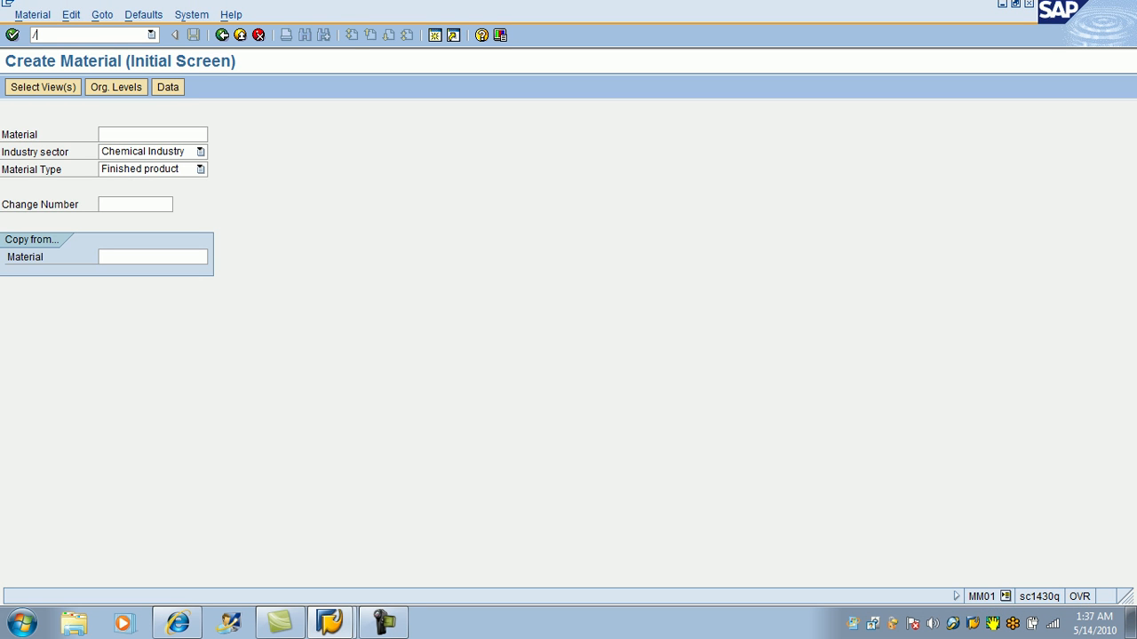
{"action": "type", "text": "n"}
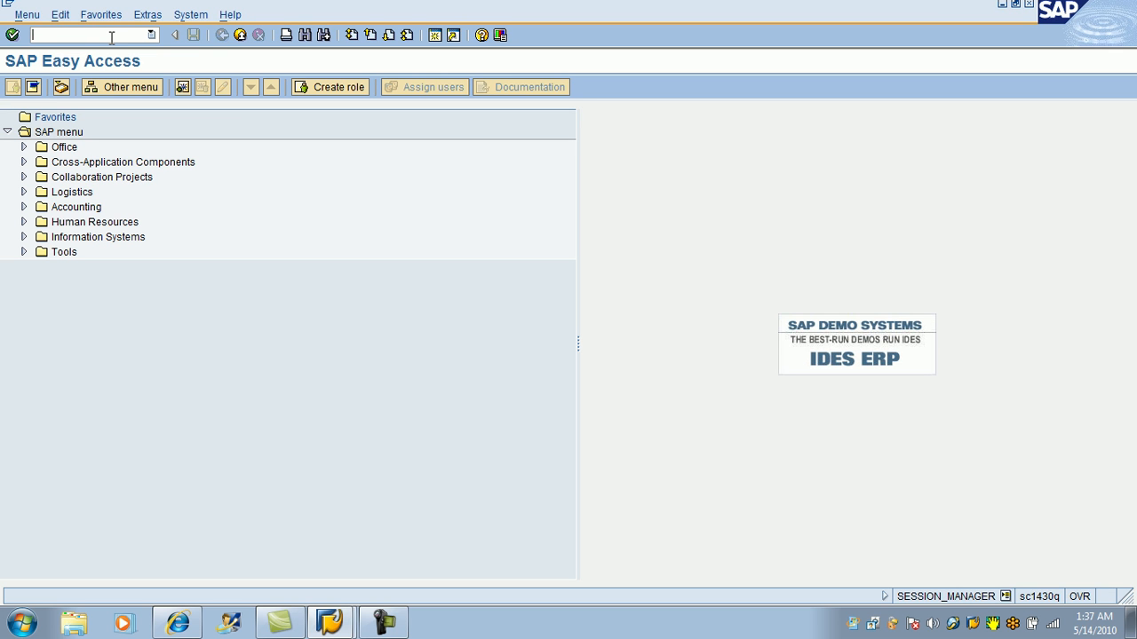
{"action": "type", "text": "m"}
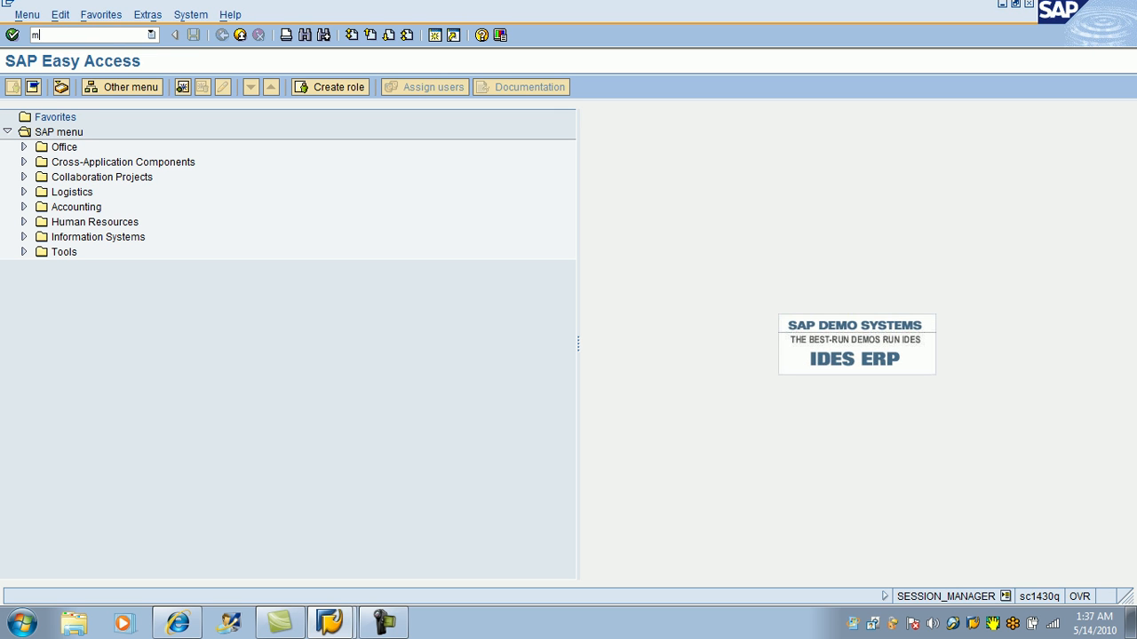
{"action": "type", "text": "mm01"}
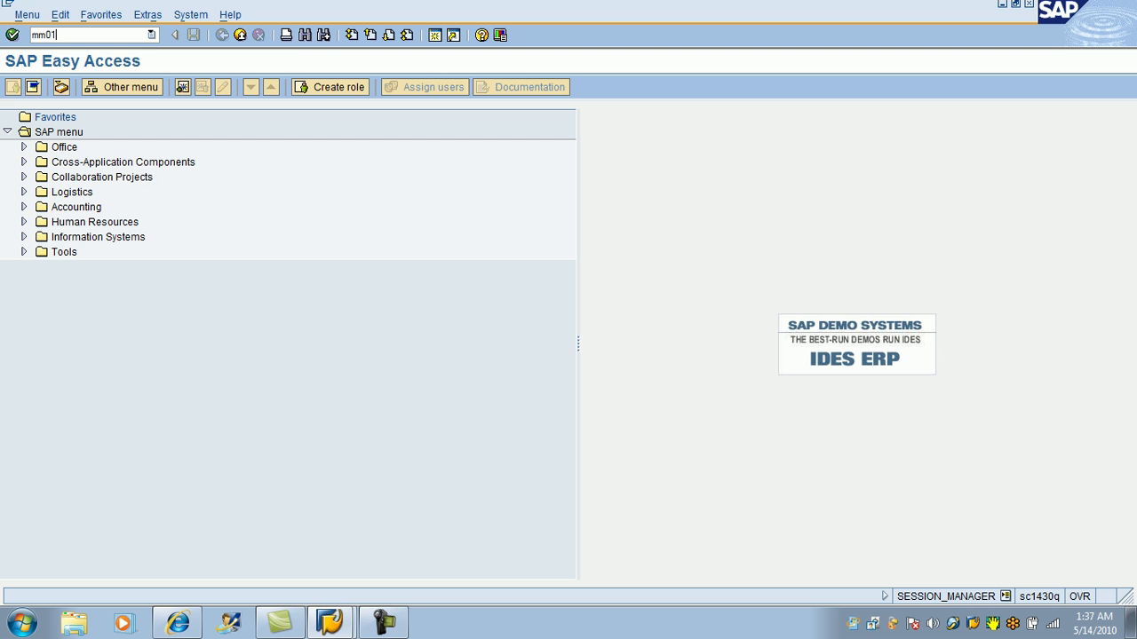
{"action": "mouse_move", "coordinate": [102, 34]}
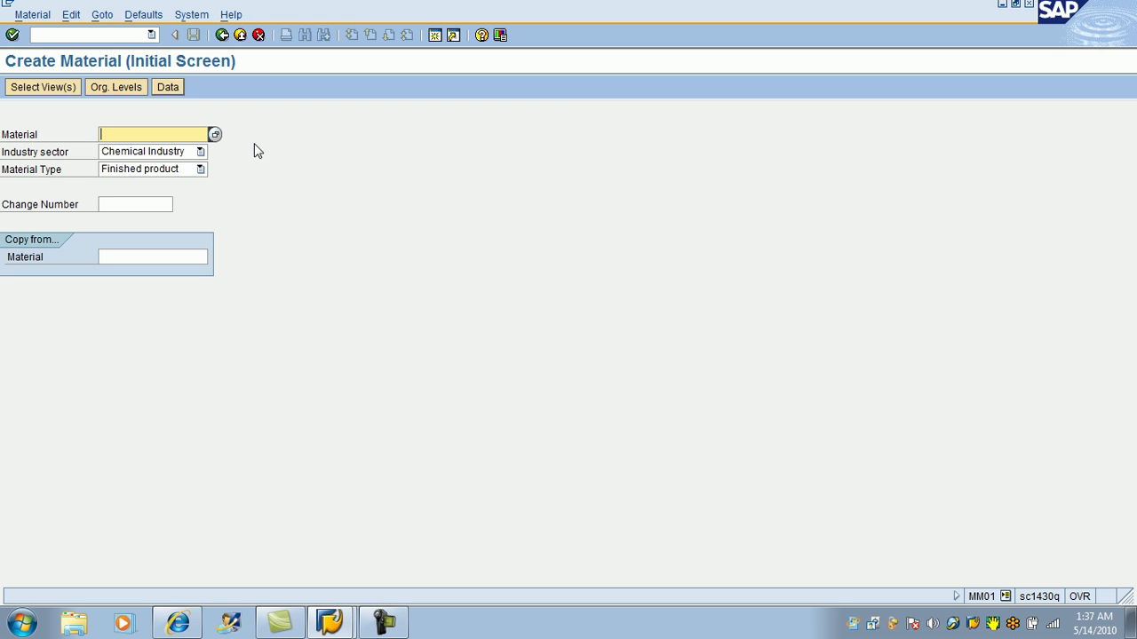
{"action": "mouse_move", "coordinate": [100, 167]}
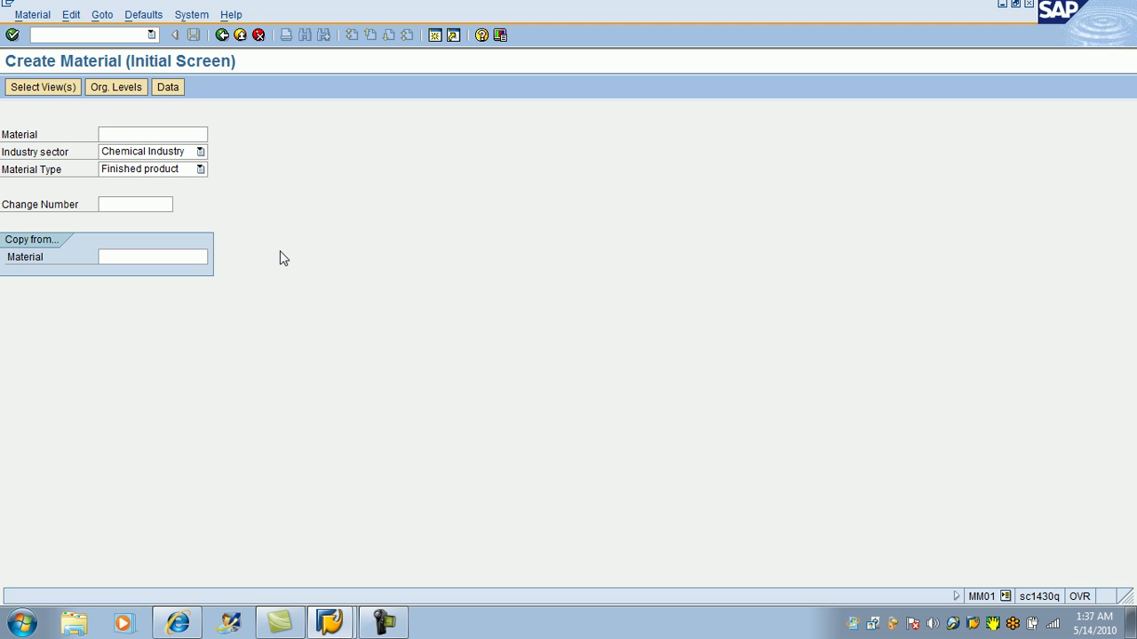
Select all material views except EH&S Specifications and Label Data.
{"action": "left_click", "coordinate": [42, 86]}
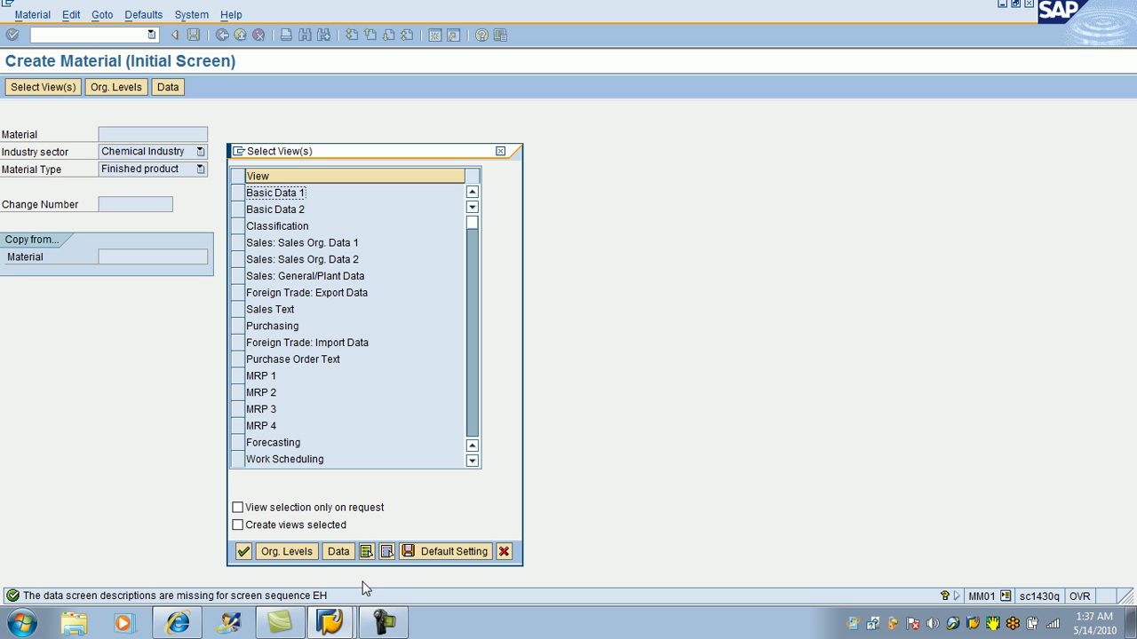
{"action": "mouse_move", "coordinate": [365, 551]}
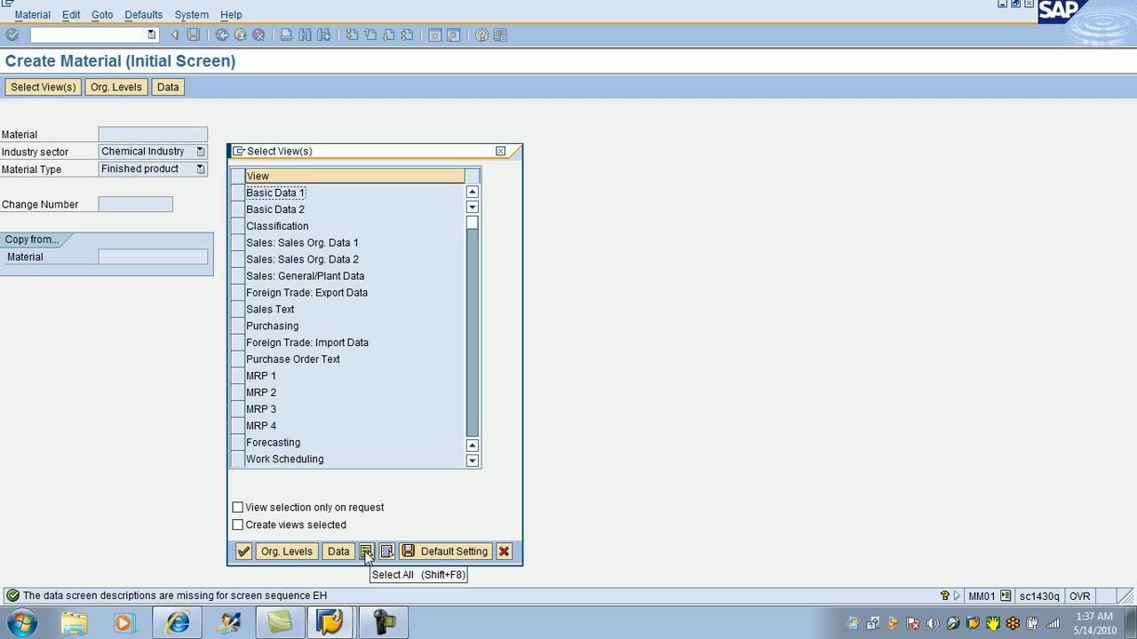
{"action": "left_click", "coordinate": [366, 552]}
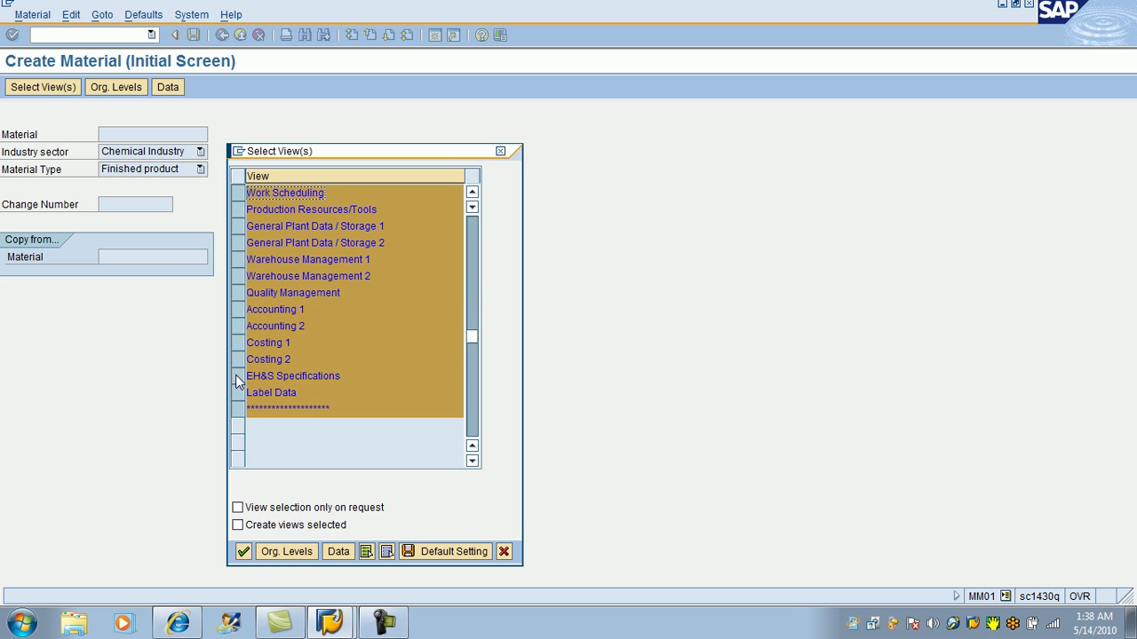
{"action": "left_click", "coordinate": [292, 376]}
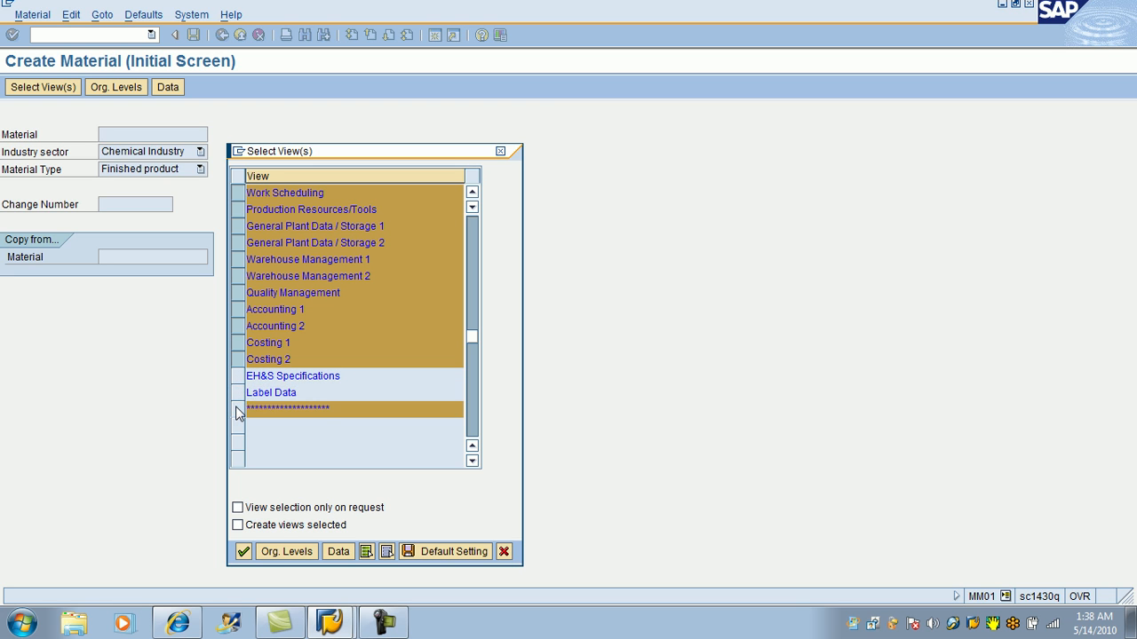
{"action": "left_click", "coordinate": [286, 551]}
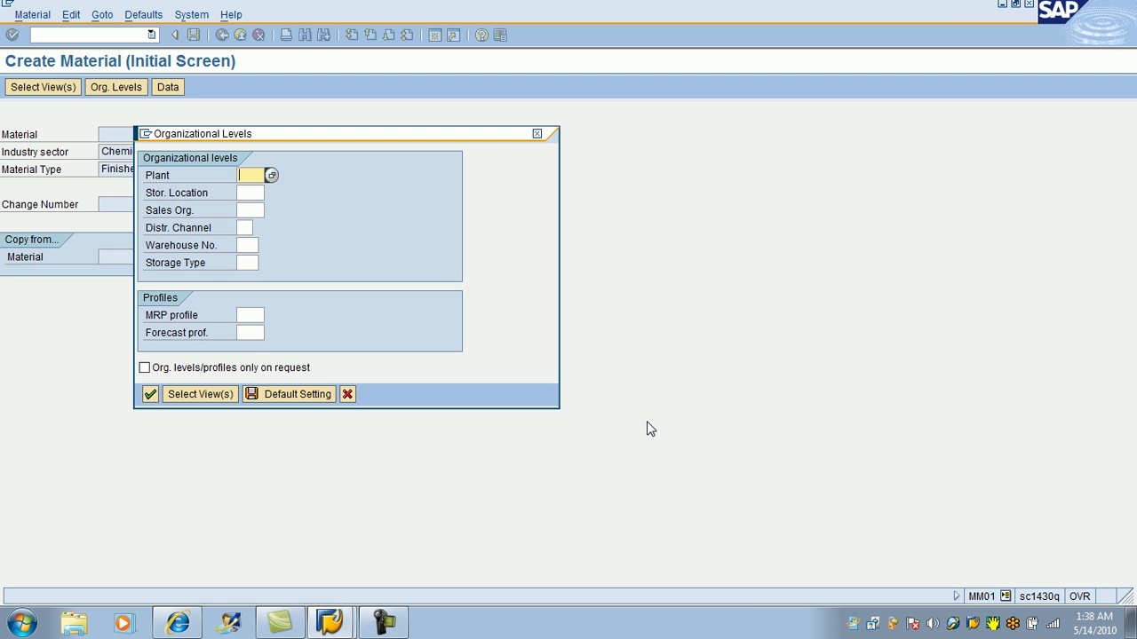
{"action": "mouse_move", "coordinate": [399, 168]}
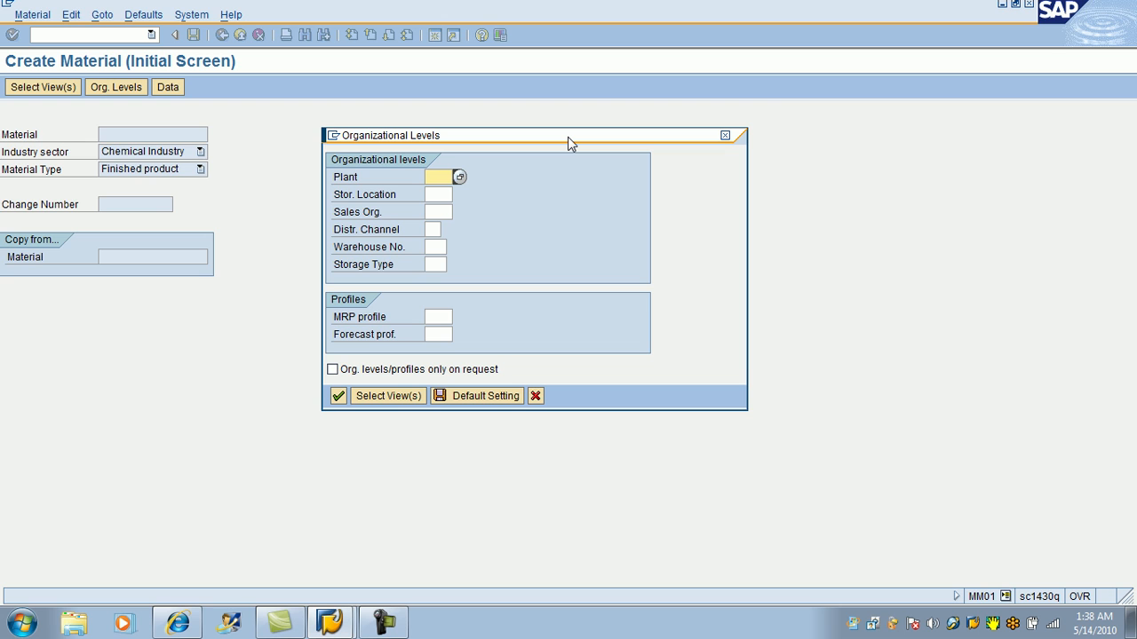
Enter plant, storage location and sales org 4000, channel 10, warehouse 400.
{"action": "type", "text": "4"}
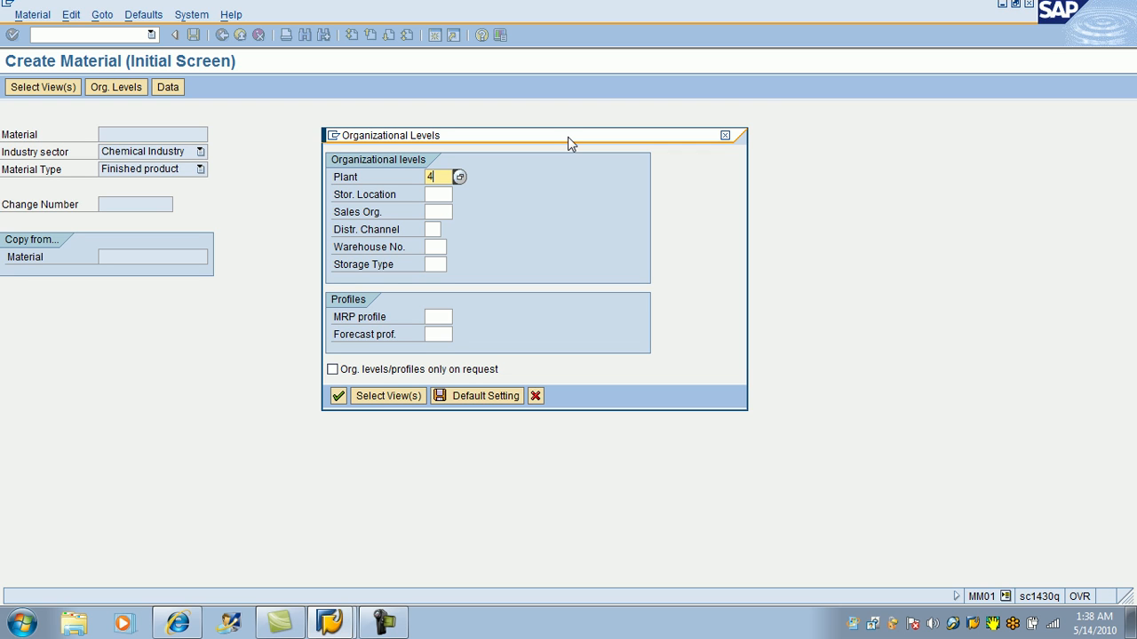
{"action": "type", "text": "000"}
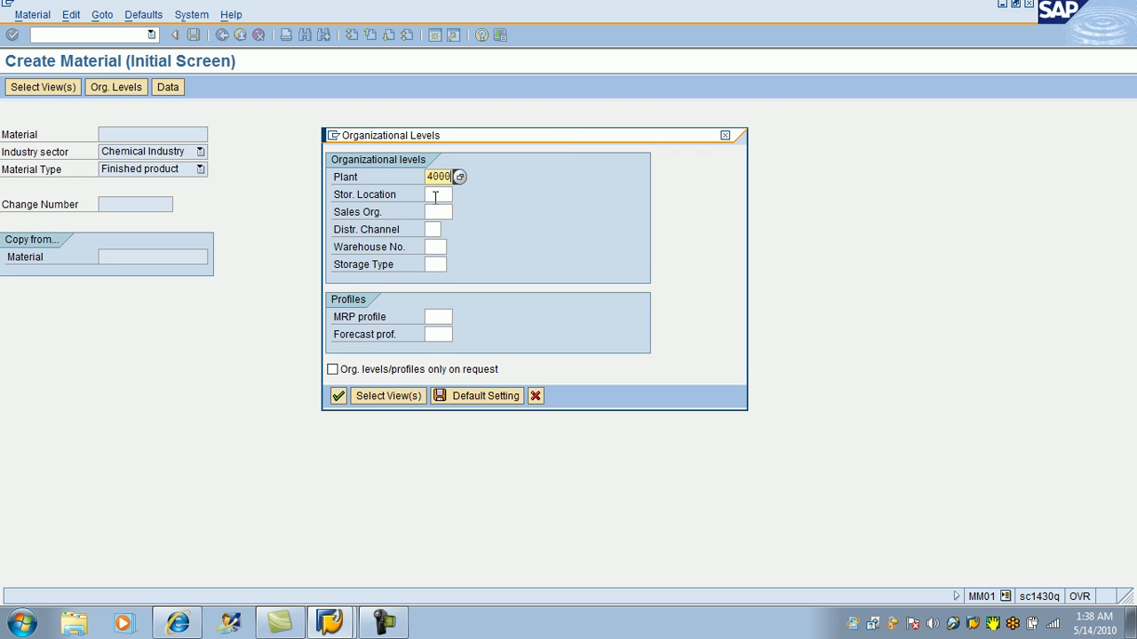
{"action": "left_click", "coordinate": [435, 195]}
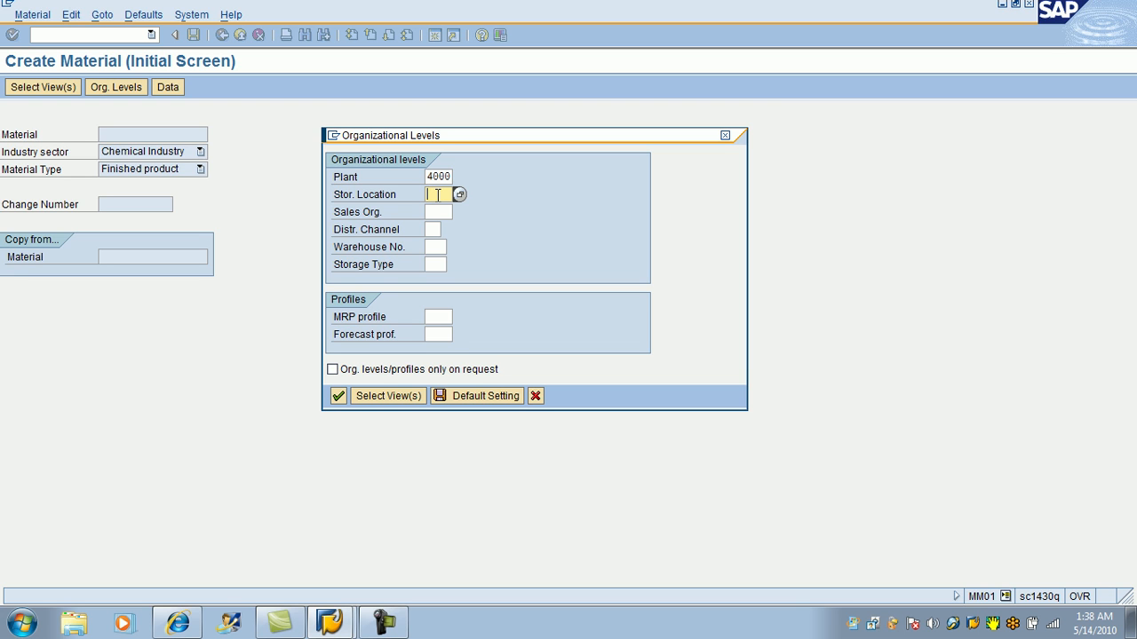
{"action": "type", "text": "4000"}
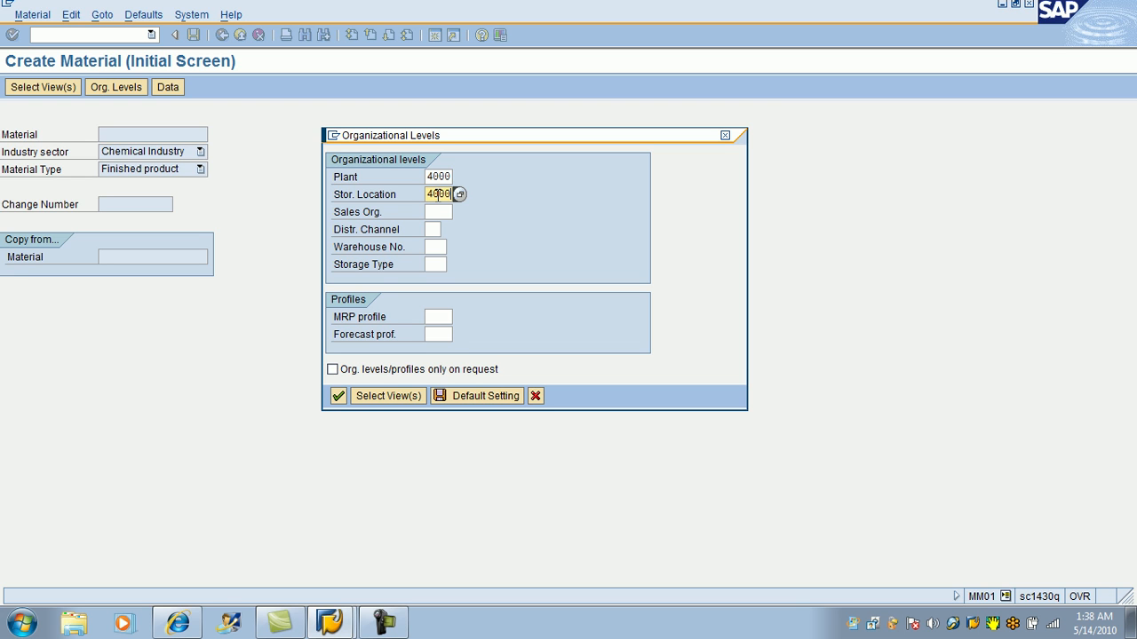
{"action": "left_click", "coordinate": [435, 211]}
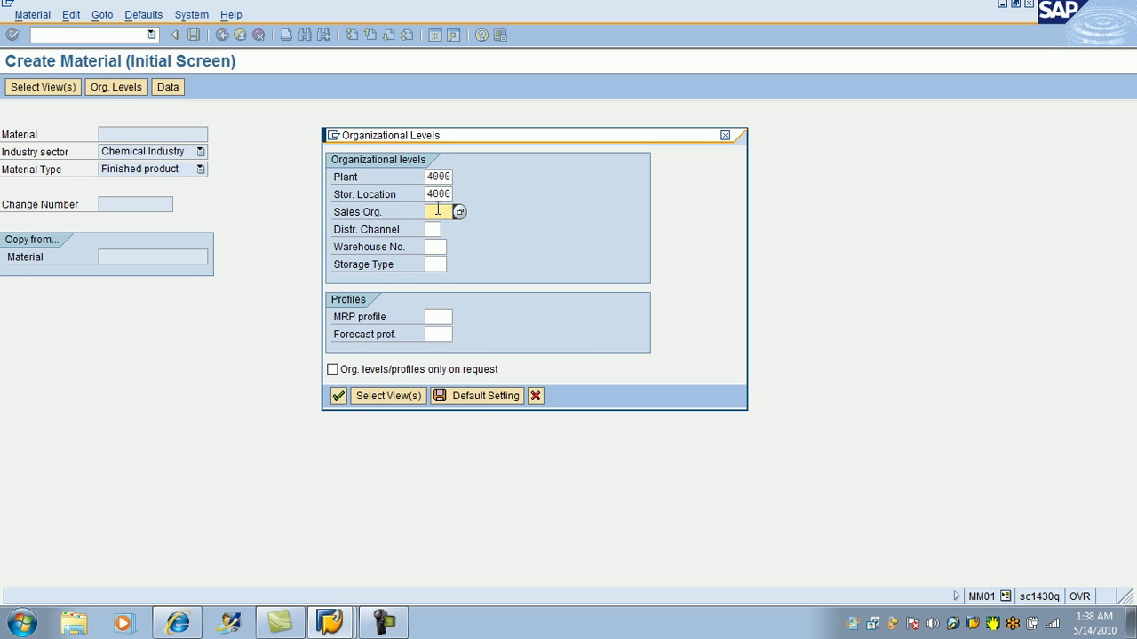
{"action": "type", "text": "4000"}
{"action": "left_click", "coordinate": [433, 229]}
{"action": "type", "text": "10"}
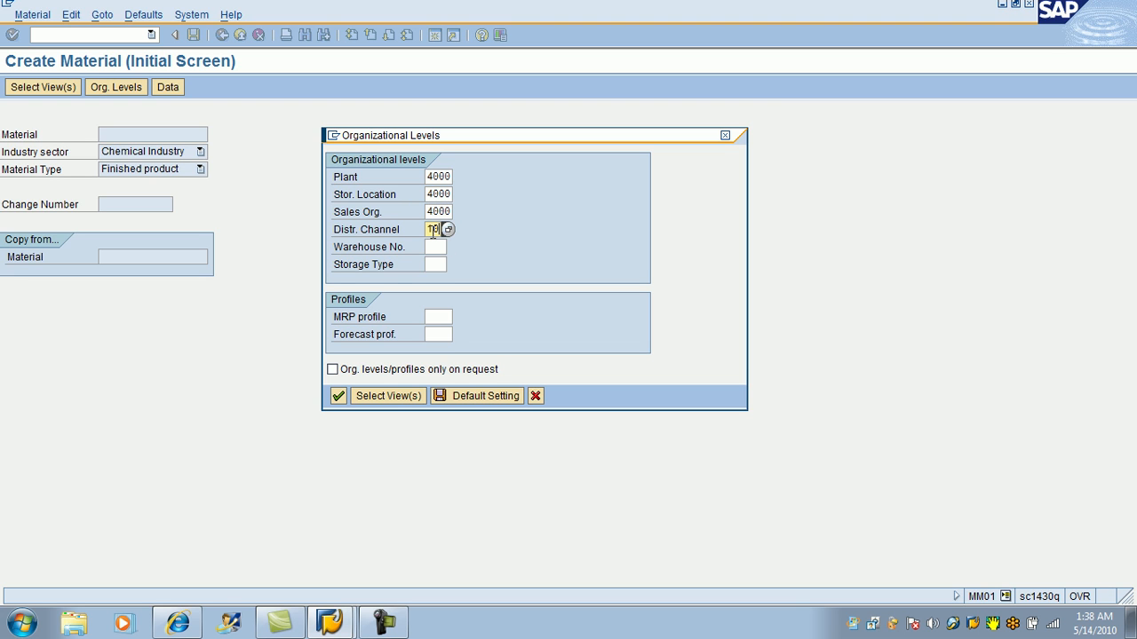
{"action": "left_click", "coordinate": [431, 246]}
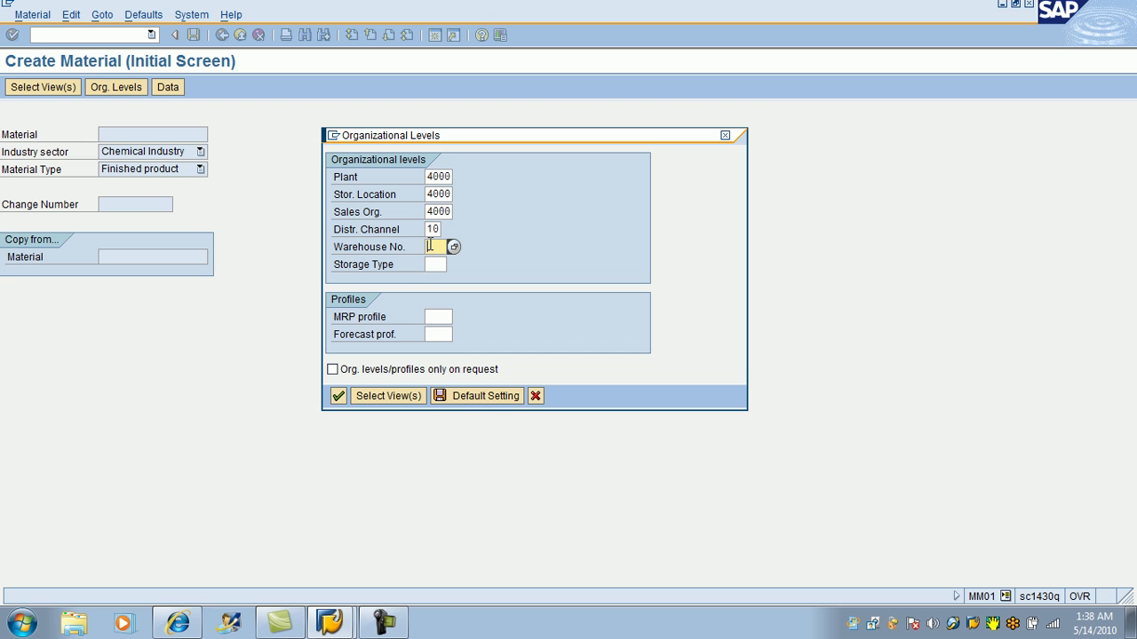
{"action": "type", "text": "400"}
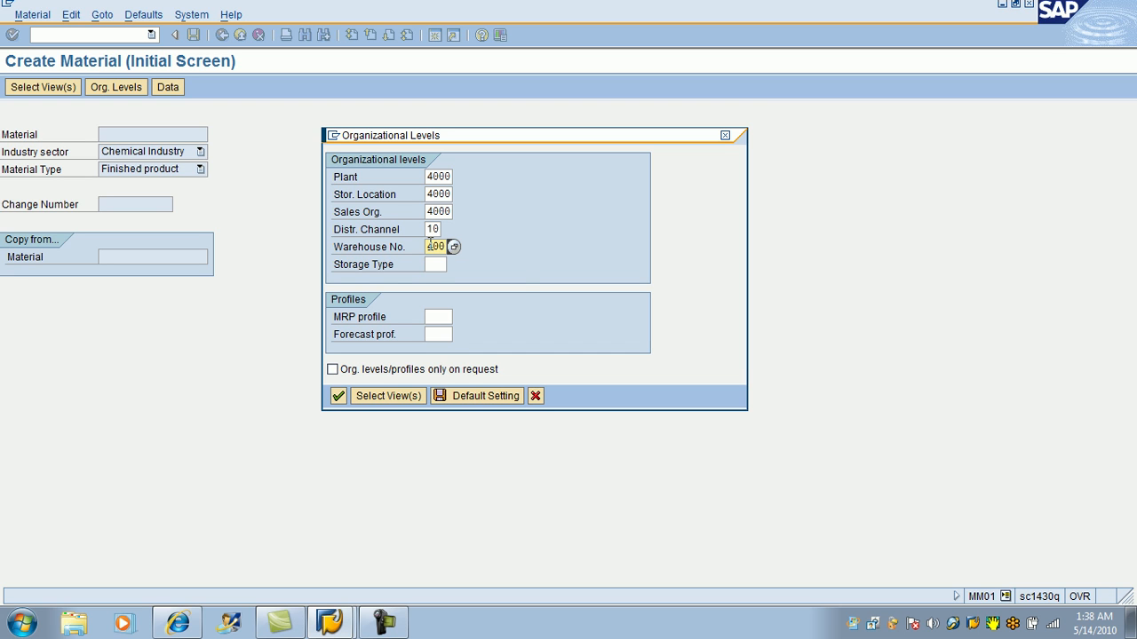
{"action": "mouse_move", "coordinate": [525, 282]}
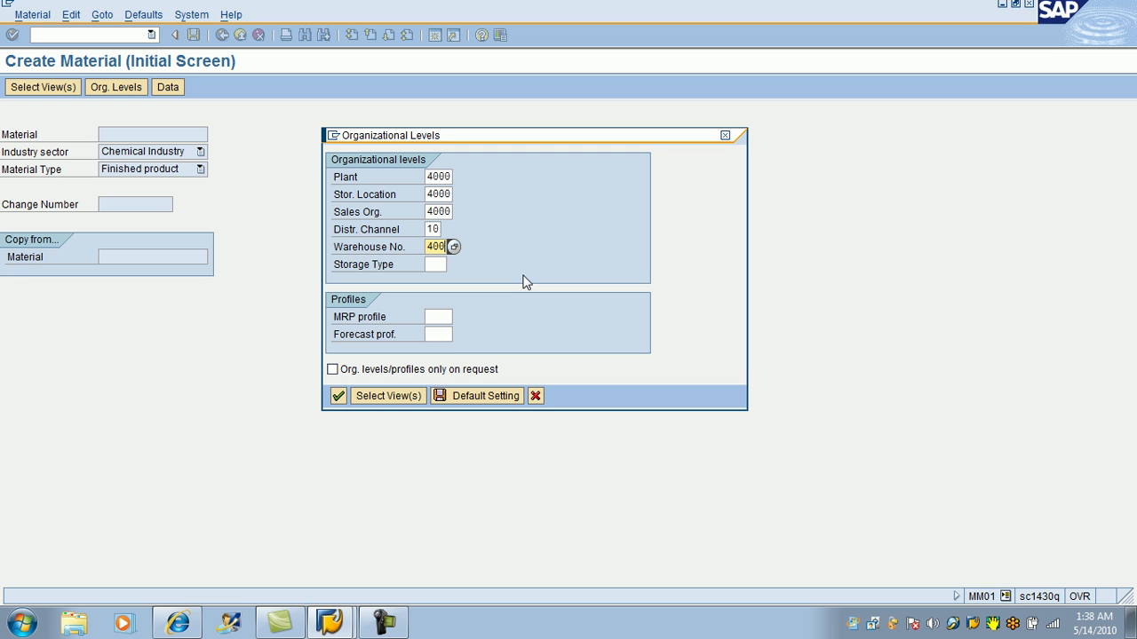
{"action": "mouse_move", "coordinate": [344, 423]}
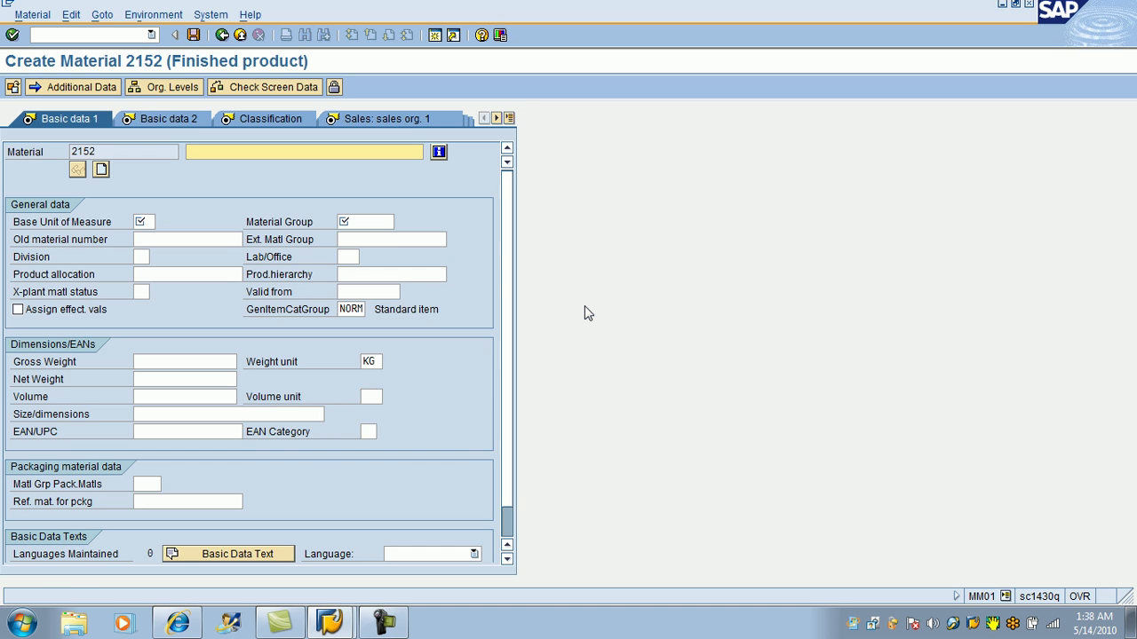
{"action": "mouse_move", "coordinate": [258, 204]}
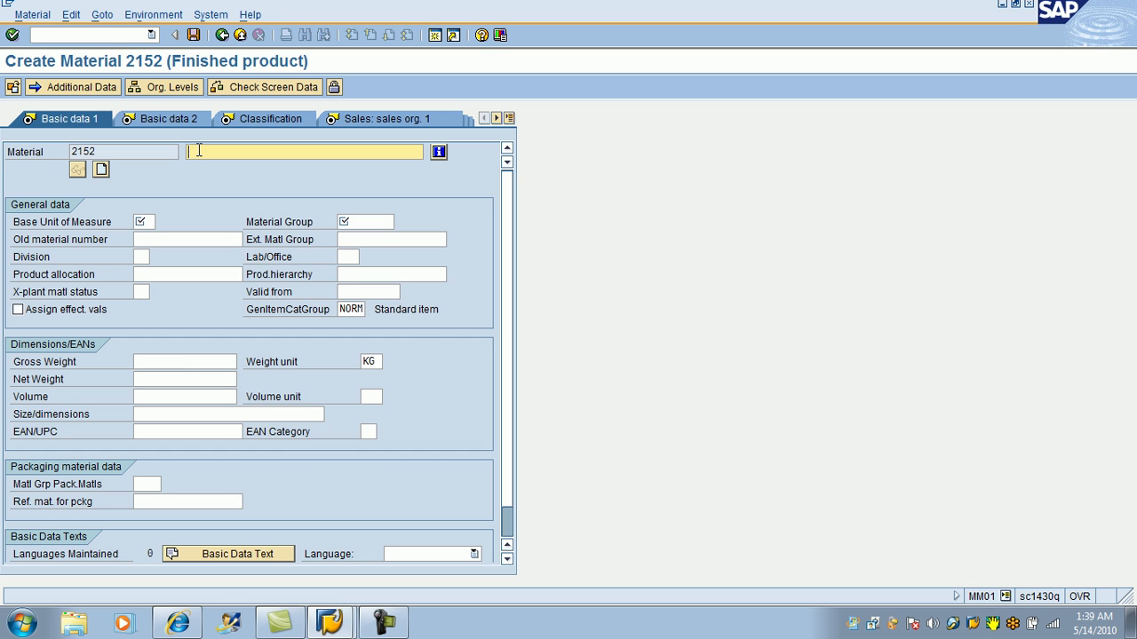
Fill Basic data 1: Model T, unit EA, group 004, division 00, weights 1.
{"action": "type", "text": "Mo"}
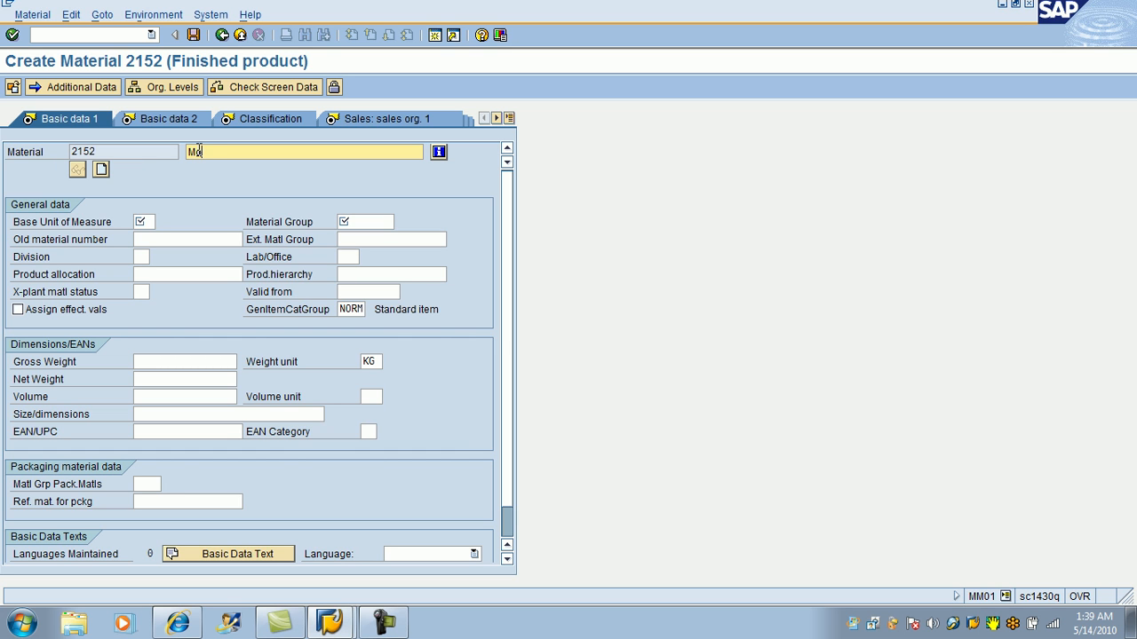
{"action": "type", "text": "odel"}
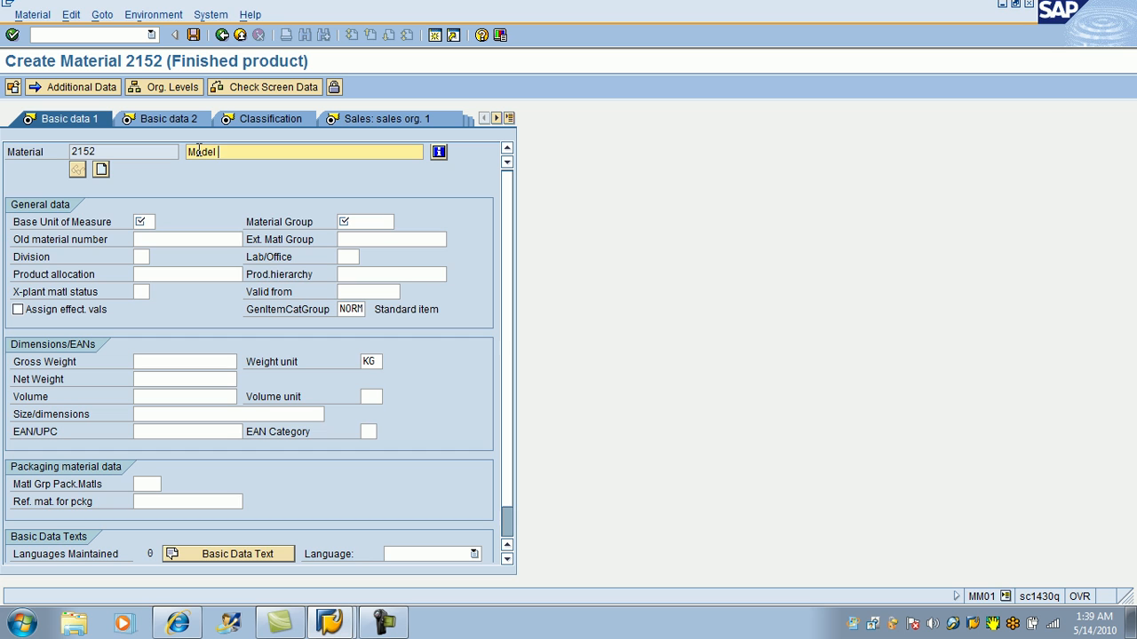
{"action": "type", "text": "T"}
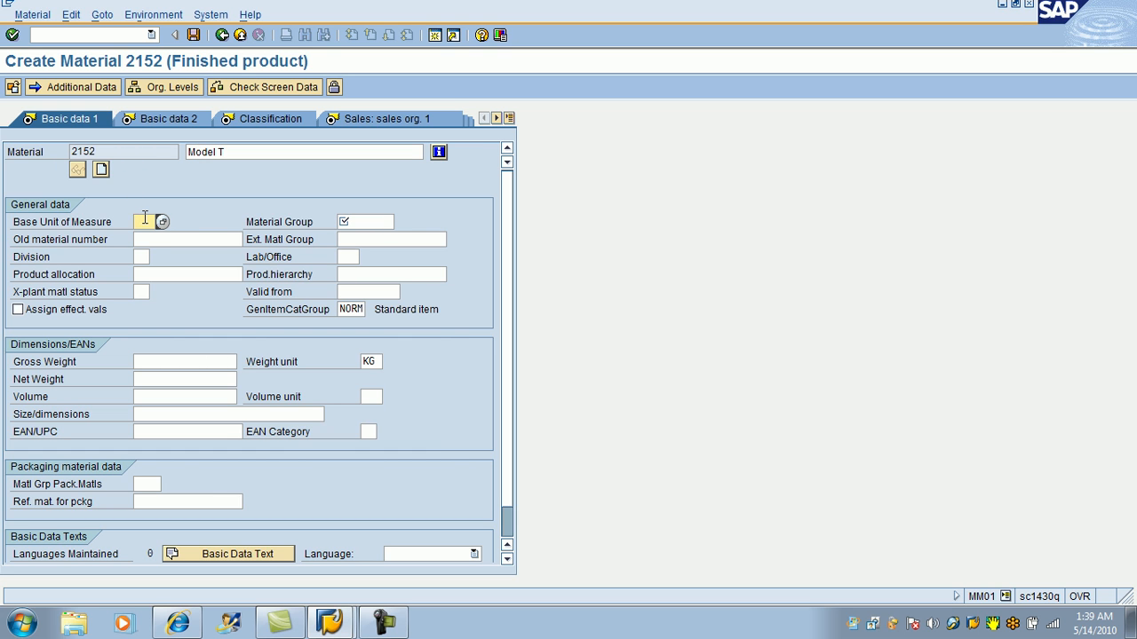
{"action": "type", "text": "ea"}
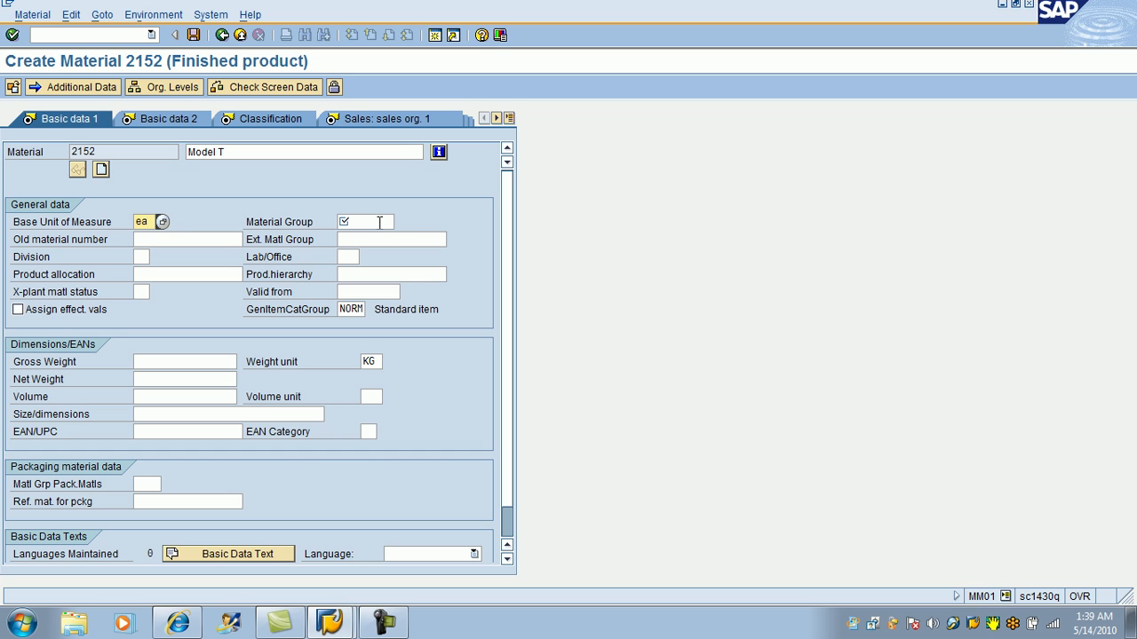
{"action": "left_click", "coordinate": [364, 221]}
{"action": "type", "text": "004"}
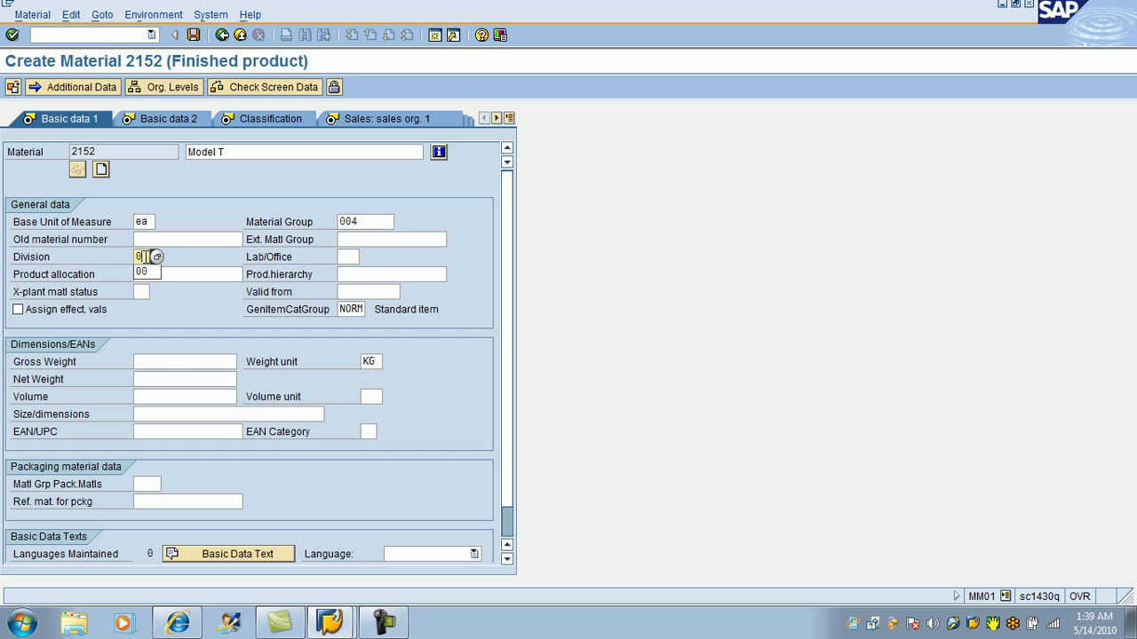
{"action": "left_click", "coordinate": [183, 360]}
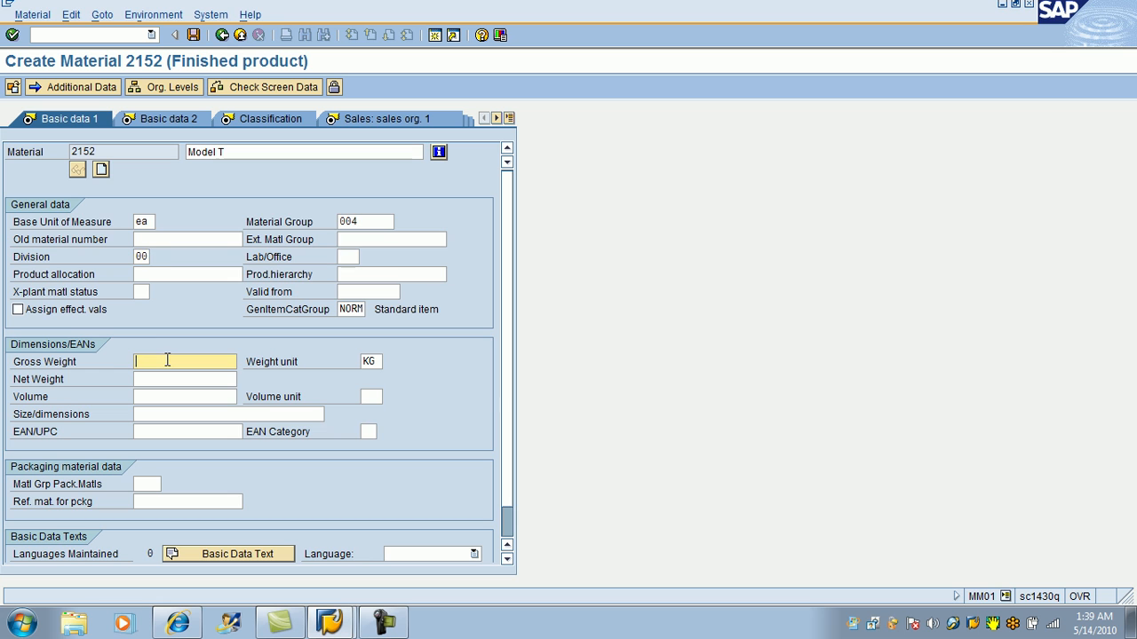
{"action": "type", "text": "1"}
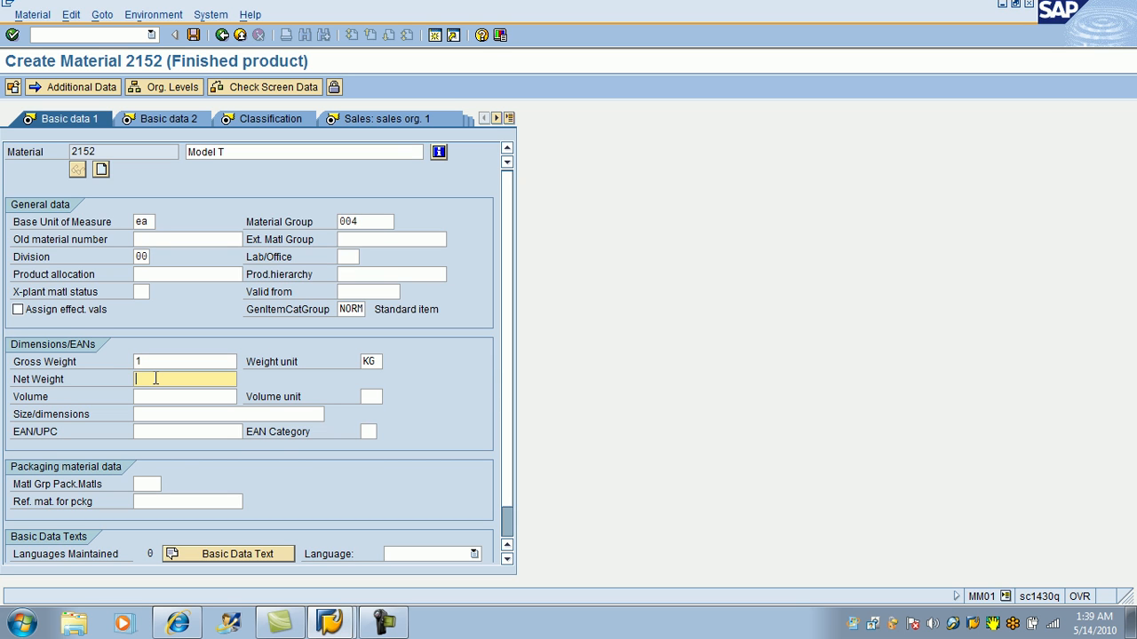
{"action": "type", "text": "1"}
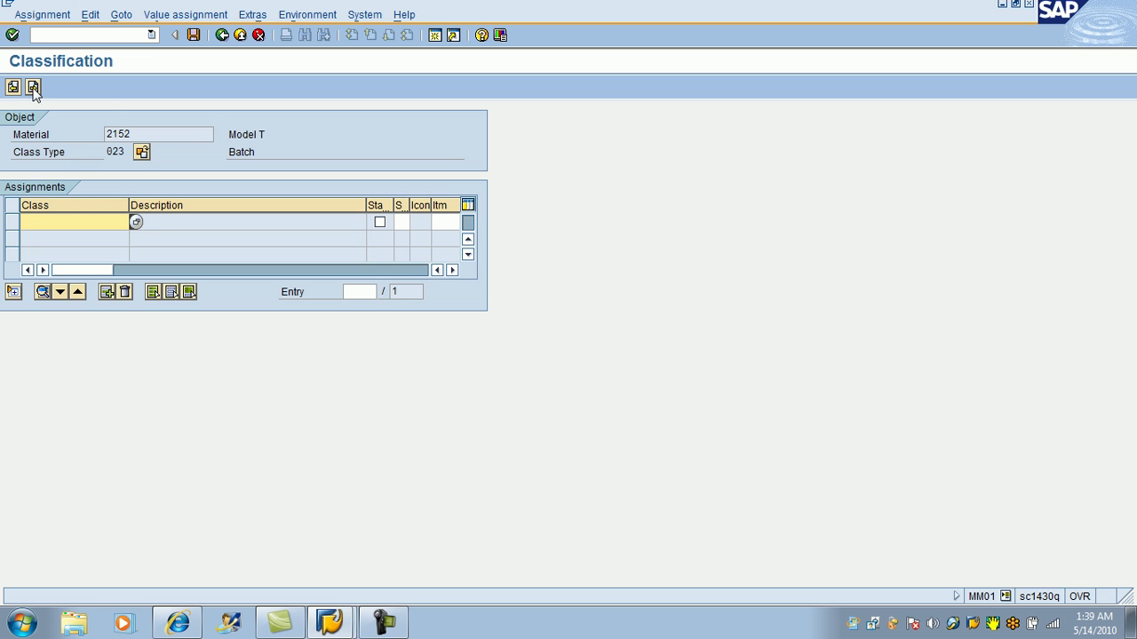
{"action": "mouse_move", "coordinate": [33, 87]}
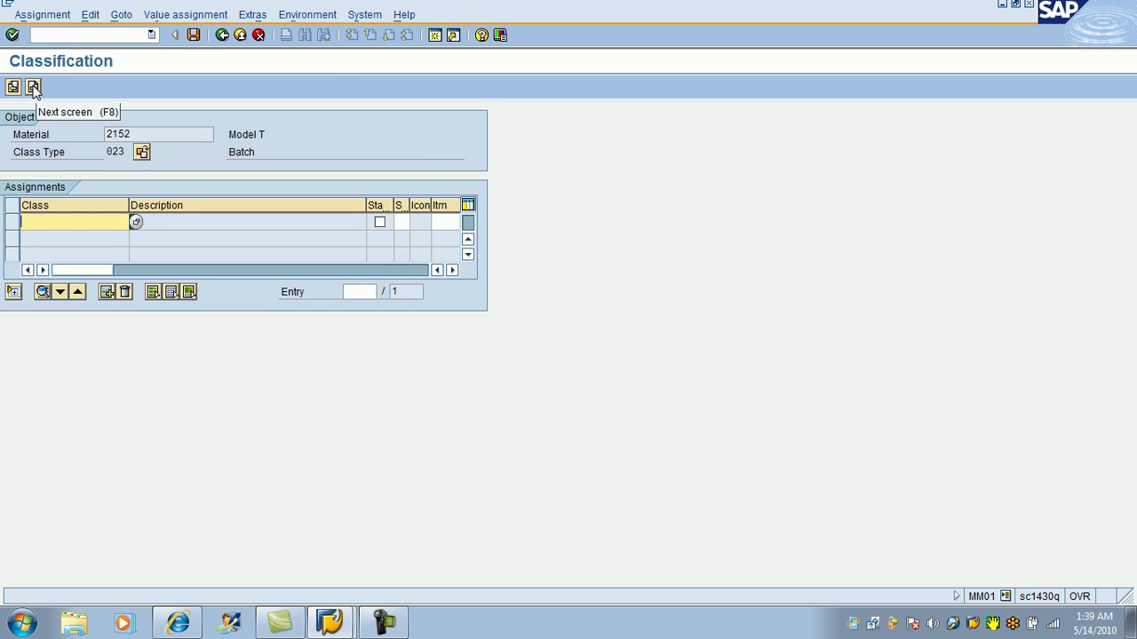
Skip classification and enter tax classification 1.
{"action": "left_click", "coordinate": [33, 86]}
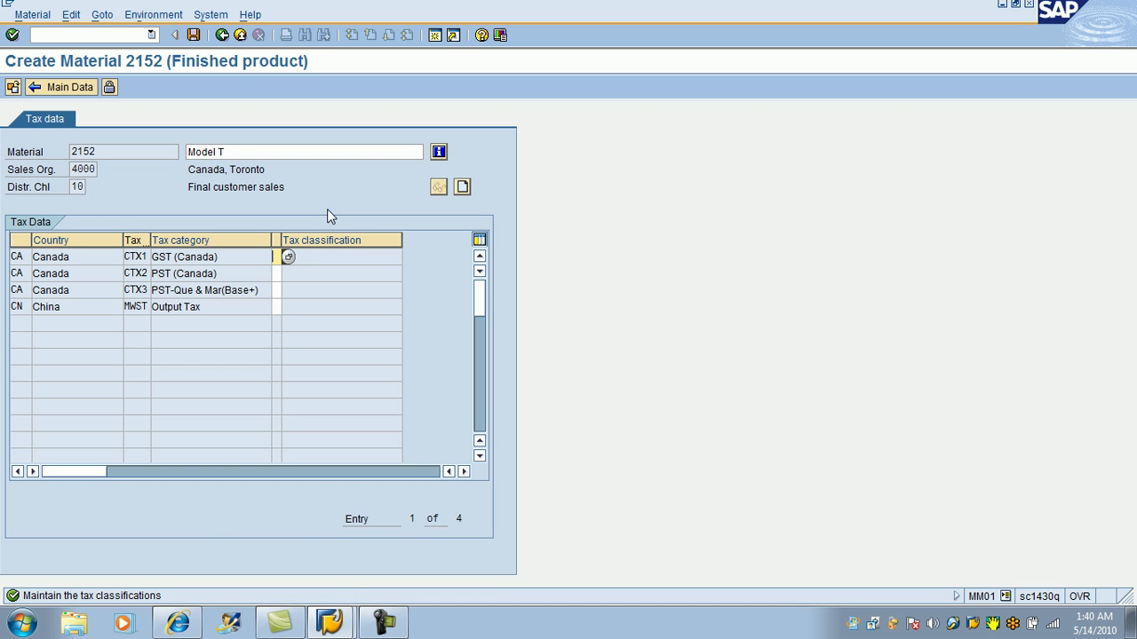
{"action": "mouse_move", "coordinate": [332, 282]}
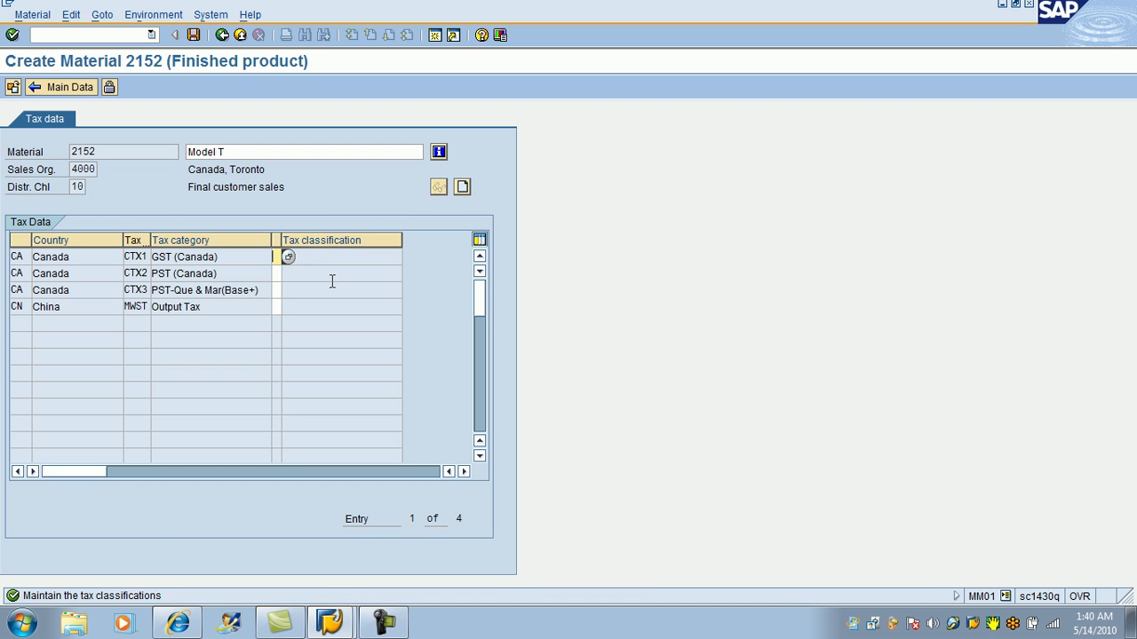
{"action": "type", "text": "1"}
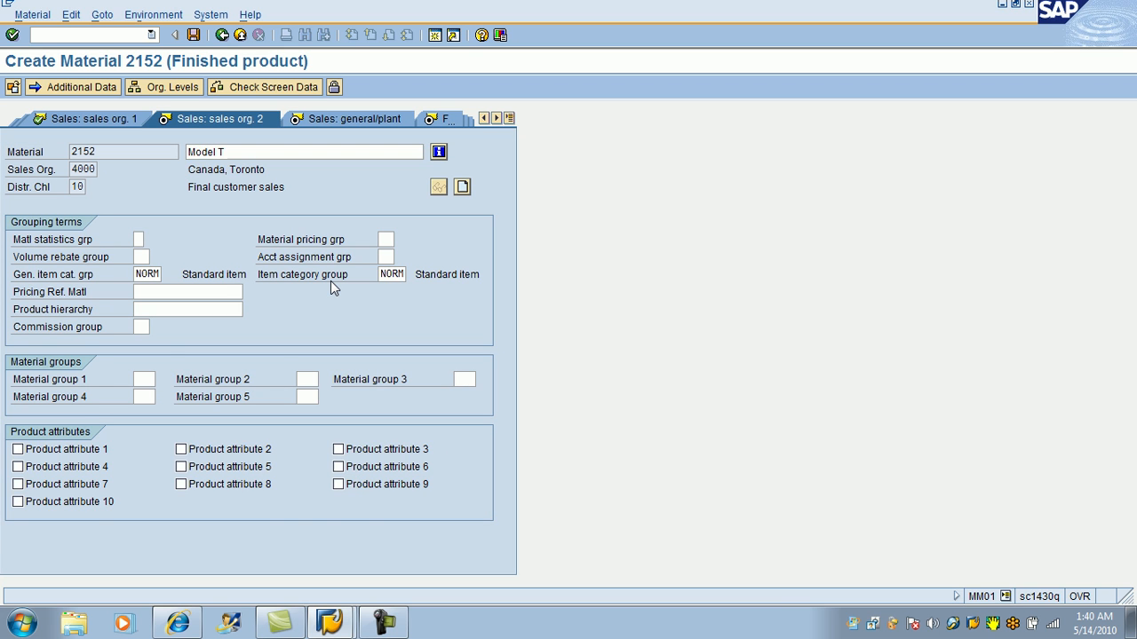
On Sales: general/plant, choose loading group 0001 from the suggestions.
{"action": "left_click", "coordinate": [352, 118]}
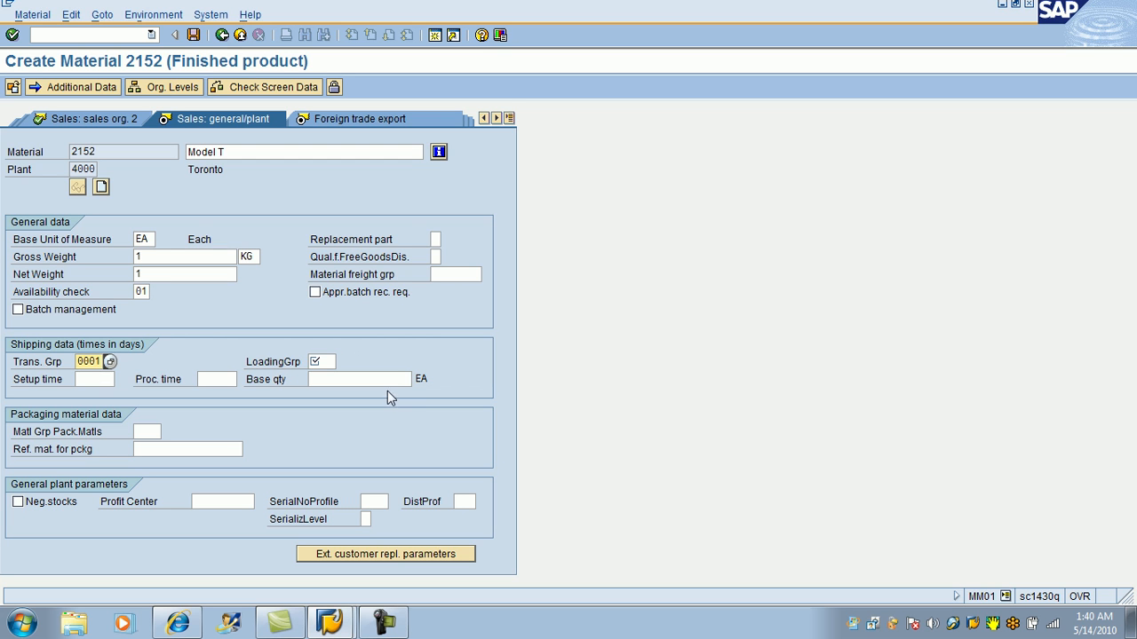
{"action": "left_click", "coordinate": [342, 362]}
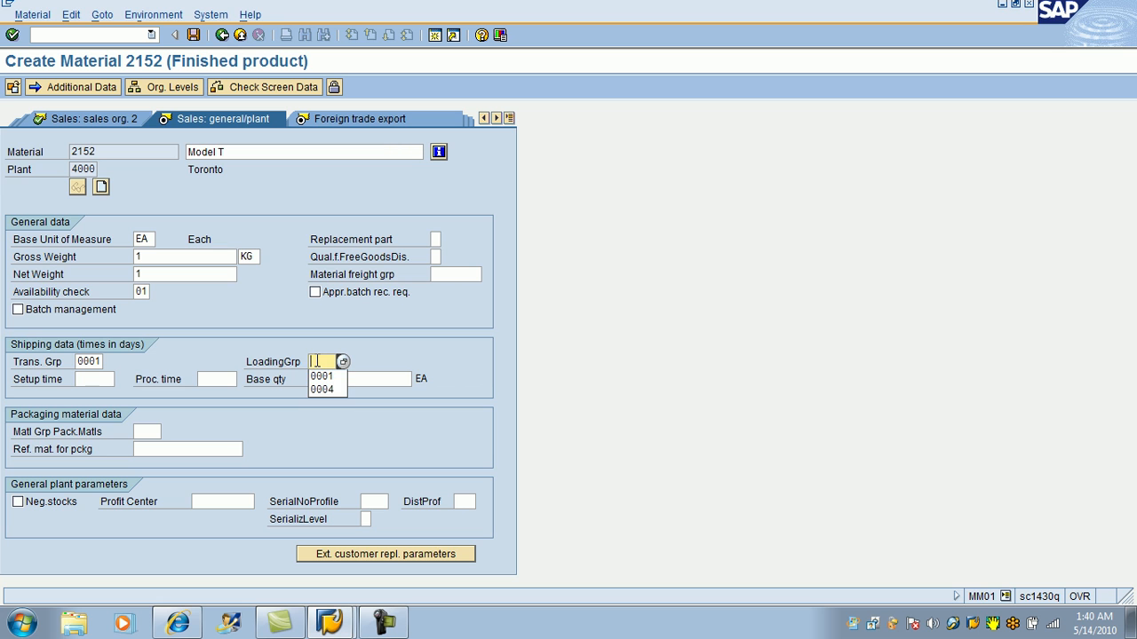
{"action": "left_click", "coordinate": [321, 376]}
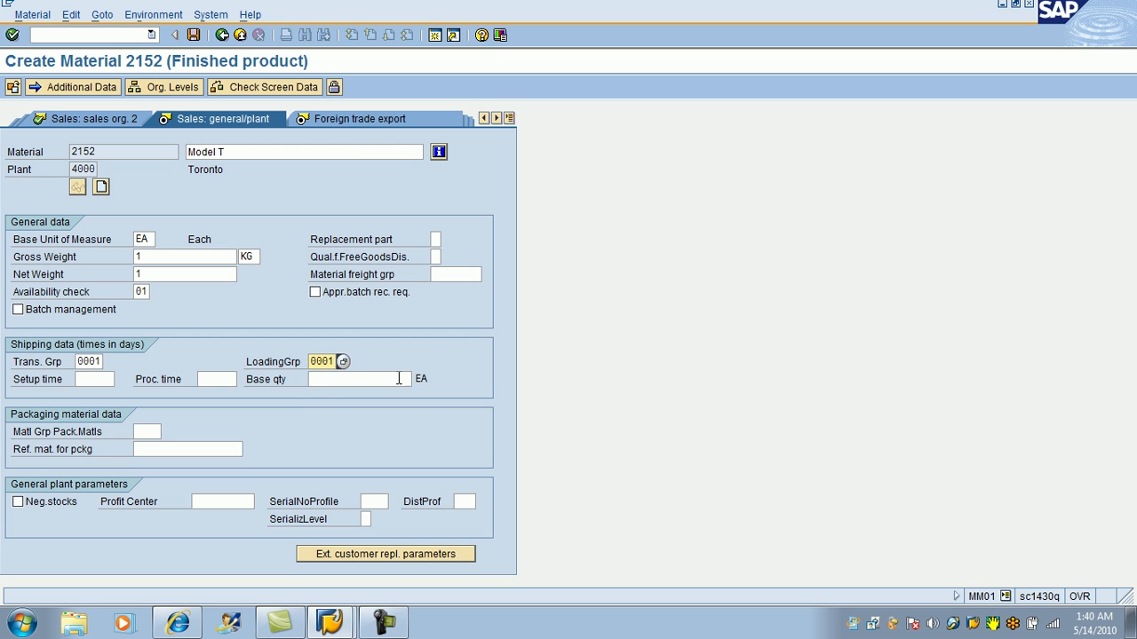
{"action": "mouse_move", "coordinate": [447, 344]}
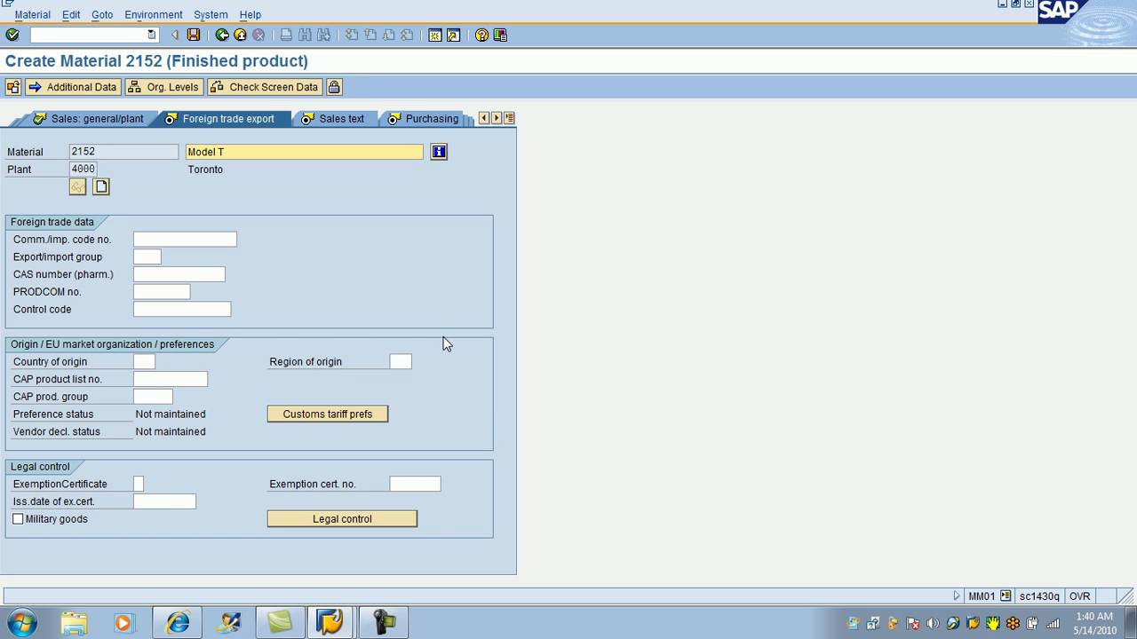
Advance through sales text, foreign trade import and PO text views to MRP 1.
{"action": "left_click", "coordinate": [336, 118]}
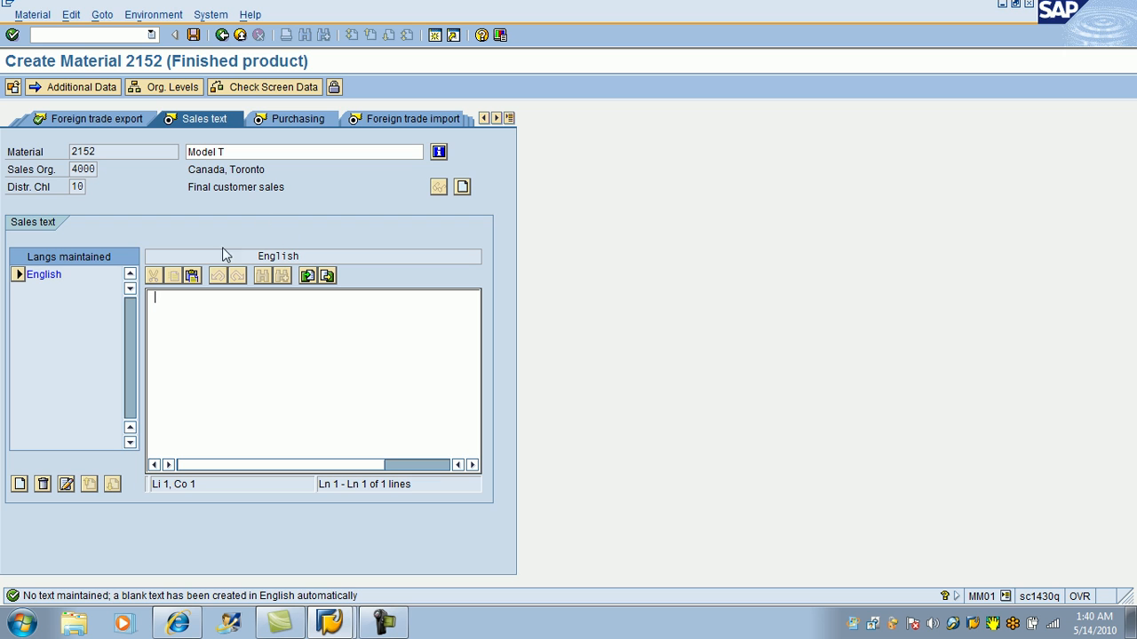
{"action": "mouse_move", "coordinate": [298, 147]}
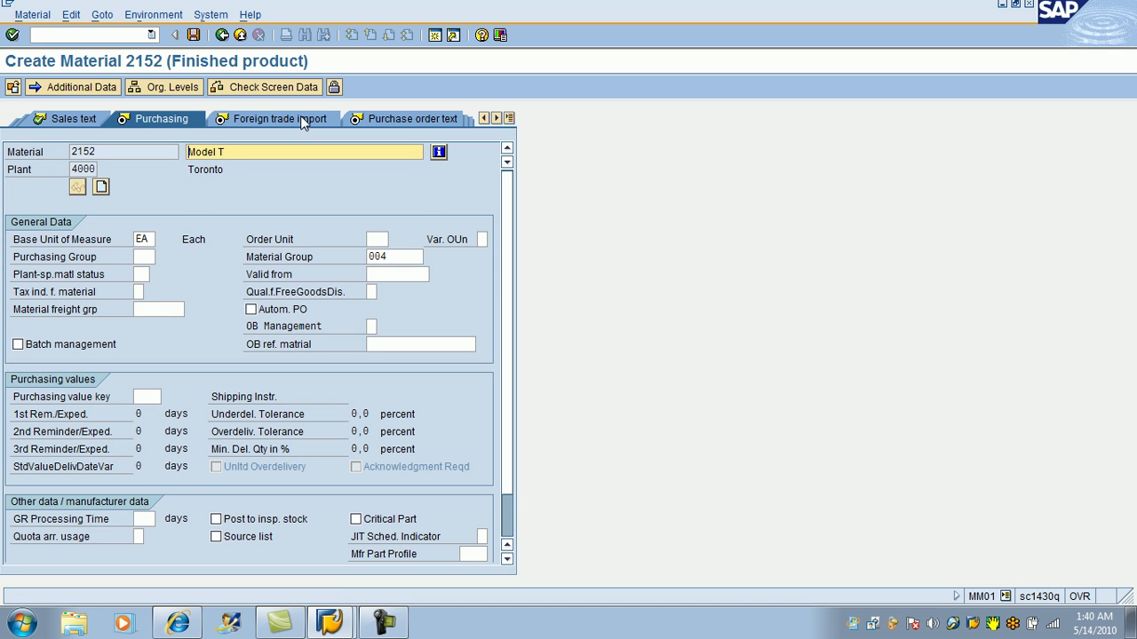
{"action": "left_click", "coordinate": [277, 118]}
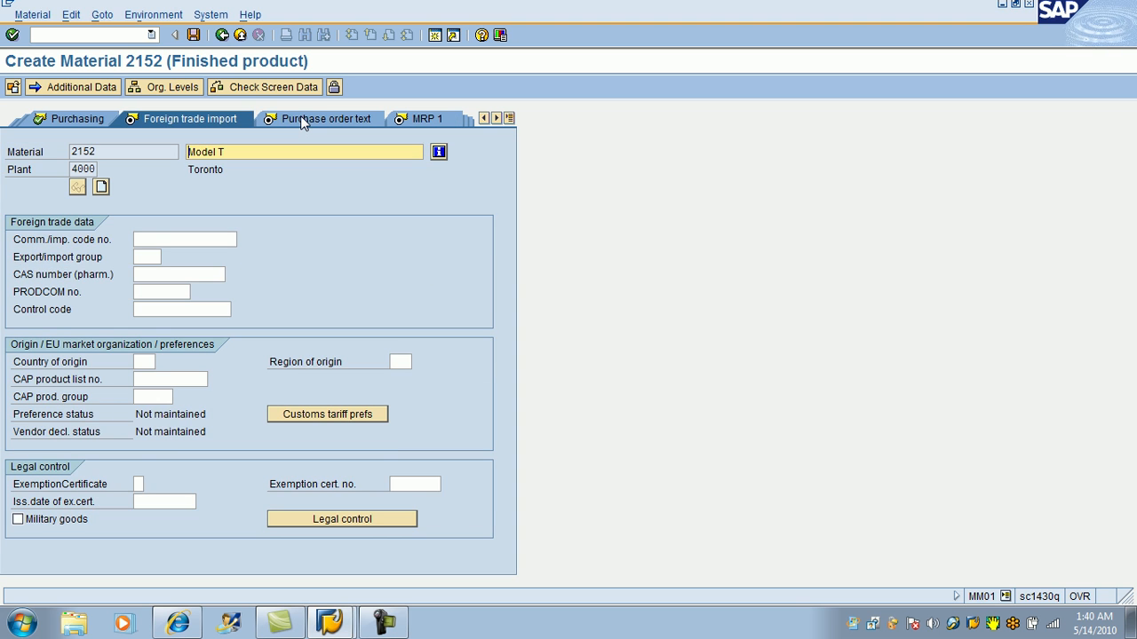
{"action": "left_click", "coordinate": [325, 118]}
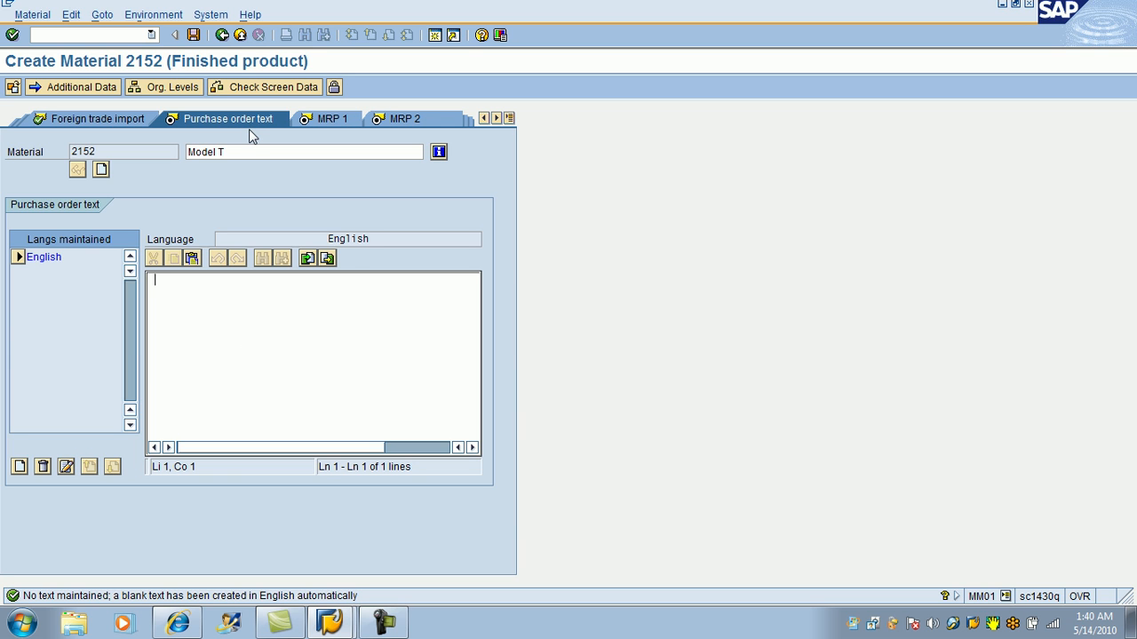
{"action": "mouse_move", "coordinate": [304, 383]}
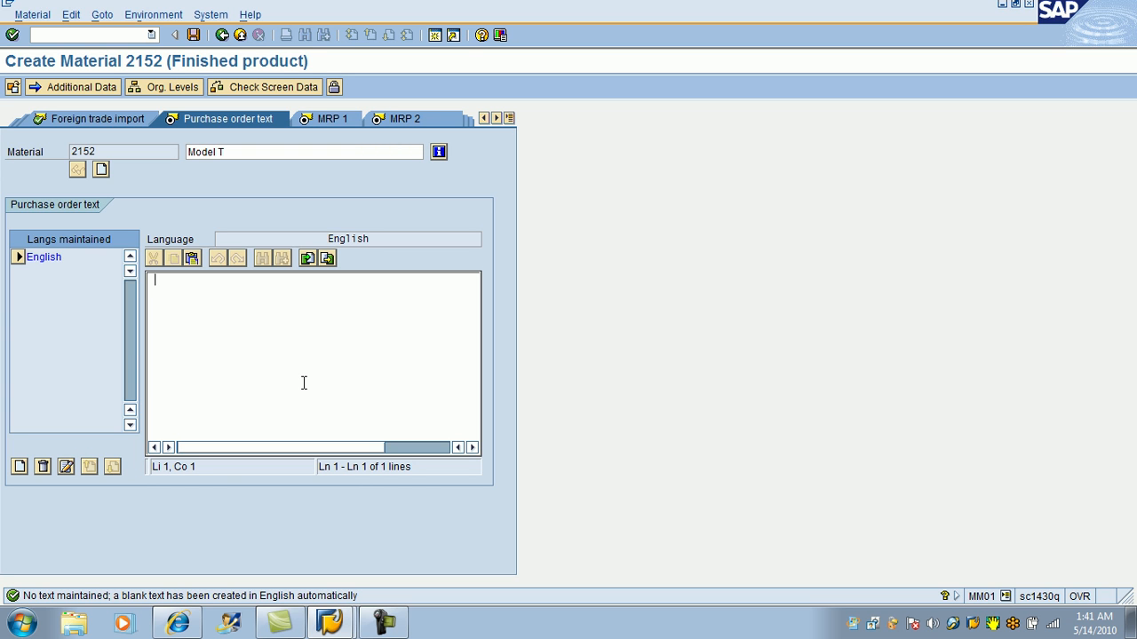
{"action": "mouse_move", "coordinate": [312, 243]}
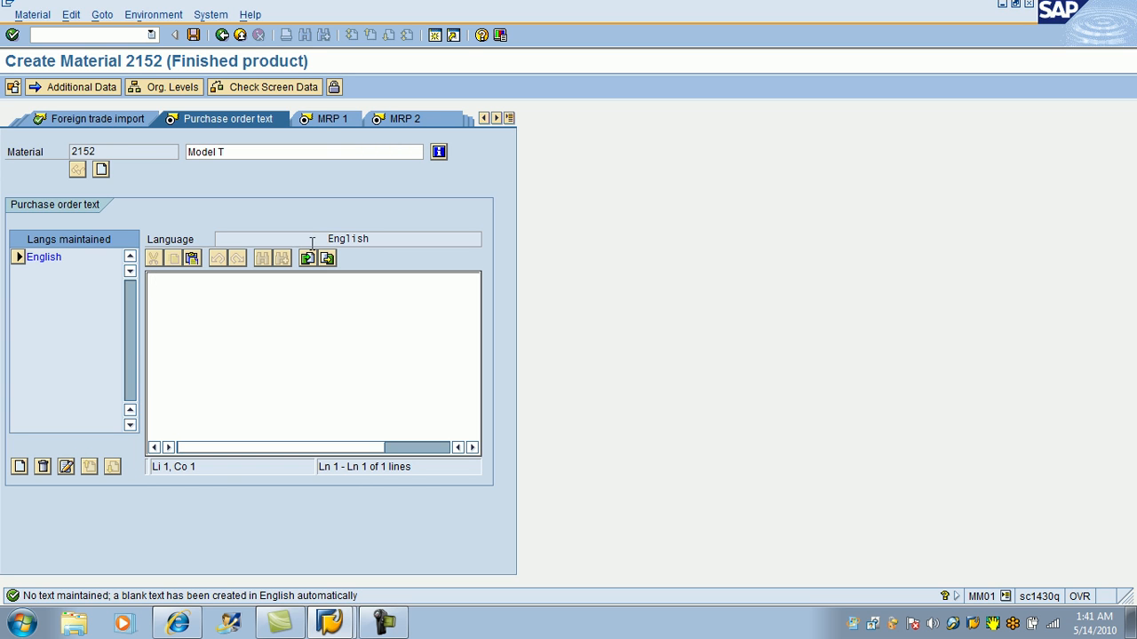
{"action": "left_click", "coordinate": [187, 118]}
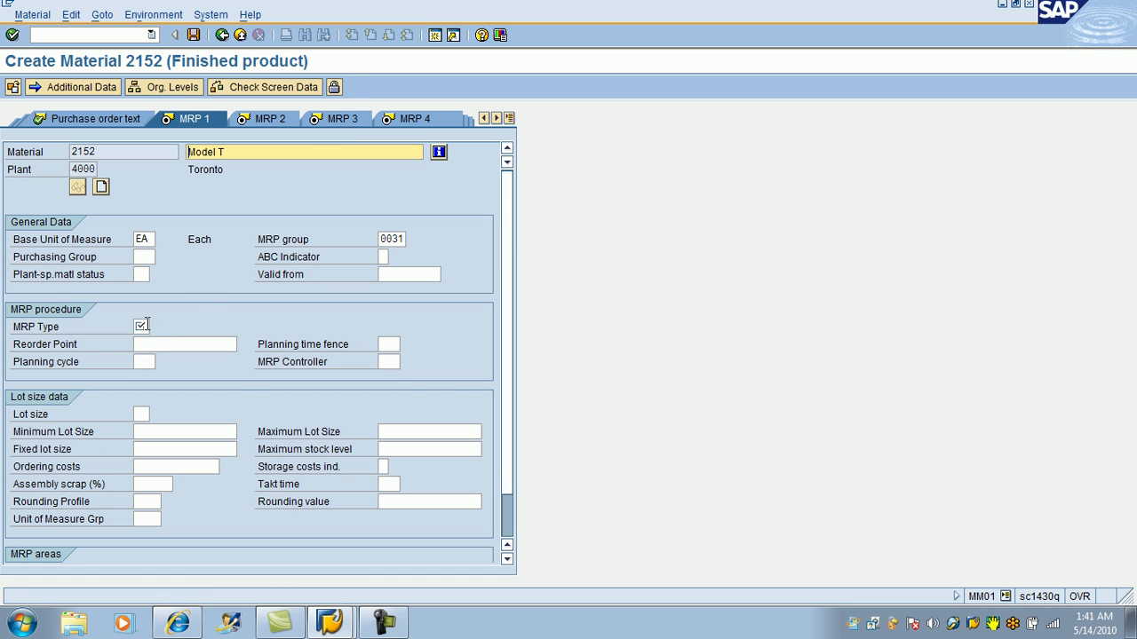
Set MRP type PD, MRP controller 001 and lot size EX, then advance.
{"action": "type", "text": "pd"}
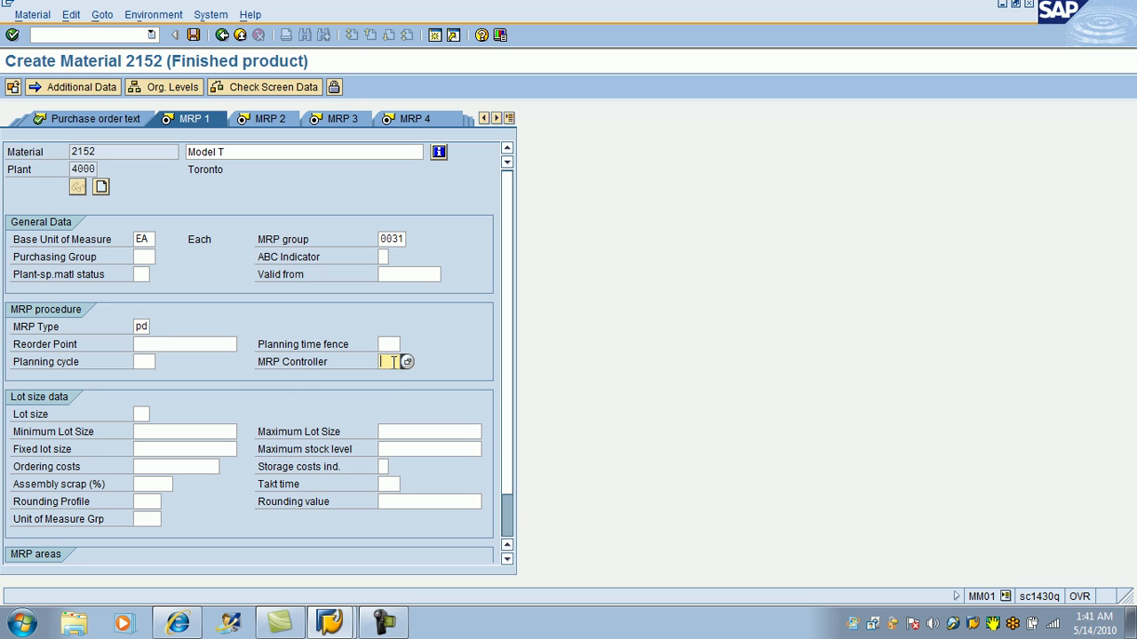
{"action": "left_click", "coordinate": [407, 362]}
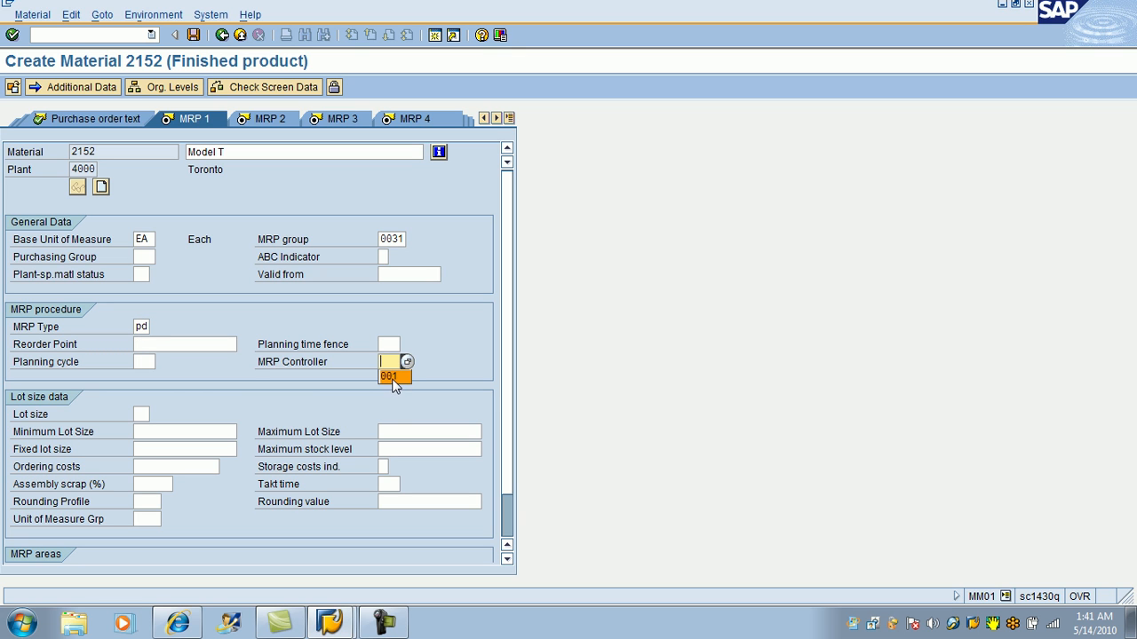
{"action": "left_click", "coordinate": [388, 375]}
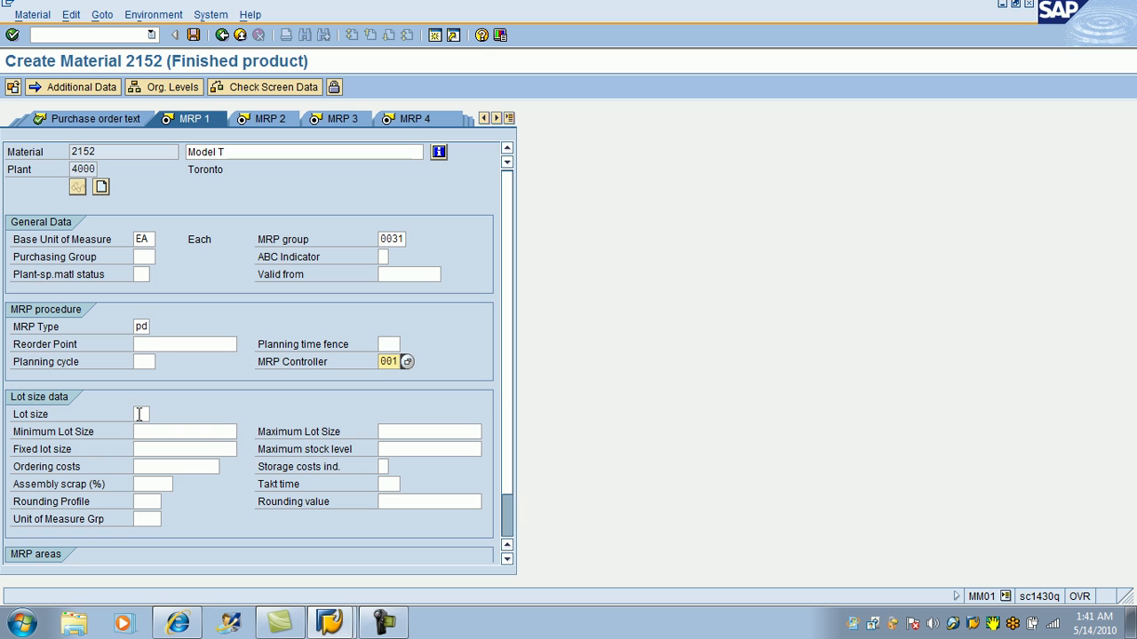
{"action": "left_click", "coordinate": [142, 413]}
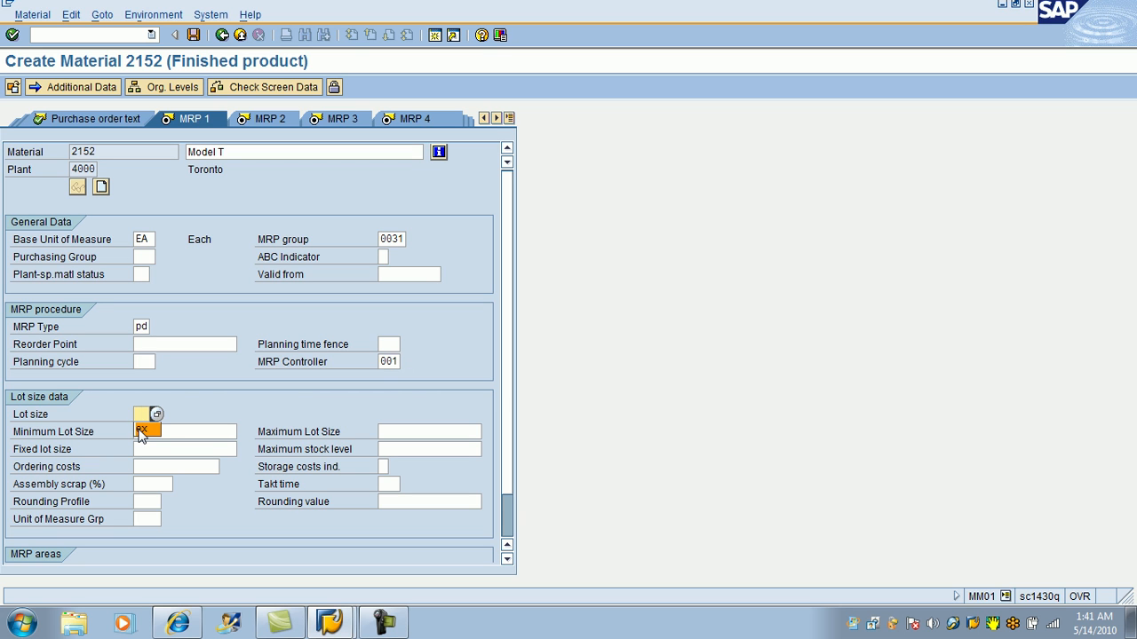
{"action": "type", "text": "ex"}
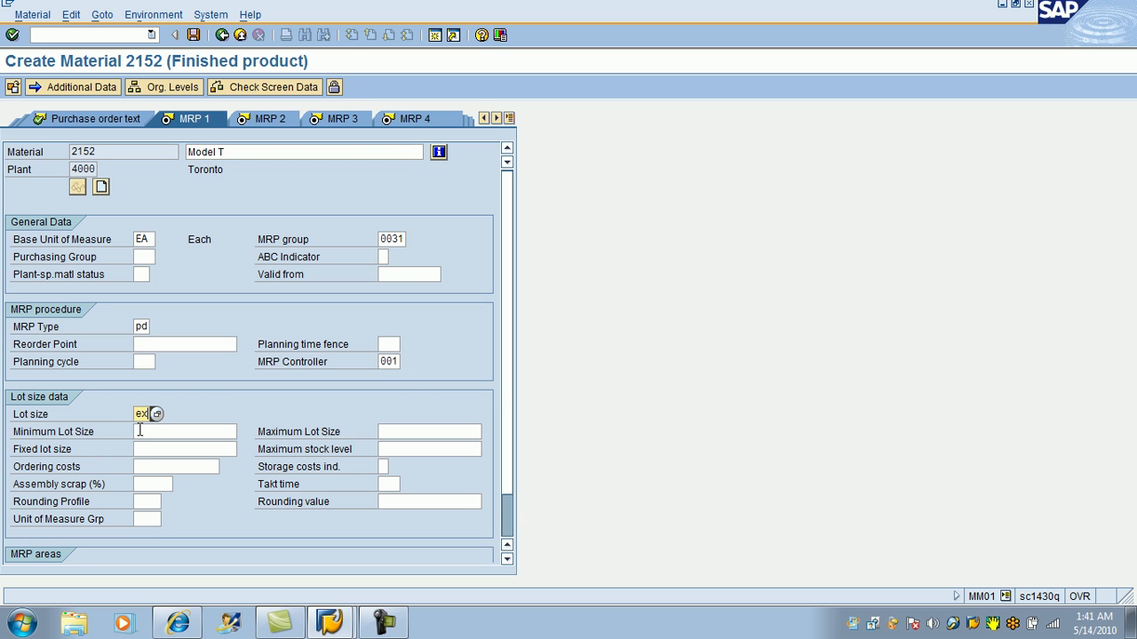
{"action": "left_click", "coordinate": [130, 118]}
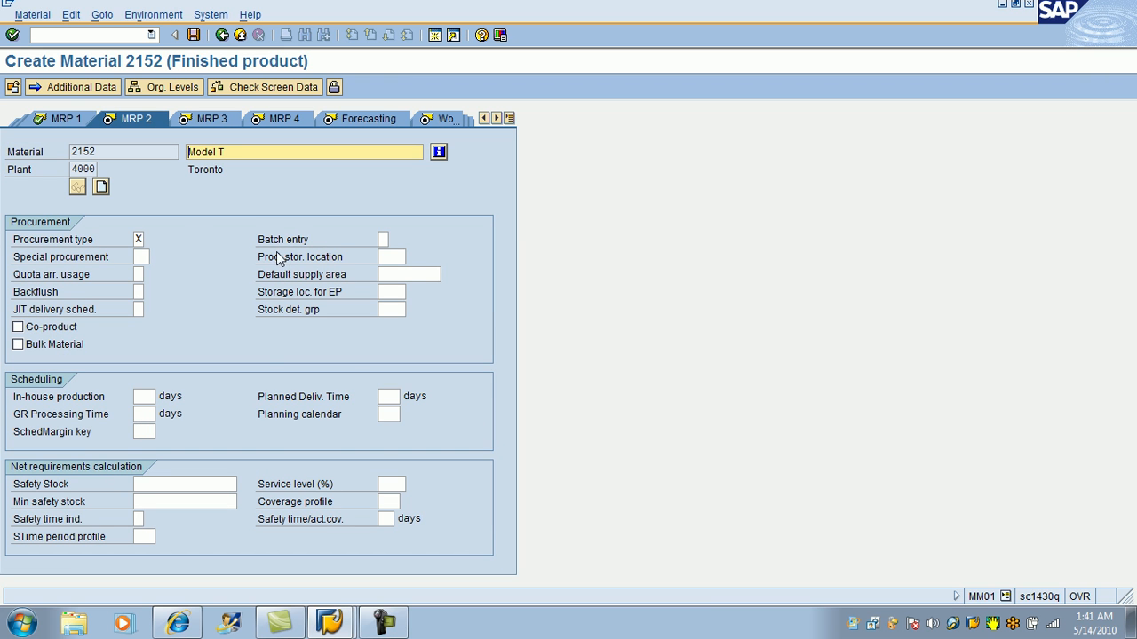
{"action": "mouse_move", "coordinate": [231, 325]}
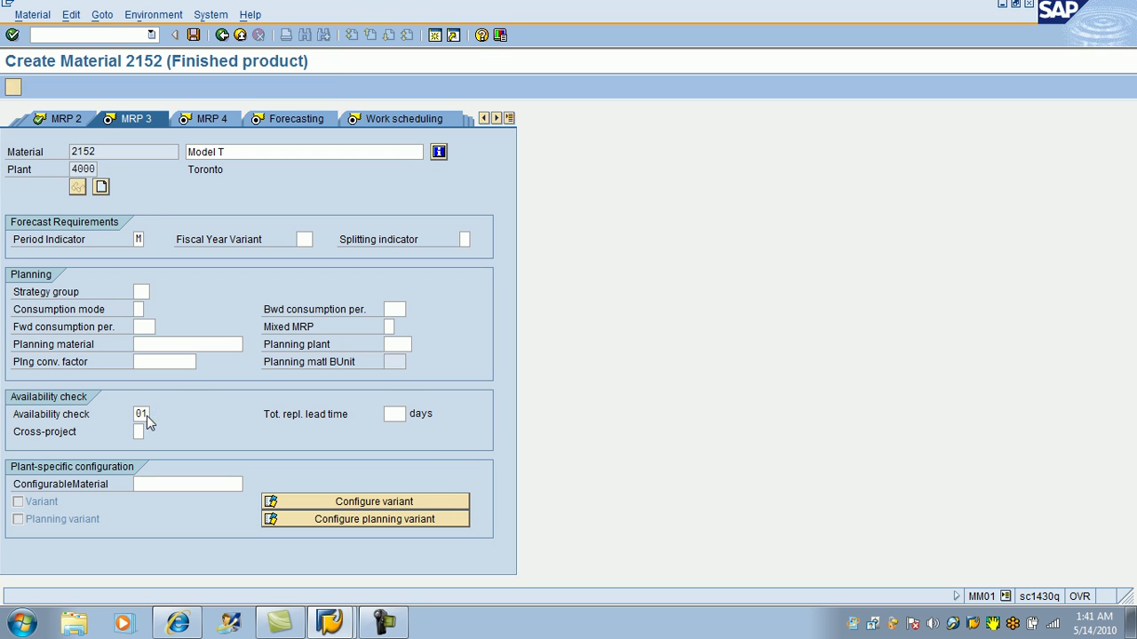
Enter forecast model D and continue past tools and warehouse views to Accounting 1.
{"action": "left_click", "coordinate": [129, 118]}
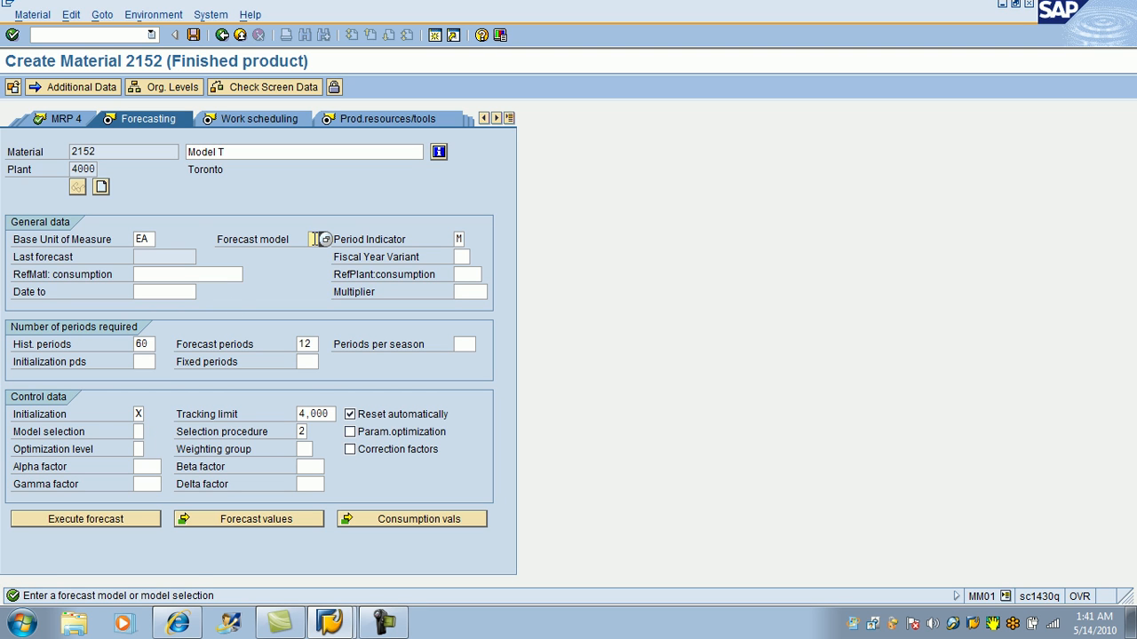
{"action": "type", "text": "D"}
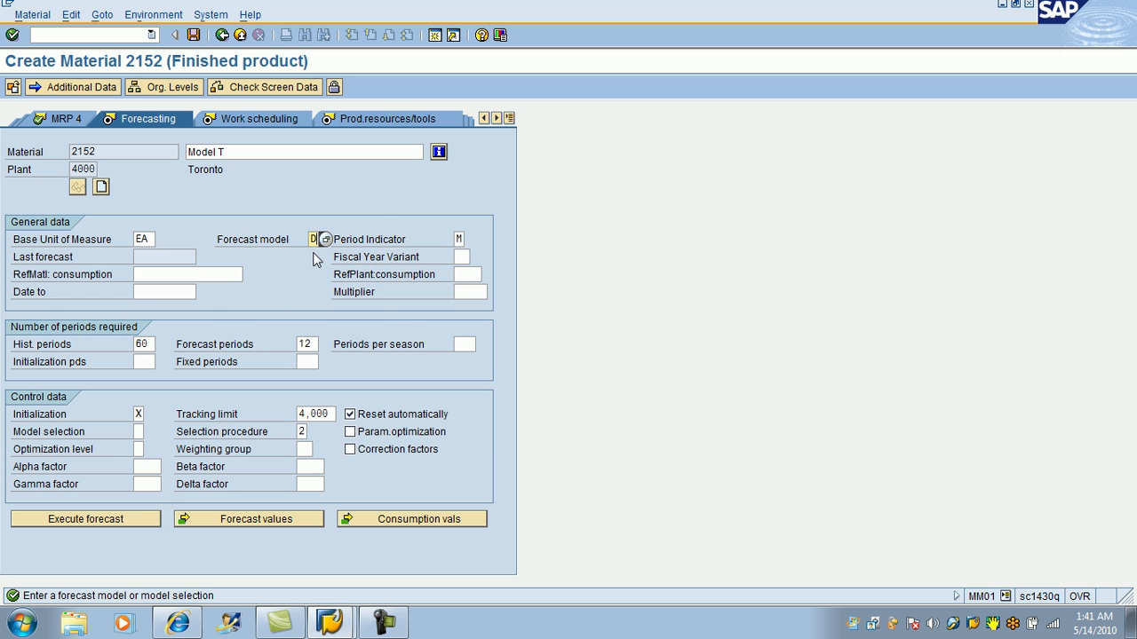
{"action": "left_click", "coordinate": [181, 119]}
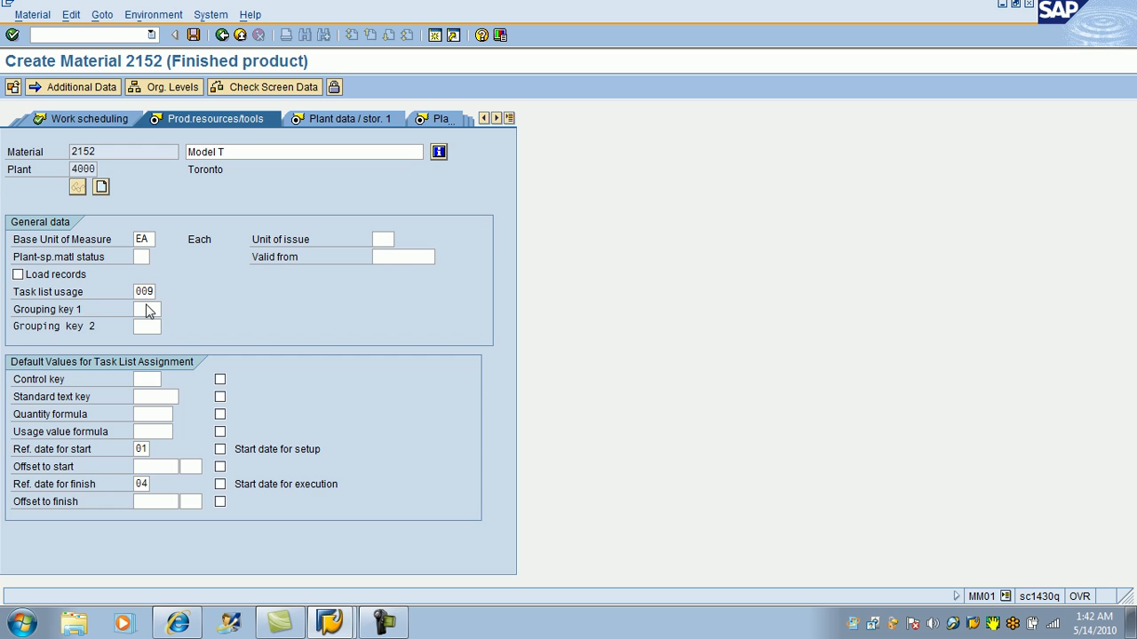
{"action": "left_click", "coordinate": [225, 118]}
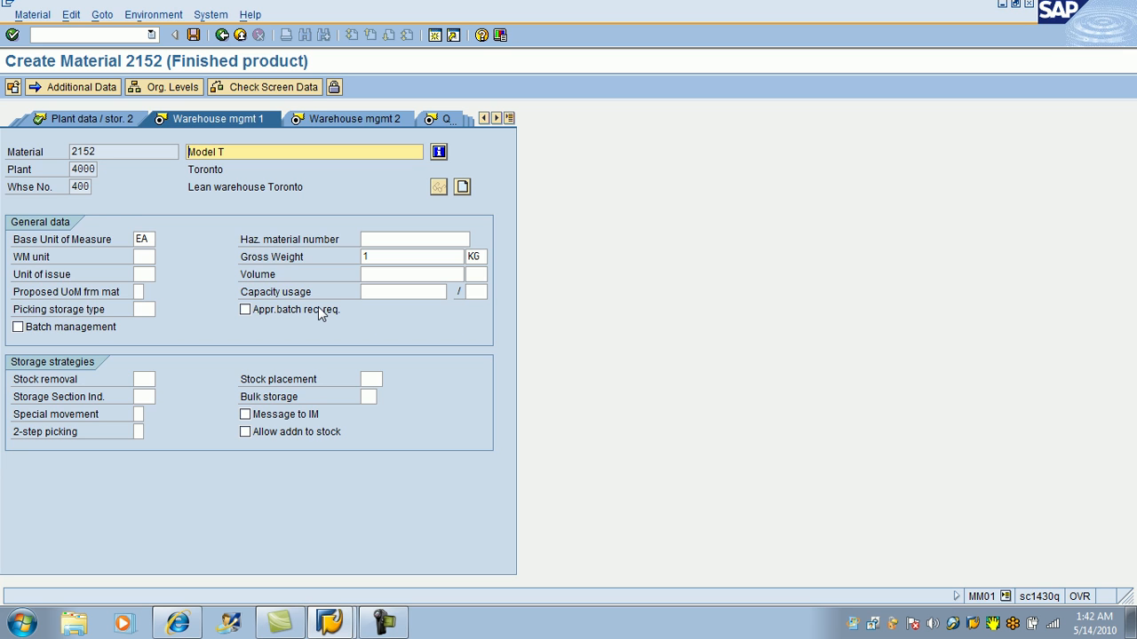
{"action": "left_click", "coordinate": [230, 118]}
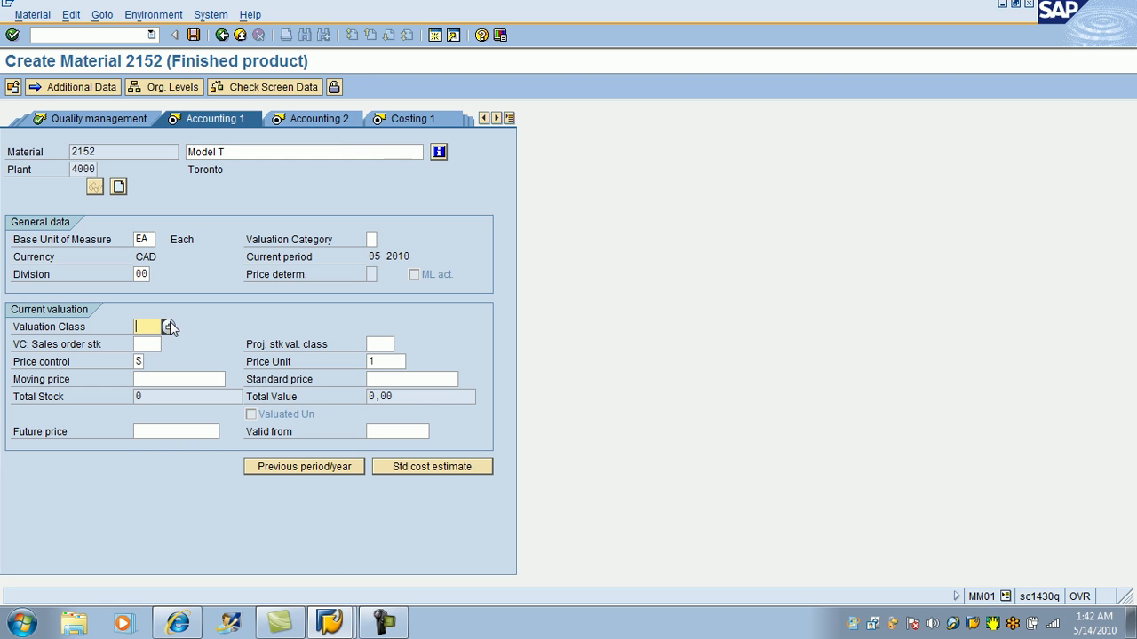
Enter valuation class 7920 and standard price 116, then save material 2152.
{"action": "left_click", "coordinate": [167, 327]}
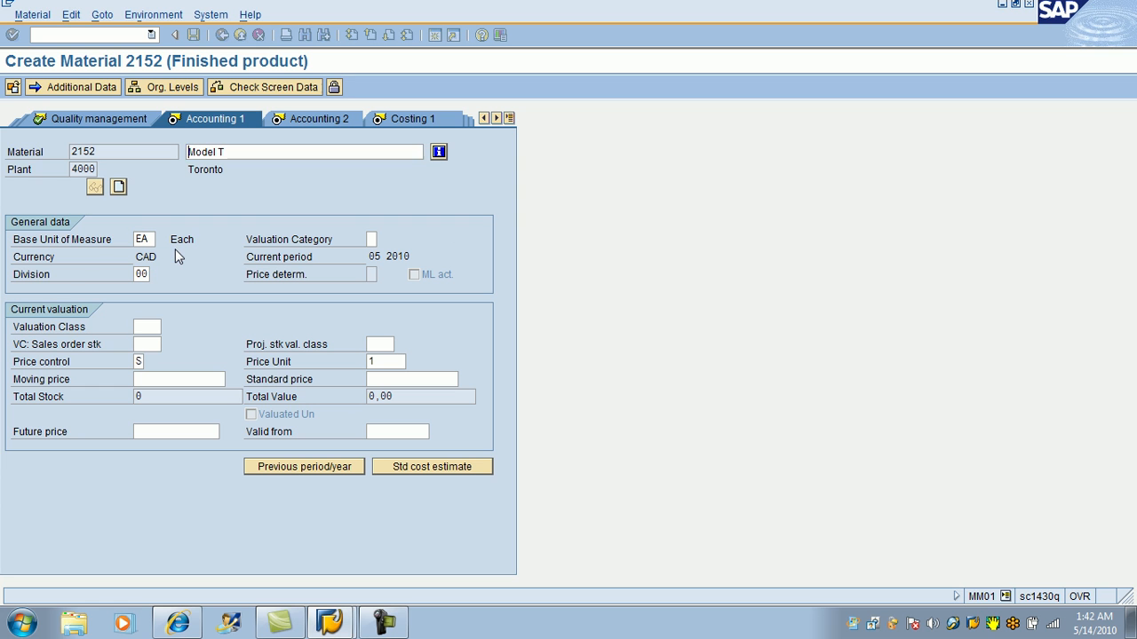
{"action": "type", "text": "7920"}
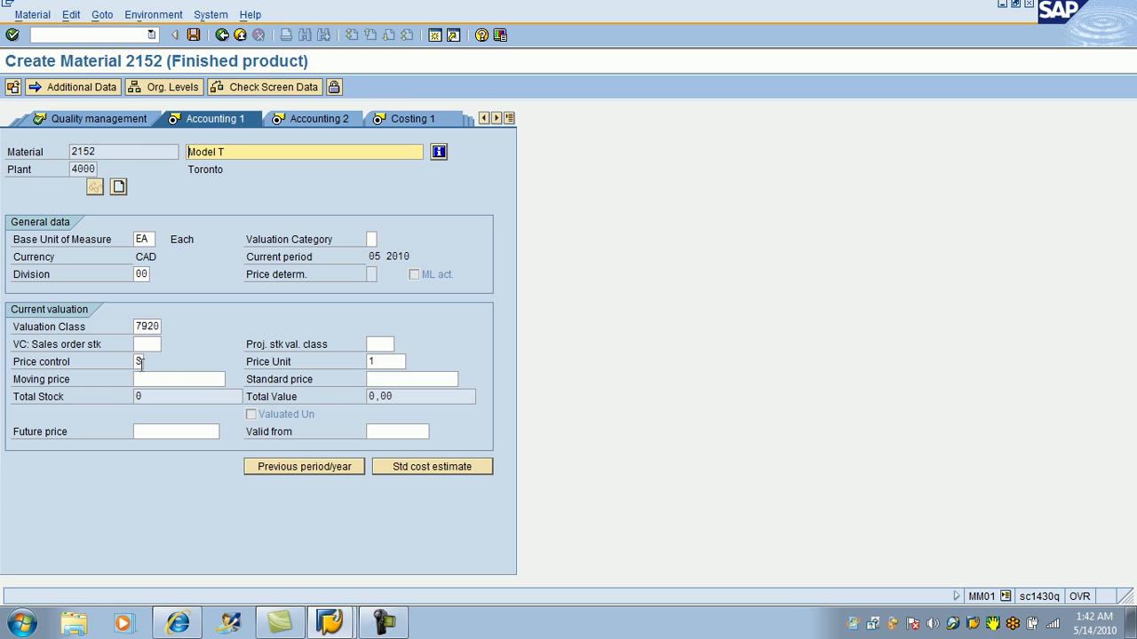
{"action": "left_click", "coordinate": [385, 361]}
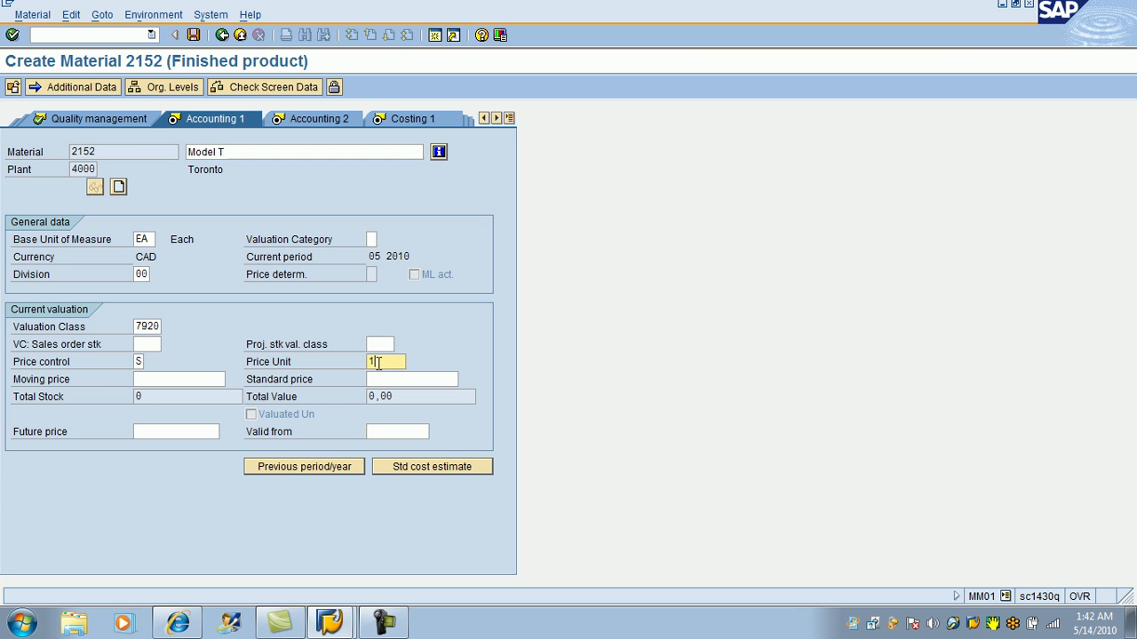
{"action": "left_click", "coordinate": [412, 378]}
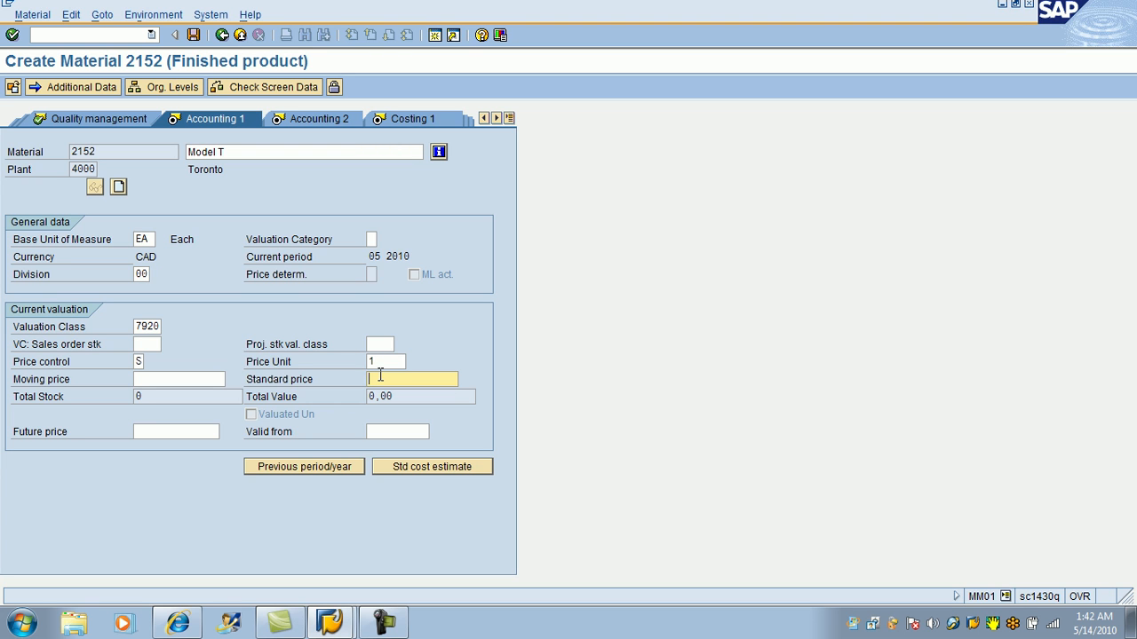
{"action": "type", "text": "11"}
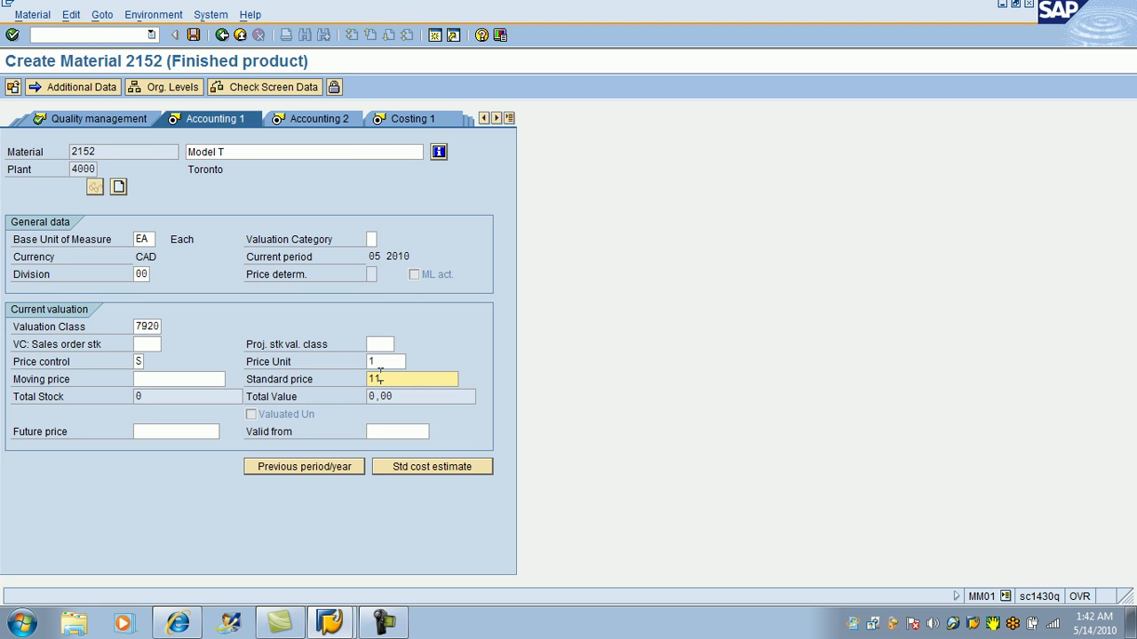
{"action": "type", "text": "6"}
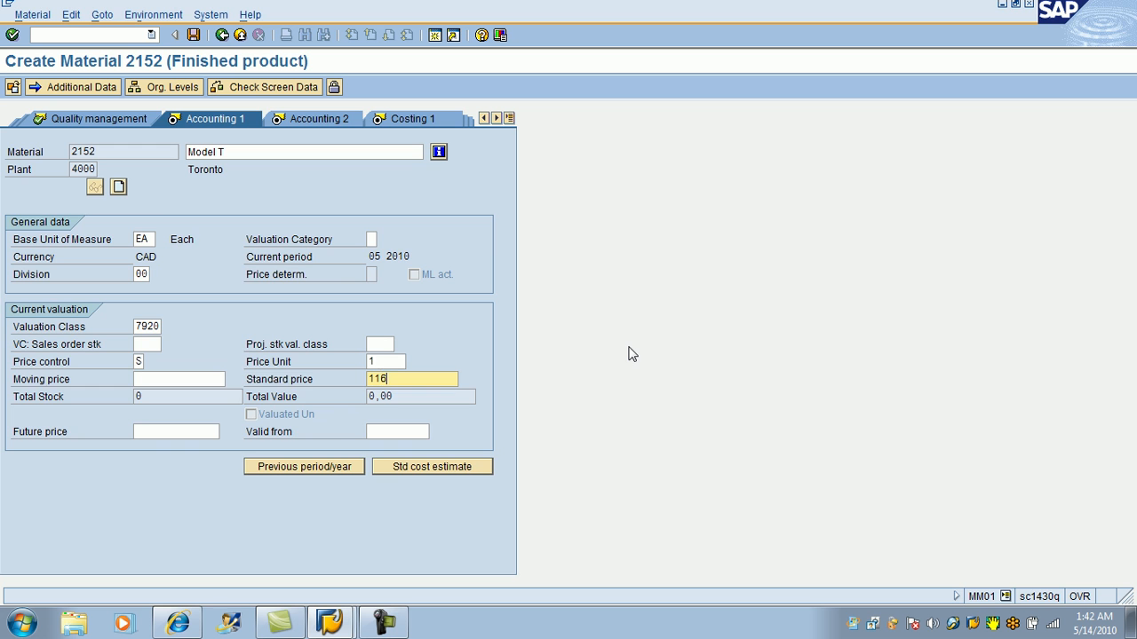
{"action": "left_click", "coordinate": [312, 118]}
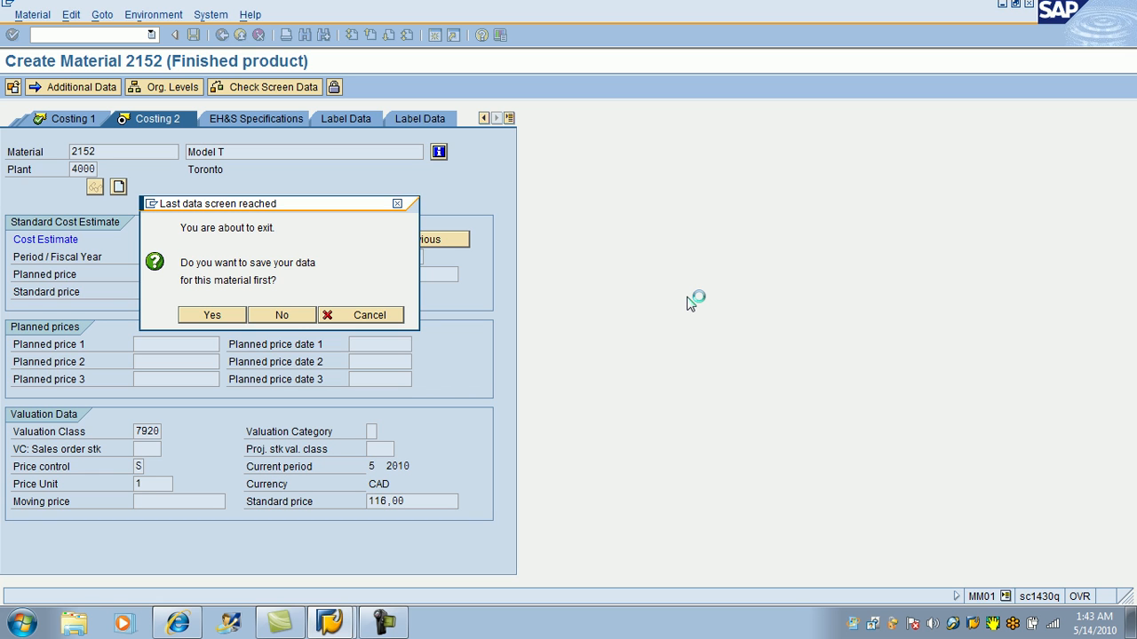
{"action": "left_click", "coordinate": [211, 314]}
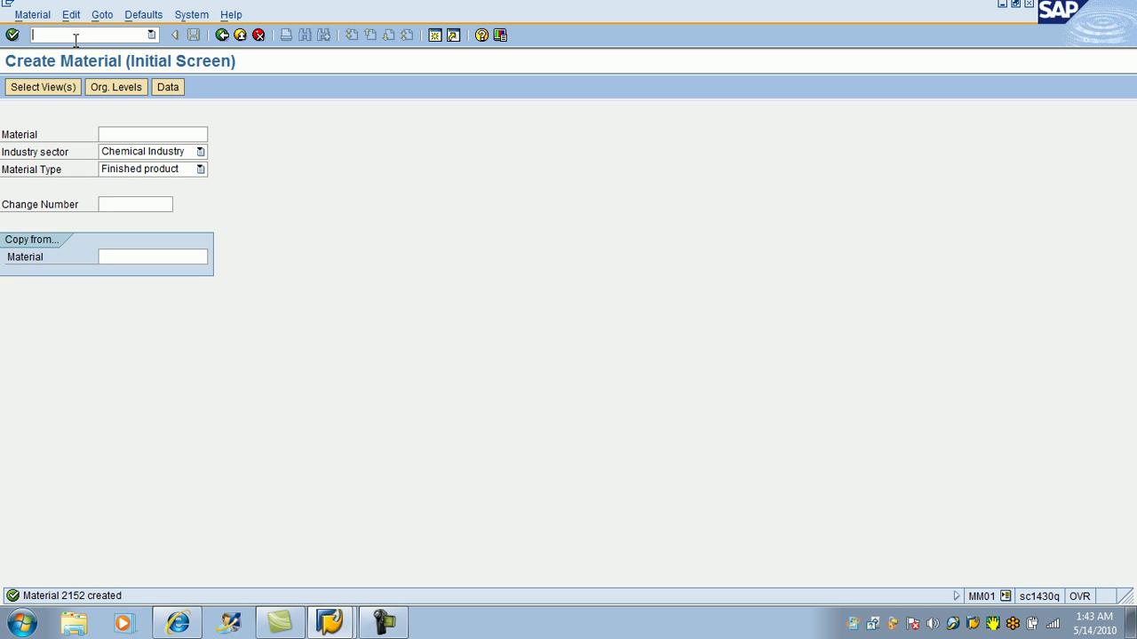
Launch the Data Browser with /nse16.
{"action": "type", "text": "/"}
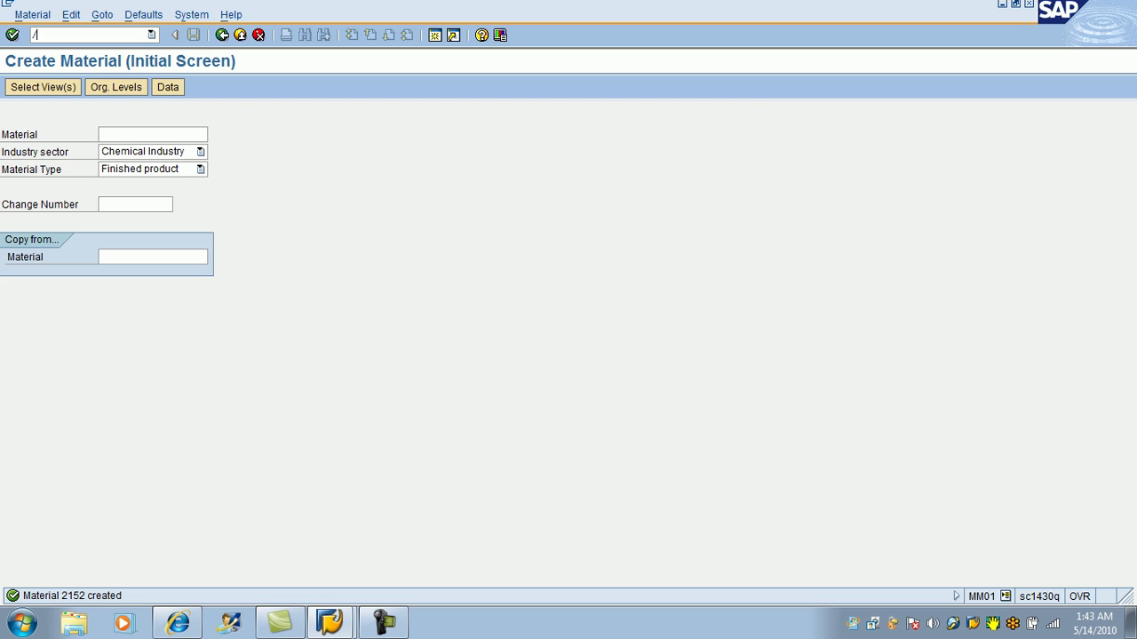
{"action": "type", "text": "/n"}
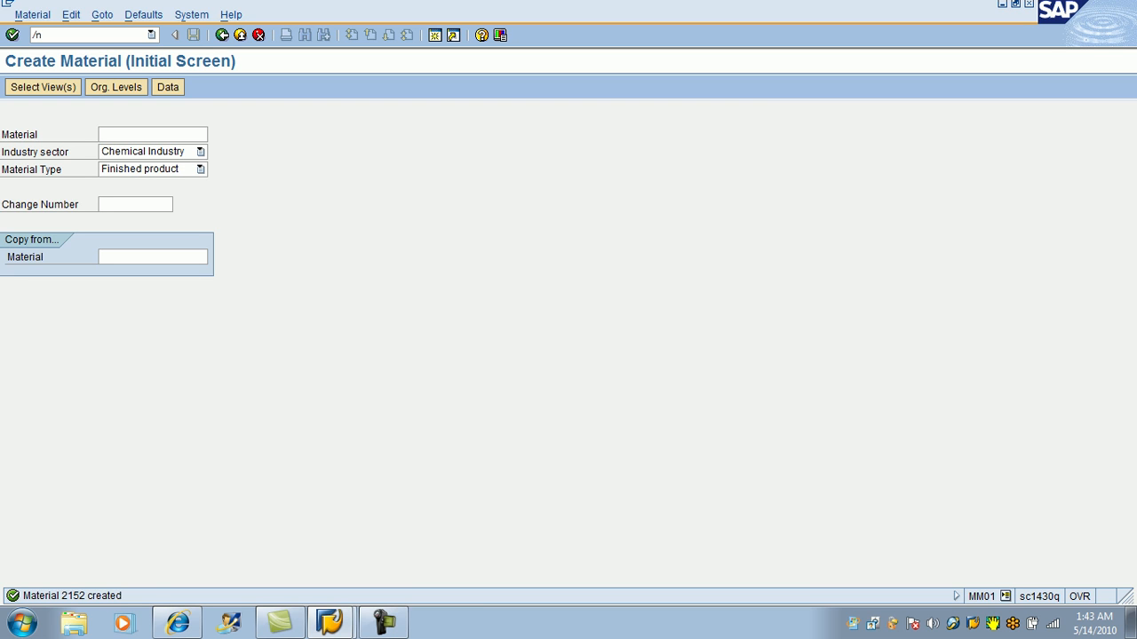
{"action": "type", "text": "s"}
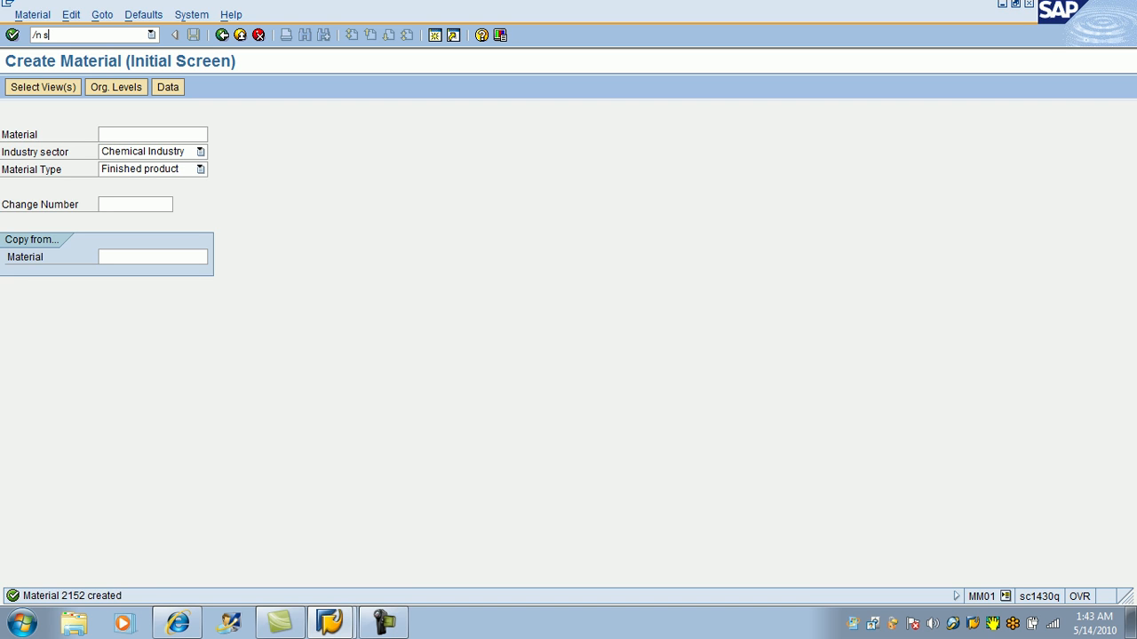
{"action": "type", "text": "e1"}
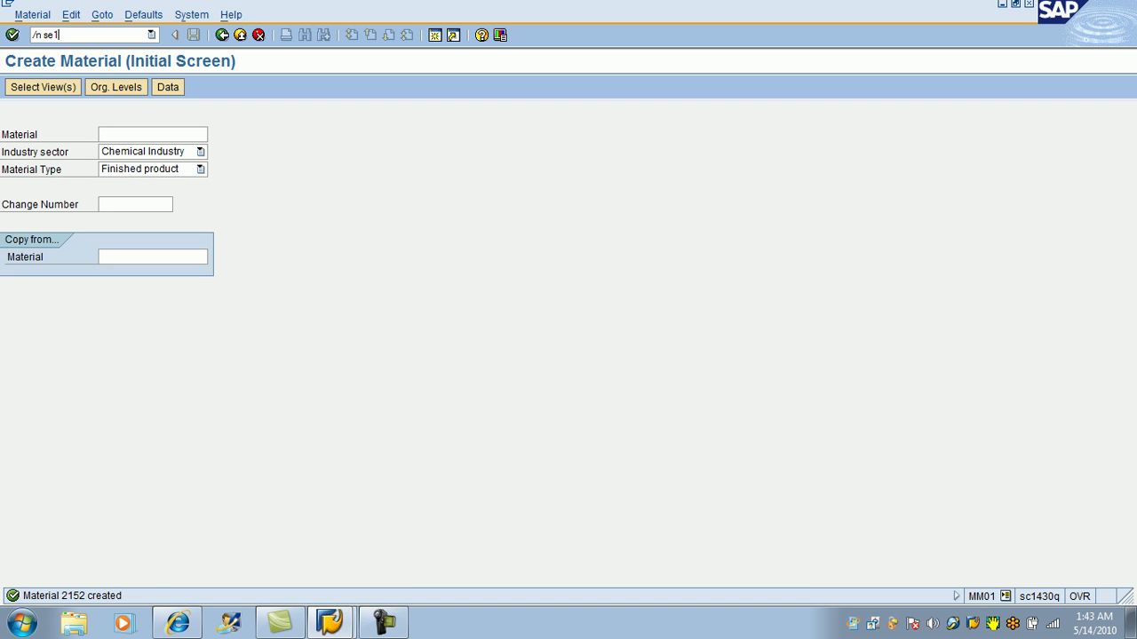
{"action": "type", "text": "6"}
{"action": "type", "text": "ma"}
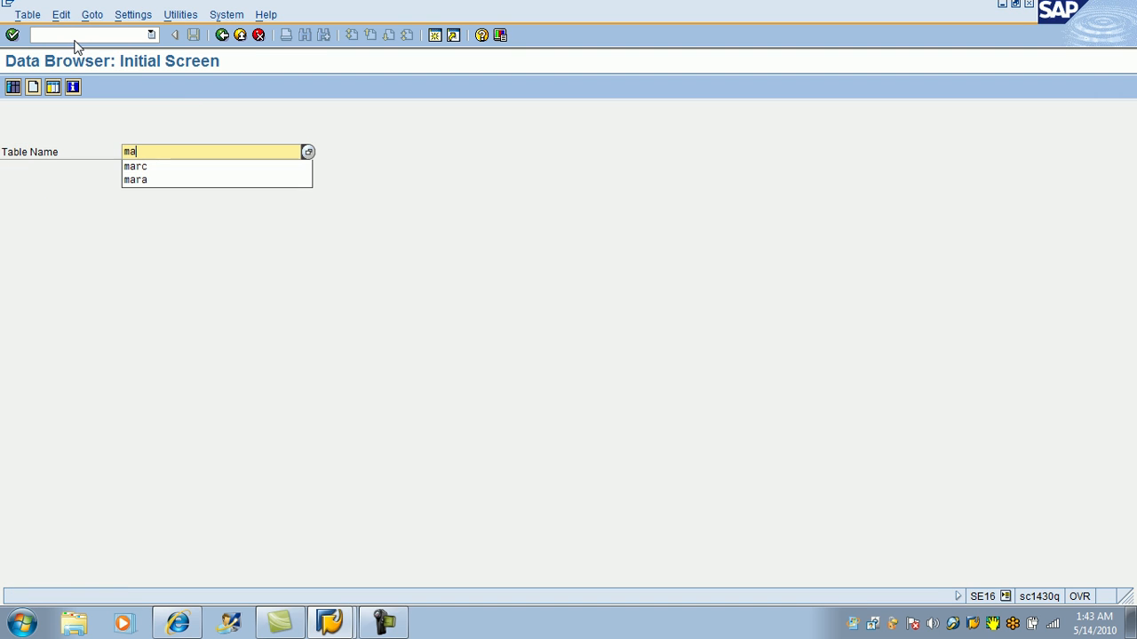
Query MARA filtered by creator WYVIL and creation date, then return to the Data Browser start.
{"action": "left_click", "coordinate": [135, 179]}
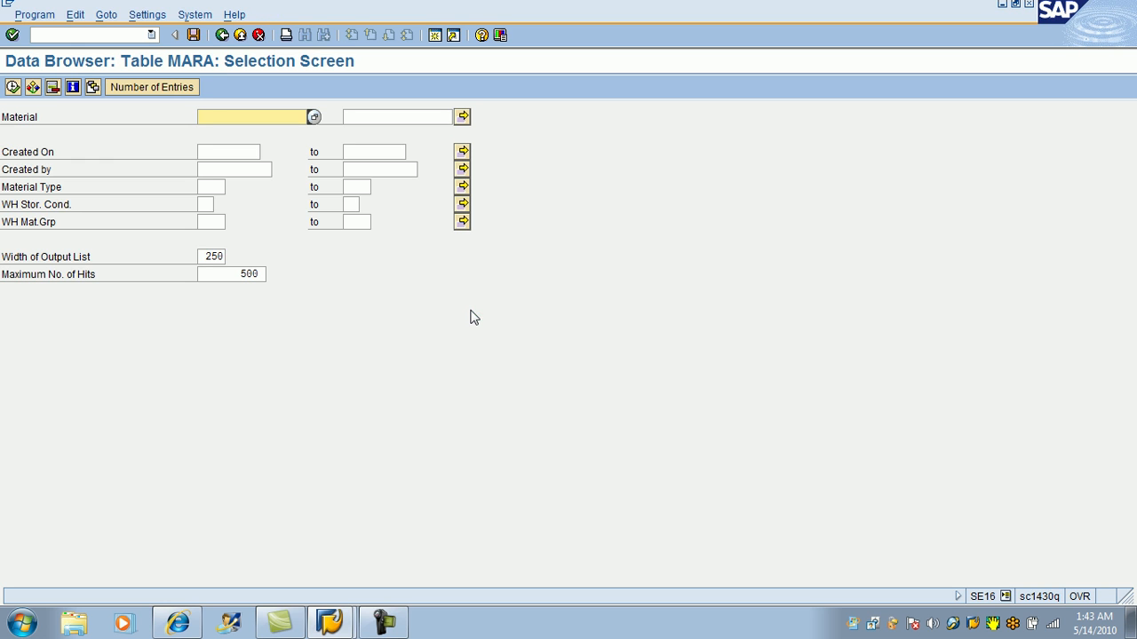
{"action": "left_click", "coordinate": [233, 169]}
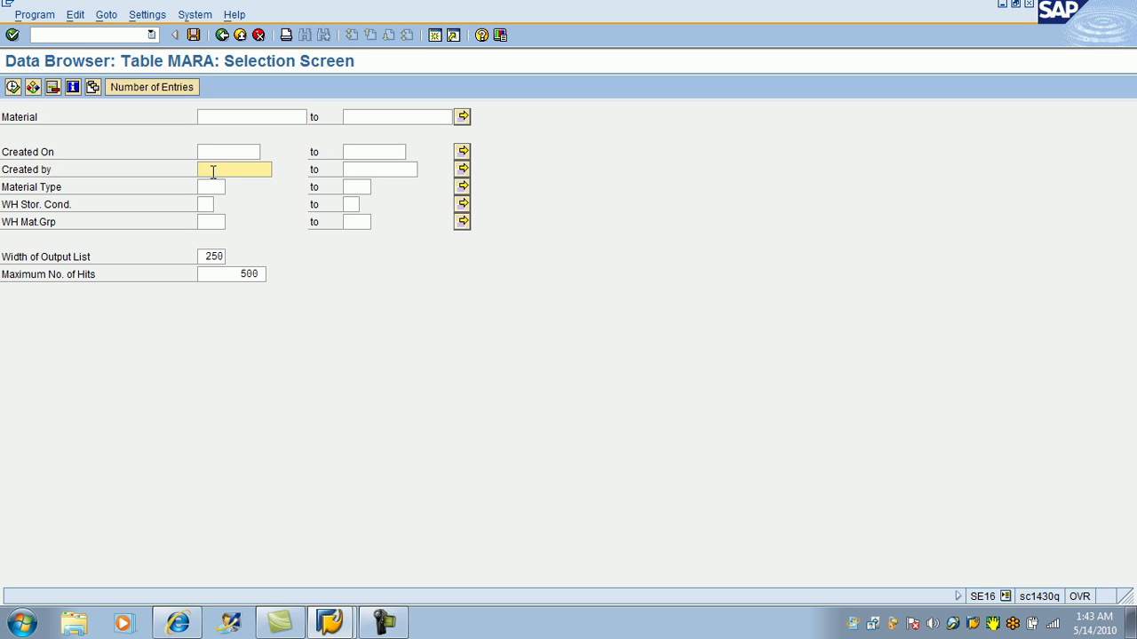
{"action": "type", "text": "wy"}
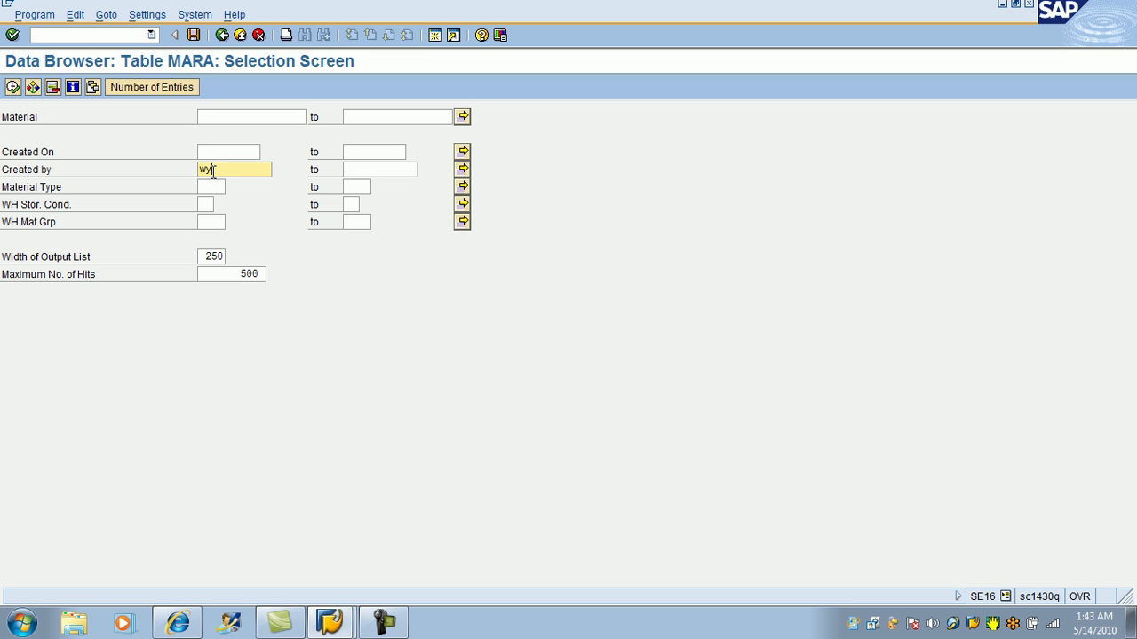
{"action": "type", "text": "11"}
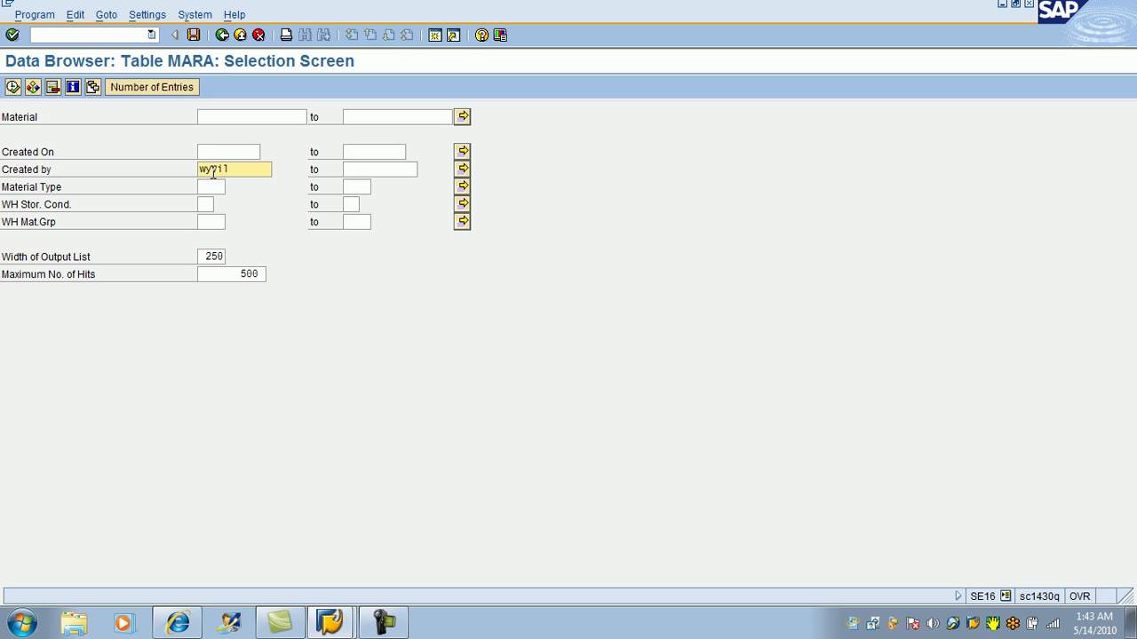
{"action": "left_click", "coordinate": [229, 151]}
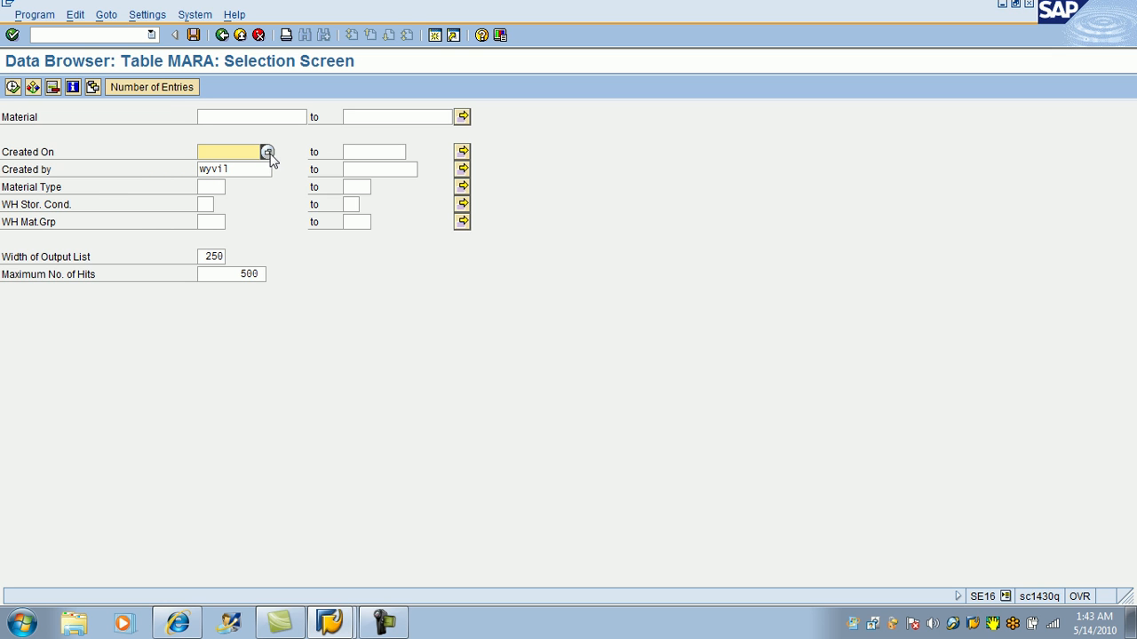
{"action": "left_click", "coordinate": [267, 152]}
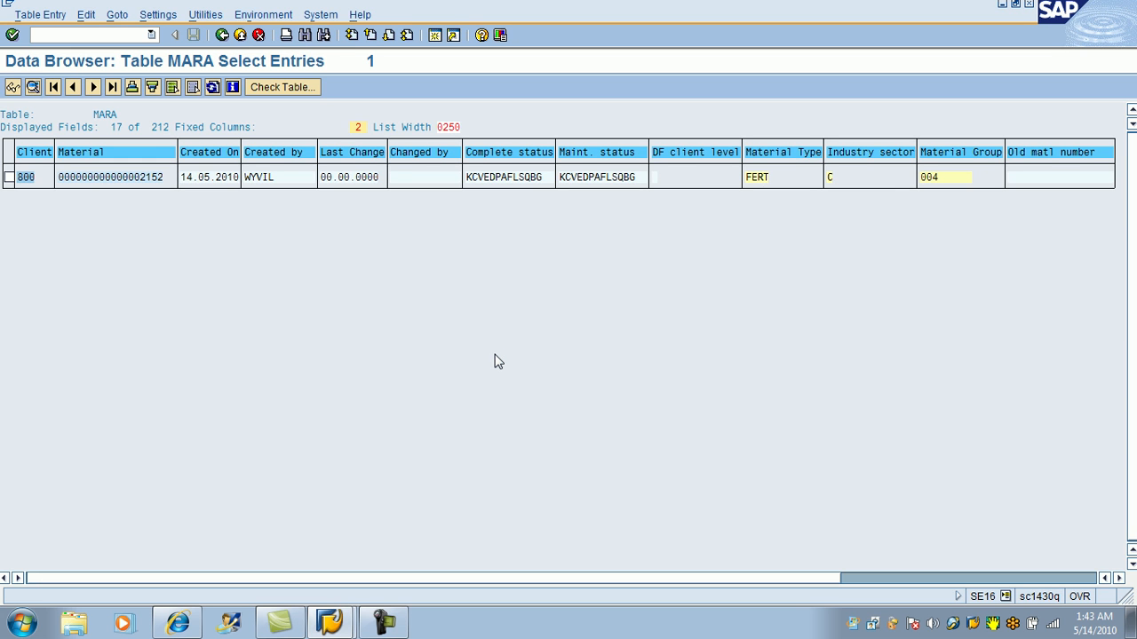
{"action": "mouse_move", "coordinate": [214, 189]}
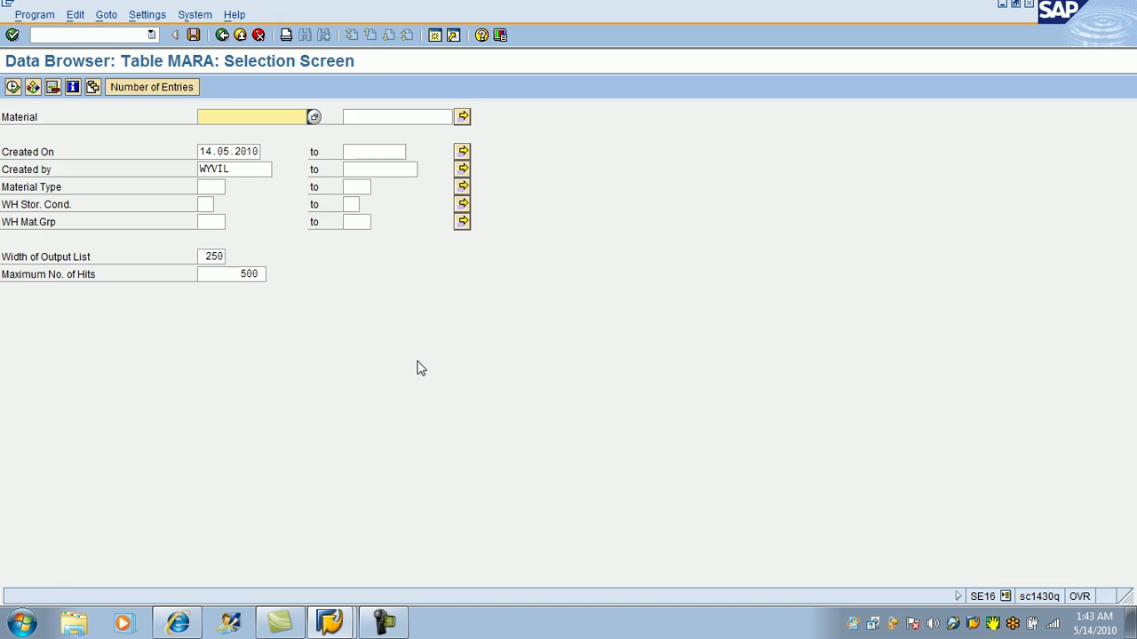
{"action": "left_click", "coordinate": [224, 35]}
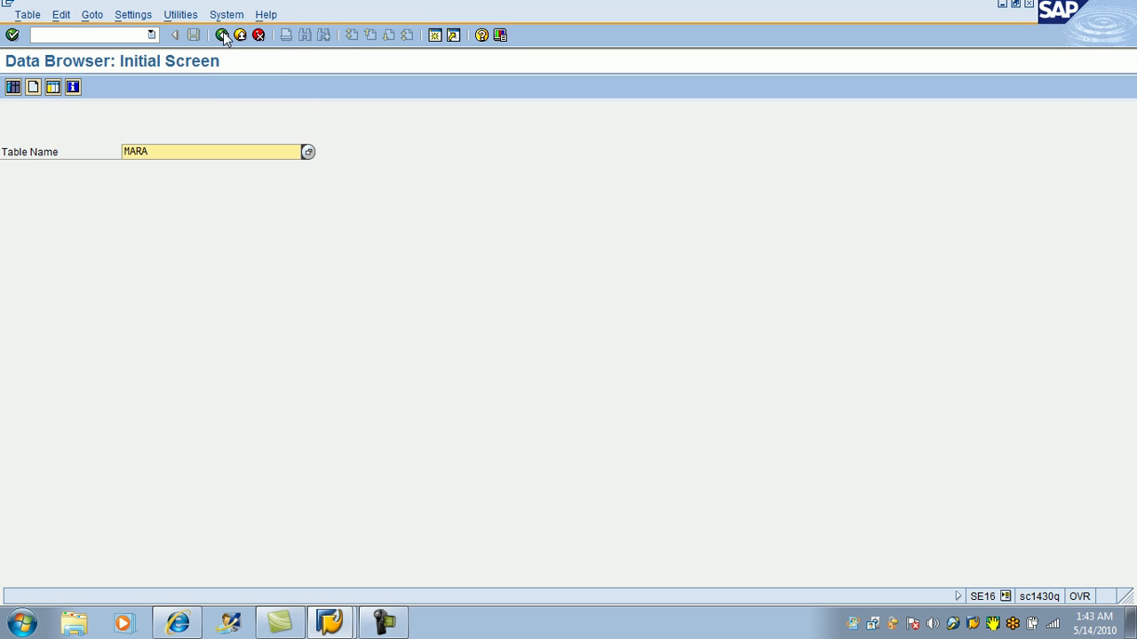
Return to SAP Easy Access and call up material 2152 in MM02 for view selection.
{"action": "left_click", "coordinate": [175, 35]}
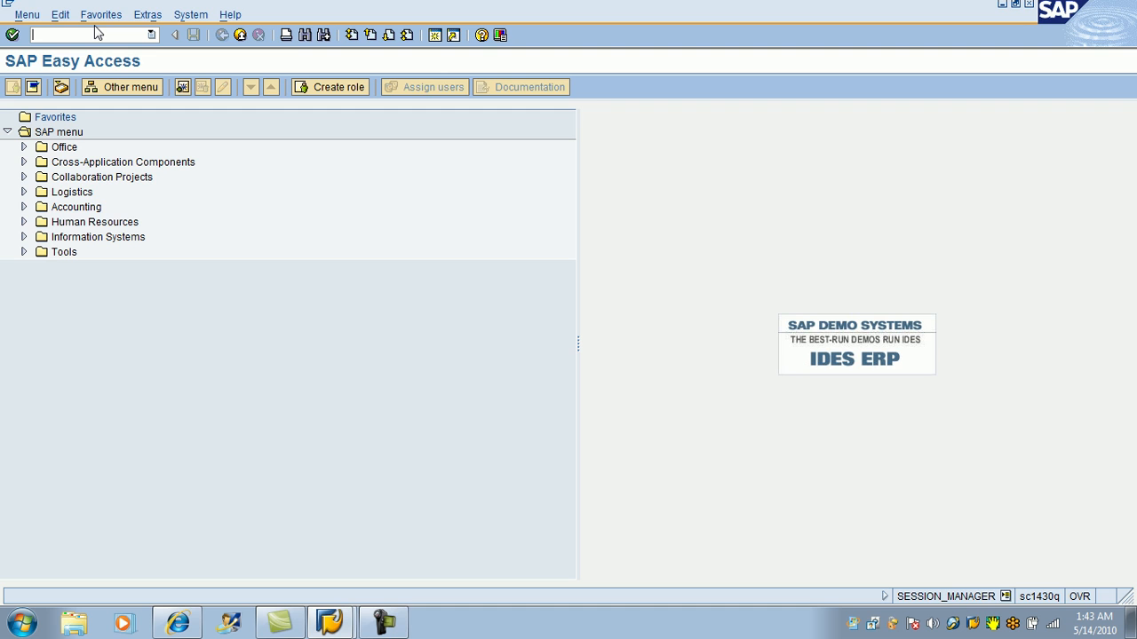
{"action": "type", "text": "m"}
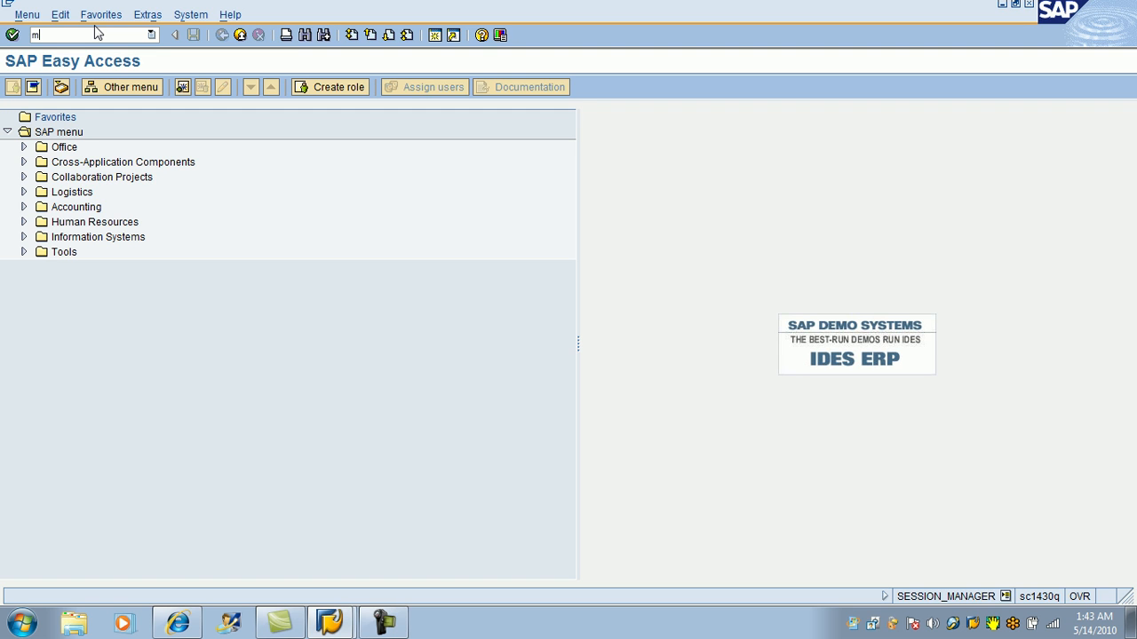
{"action": "type", "text": "m0"}
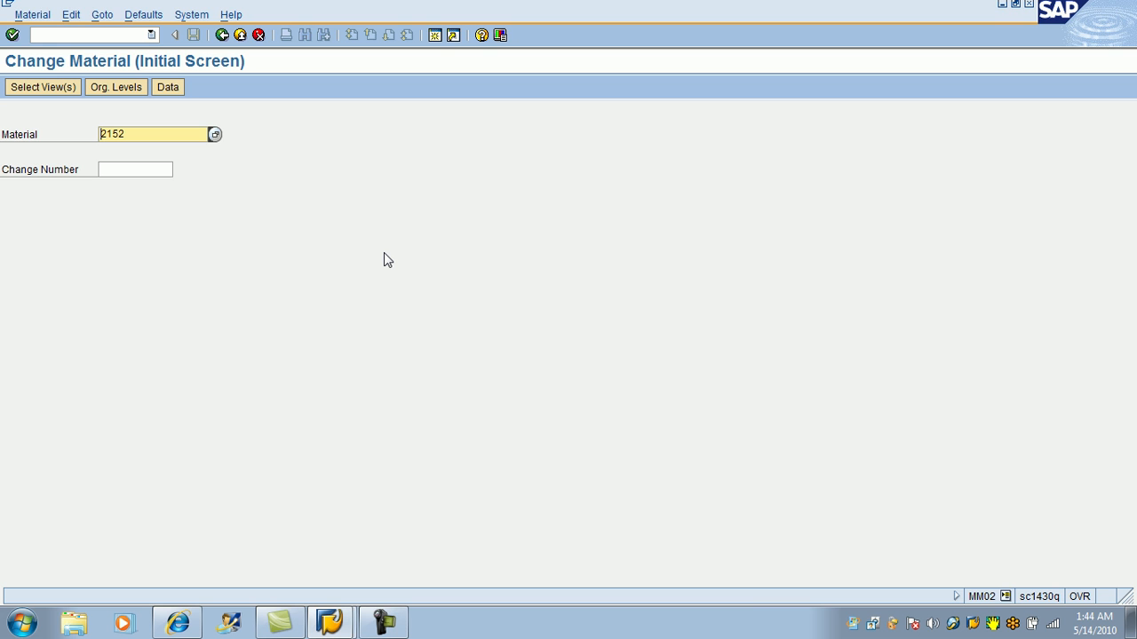
{"action": "left_click", "coordinate": [42, 86]}
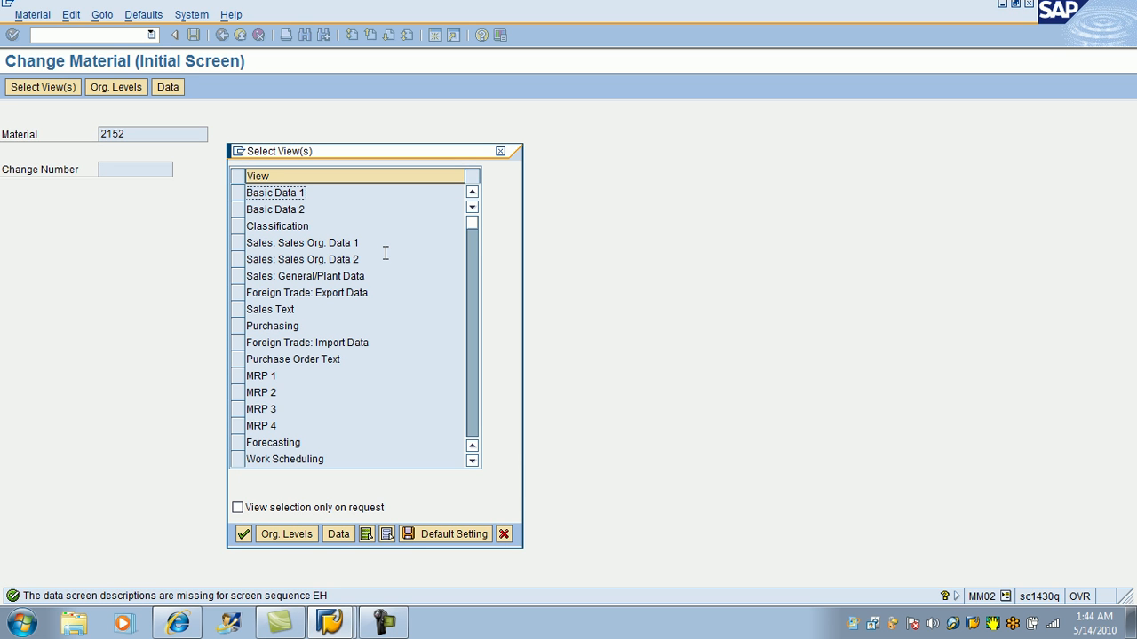
{"action": "mouse_move", "coordinate": [285, 440]}
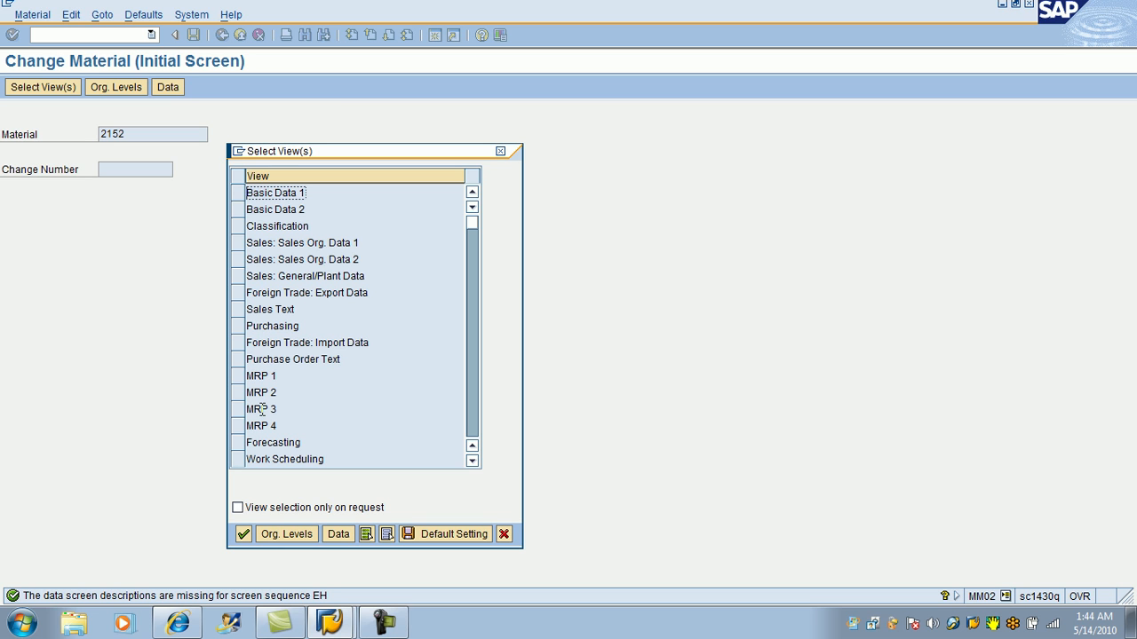
{"action": "mouse_move", "coordinate": [233, 322]}
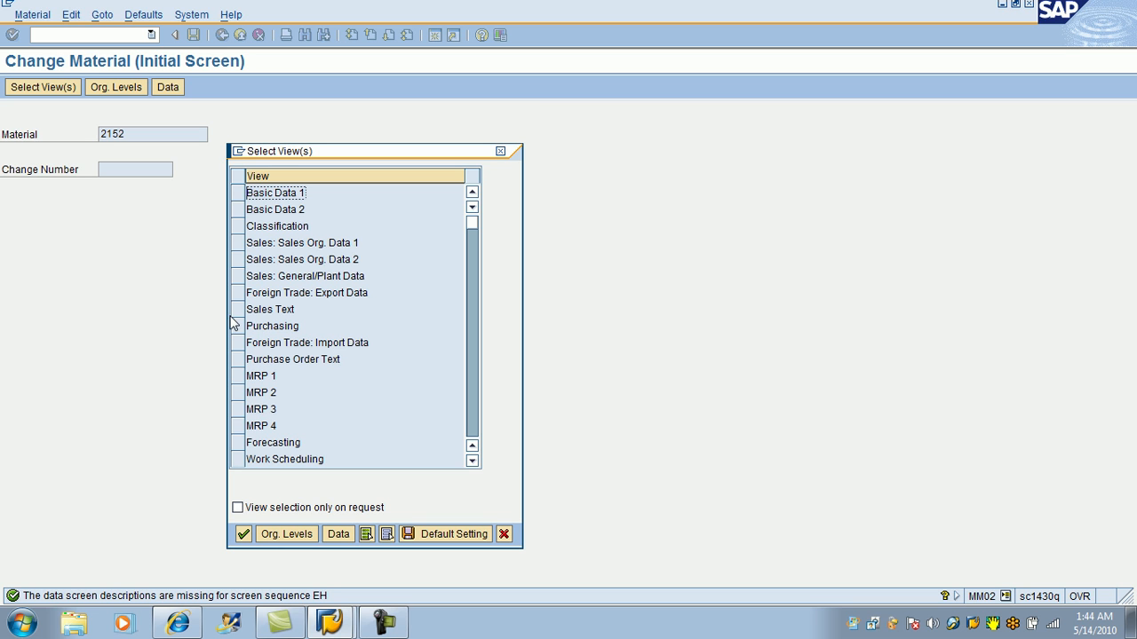
In Basic Data 1, rename material 2152 to Model T Car, set weights to 100 KG, and save.
{"action": "left_click", "coordinate": [276, 193]}
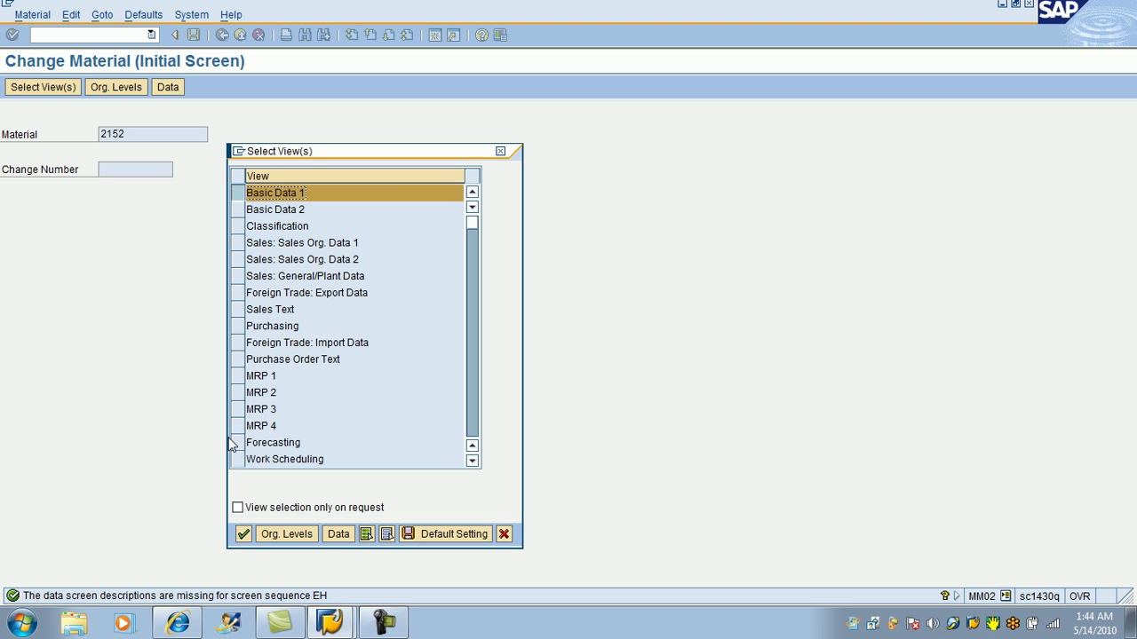
{"action": "mouse_move", "coordinate": [244, 534]}
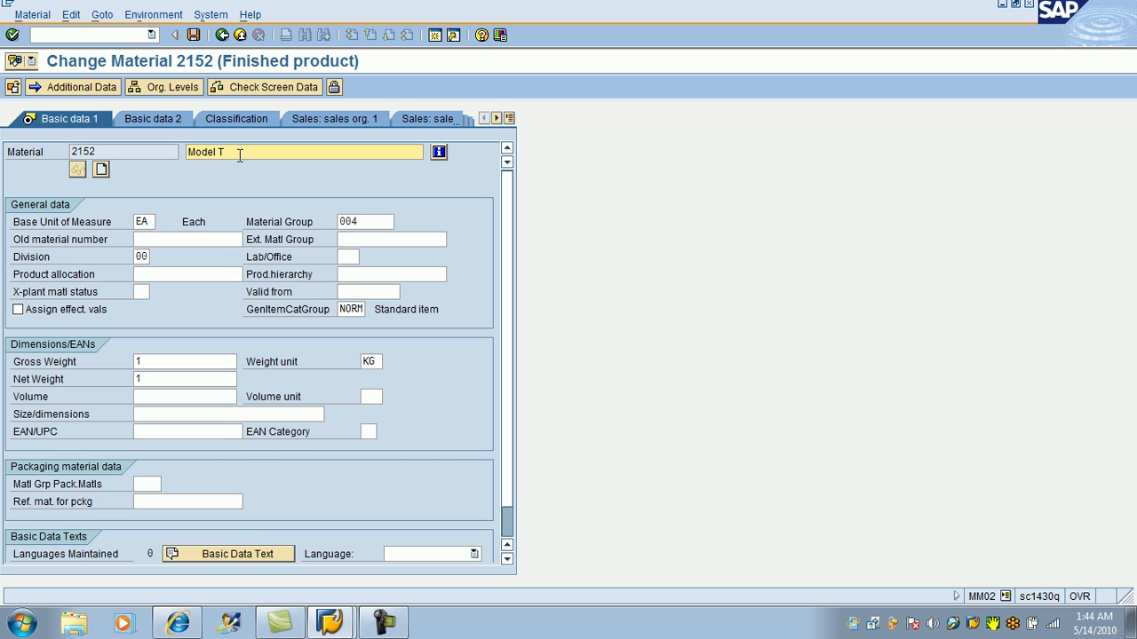
{"action": "type", "text": "Car"}
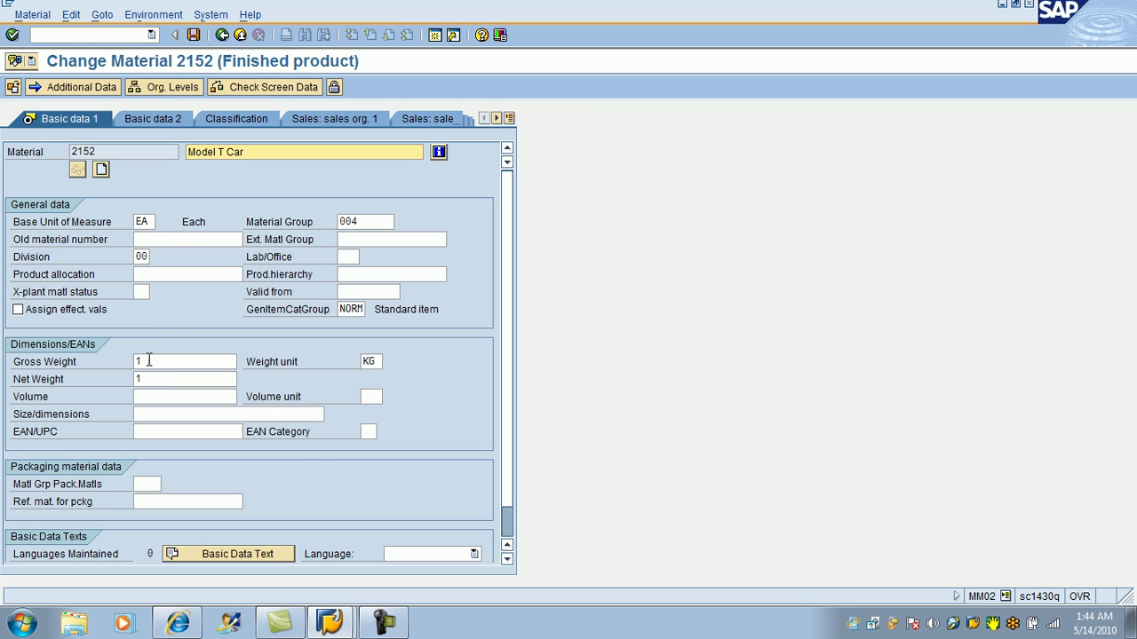
{"action": "left_click", "coordinate": [185, 360]}
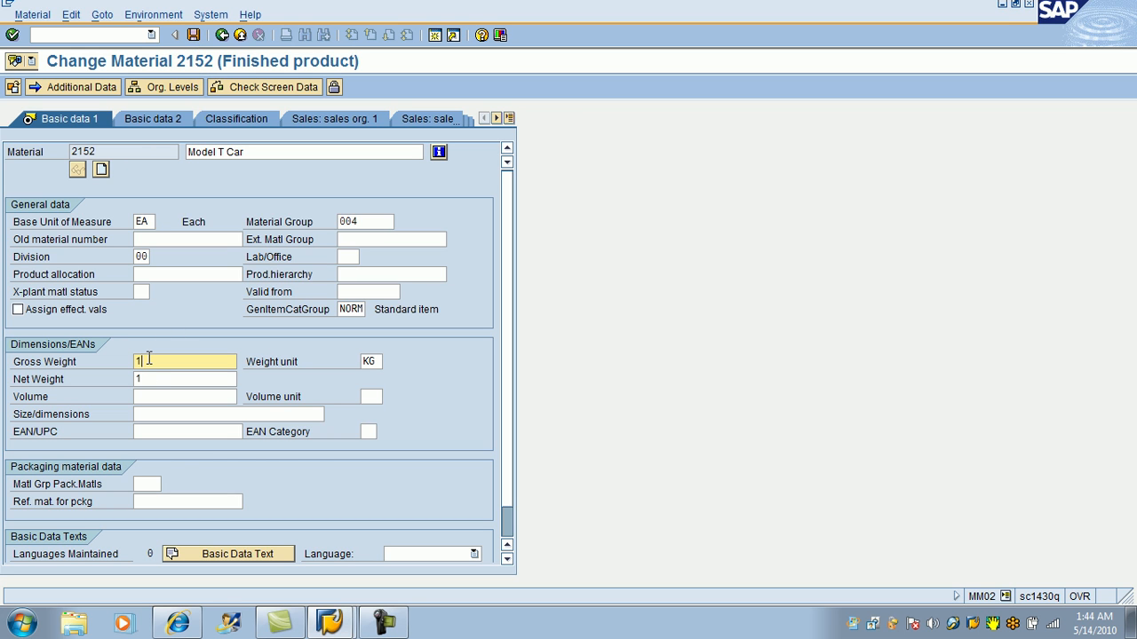
{"action": "type", "text": "00"}
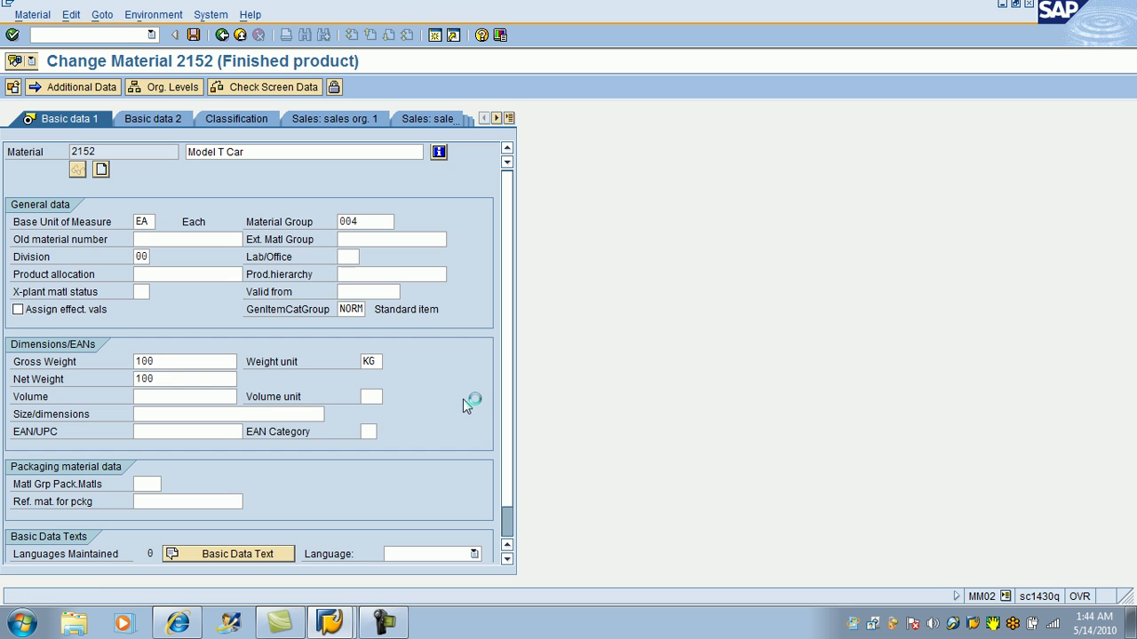
{"action": "left_click", "coordinate": [194, 35]}
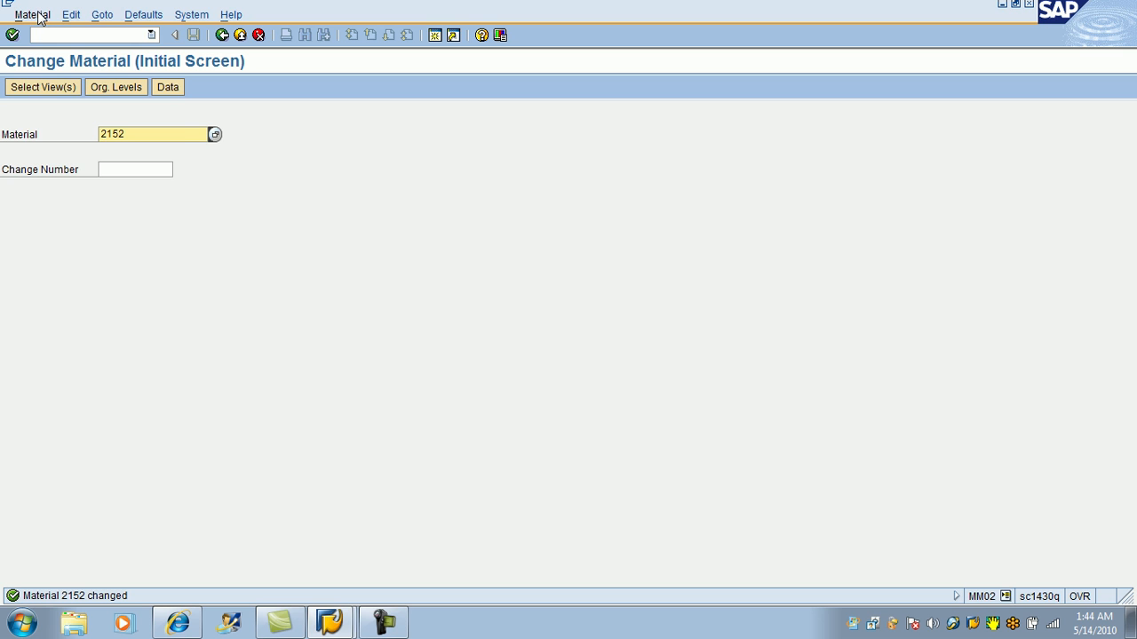
Display material 2152's Basic Data 1 view via Material > Display.
{"action": "left_click", "coordinate": [32, 15]}
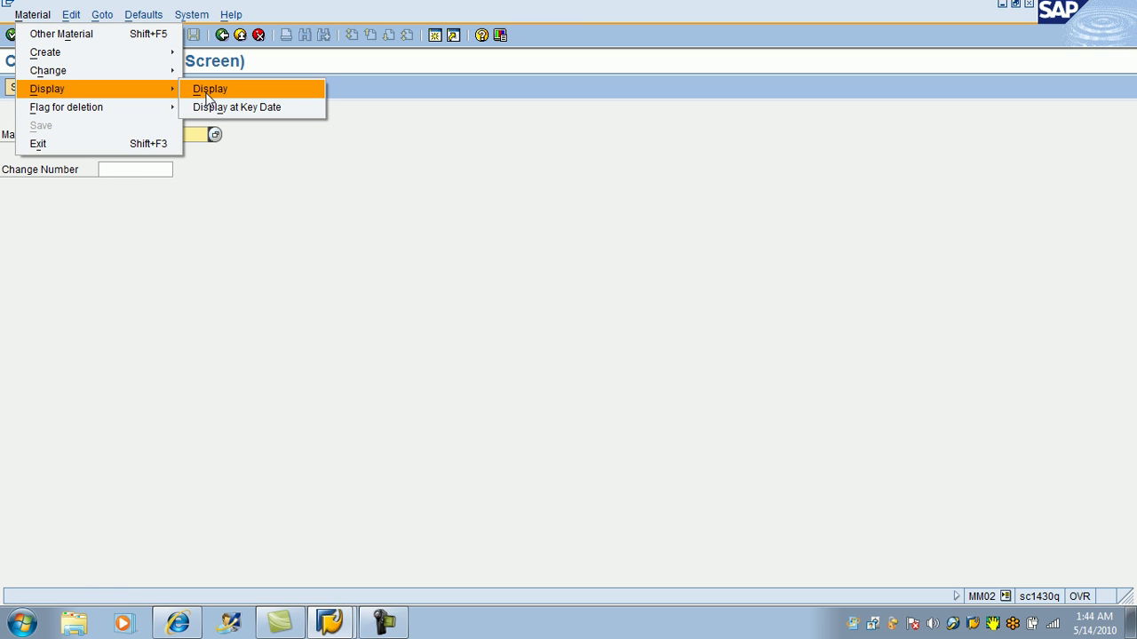
{"action": "left_click", "coordinate": [209, 88]}
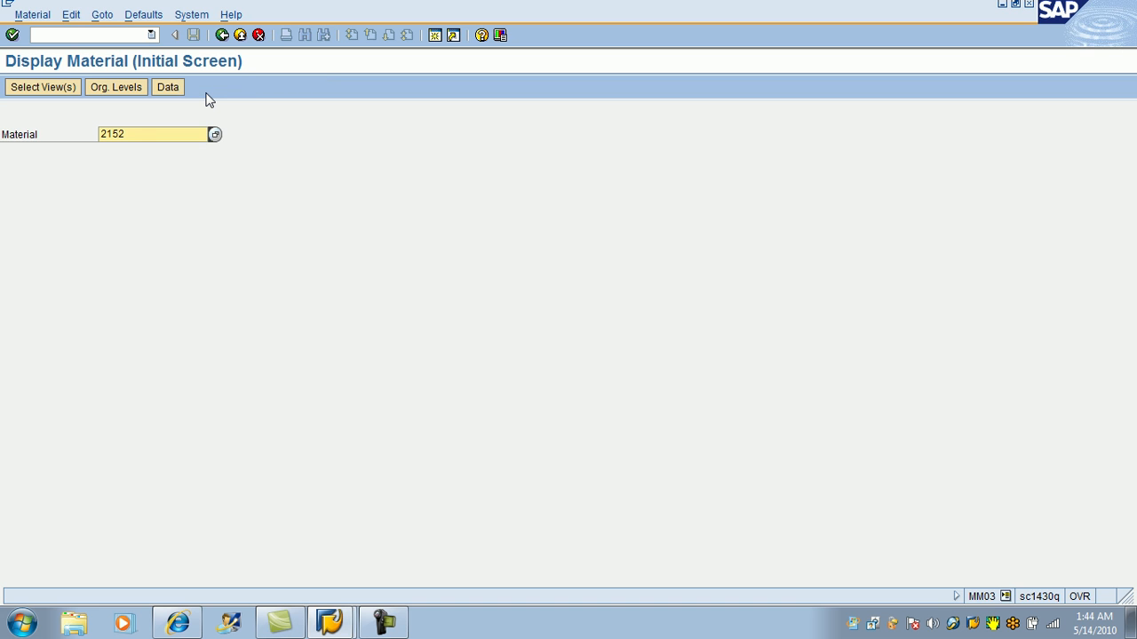
{"action": "left_click", "coordinate": [42, 87]}
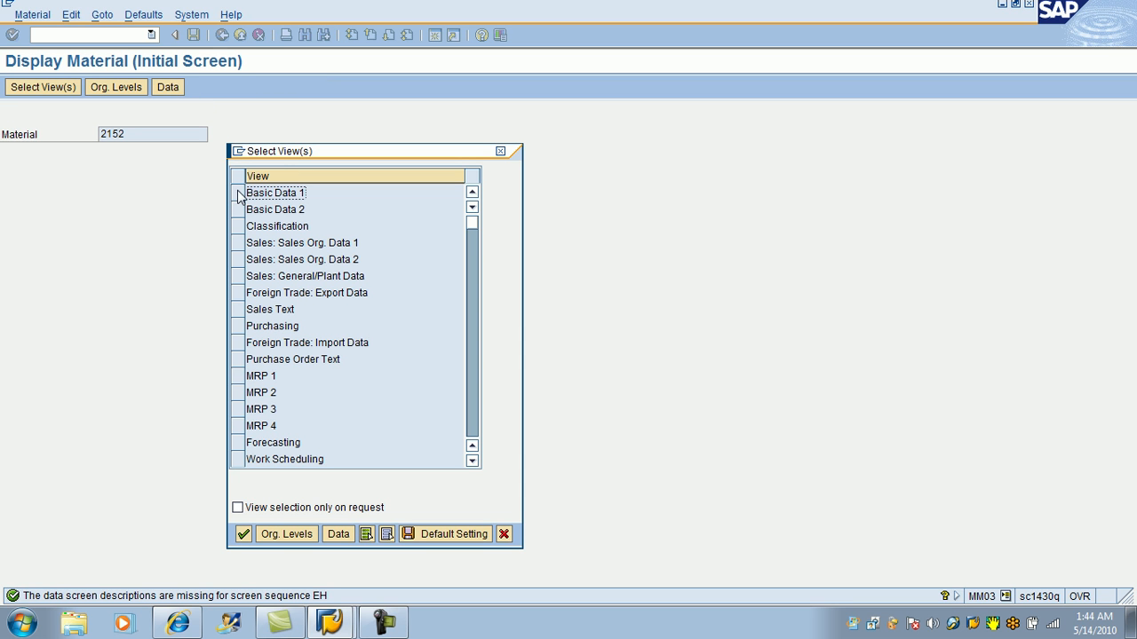
{"action": "left_click", "coordinate": [242, 533]}
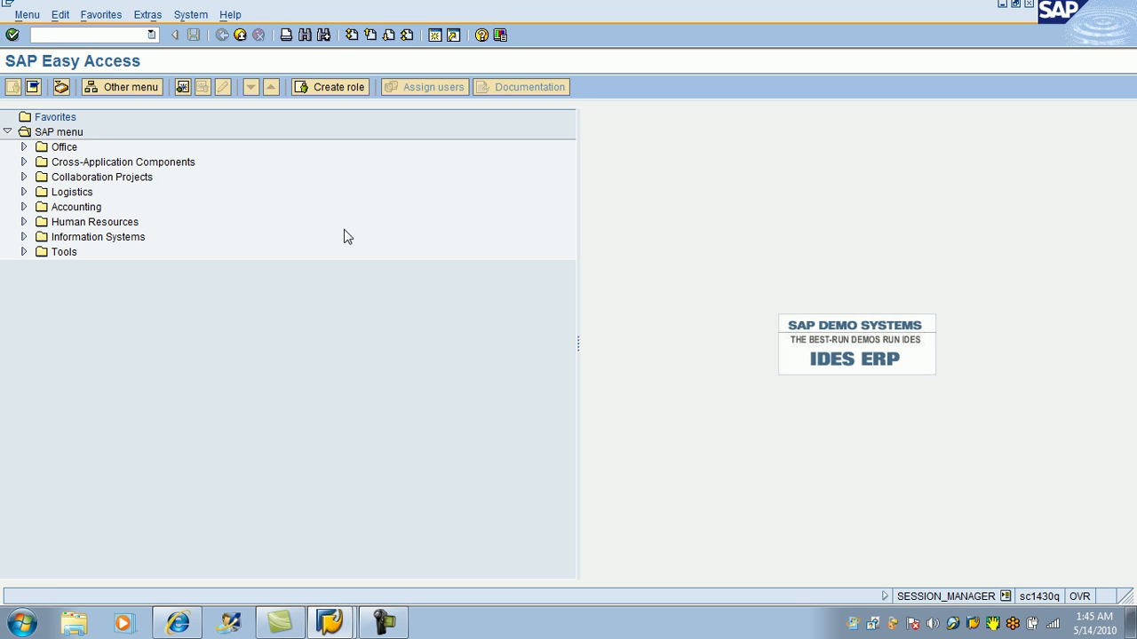
{"action": "mouse_move", "coordinate": [169, 297]}
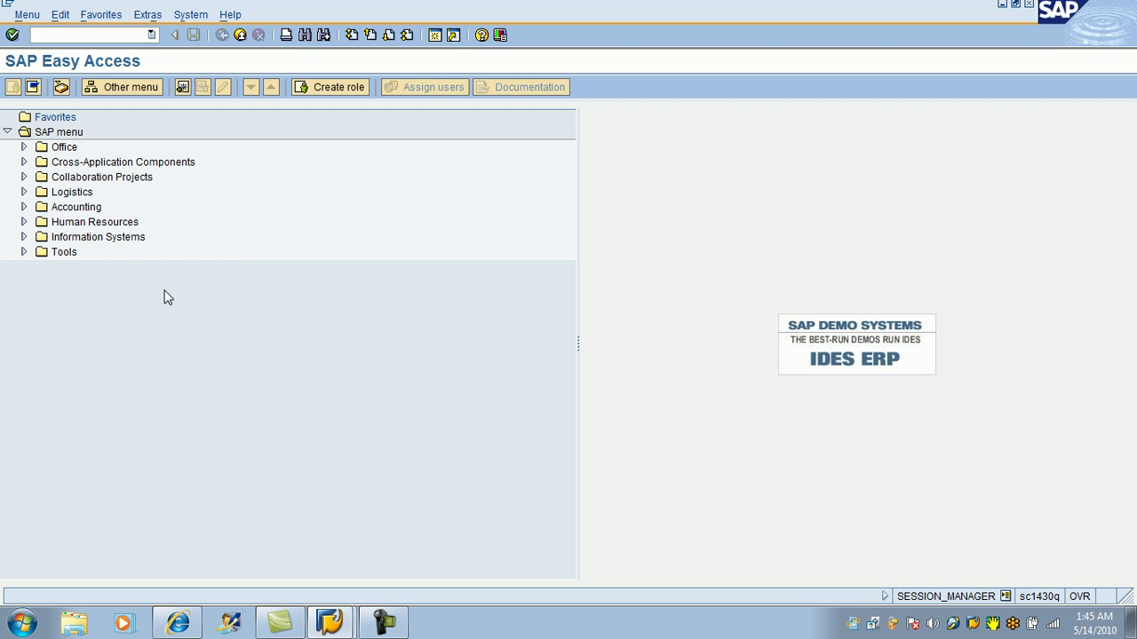
{"action": "mouse_move", "coordinate": [58, 48]}
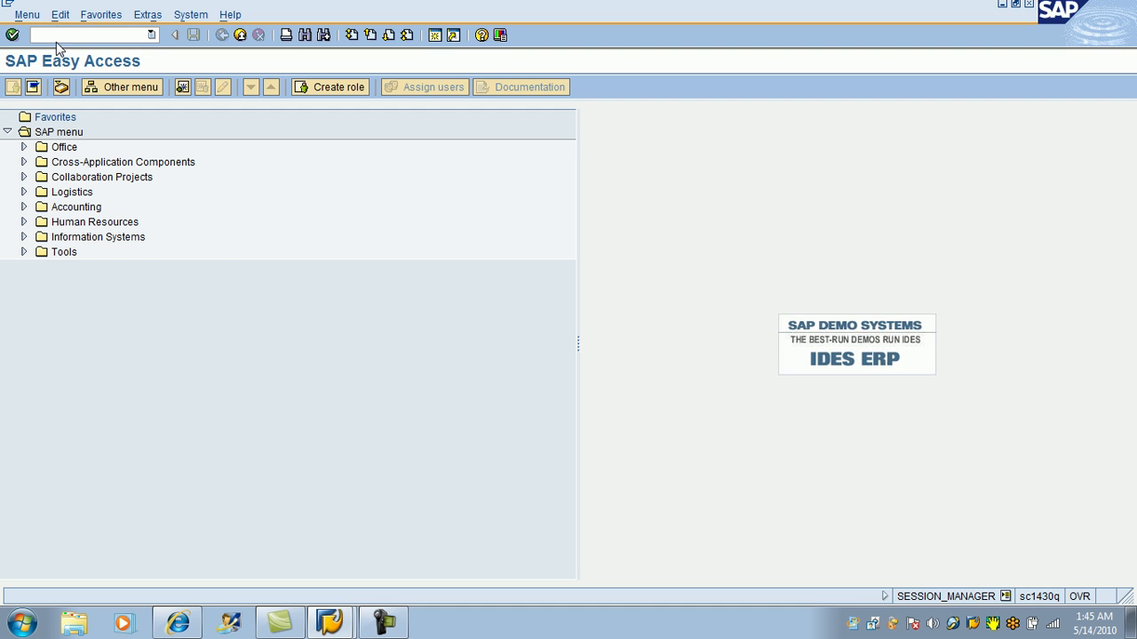
{"action": "mouse_move", "coordinate": [27, 221]}
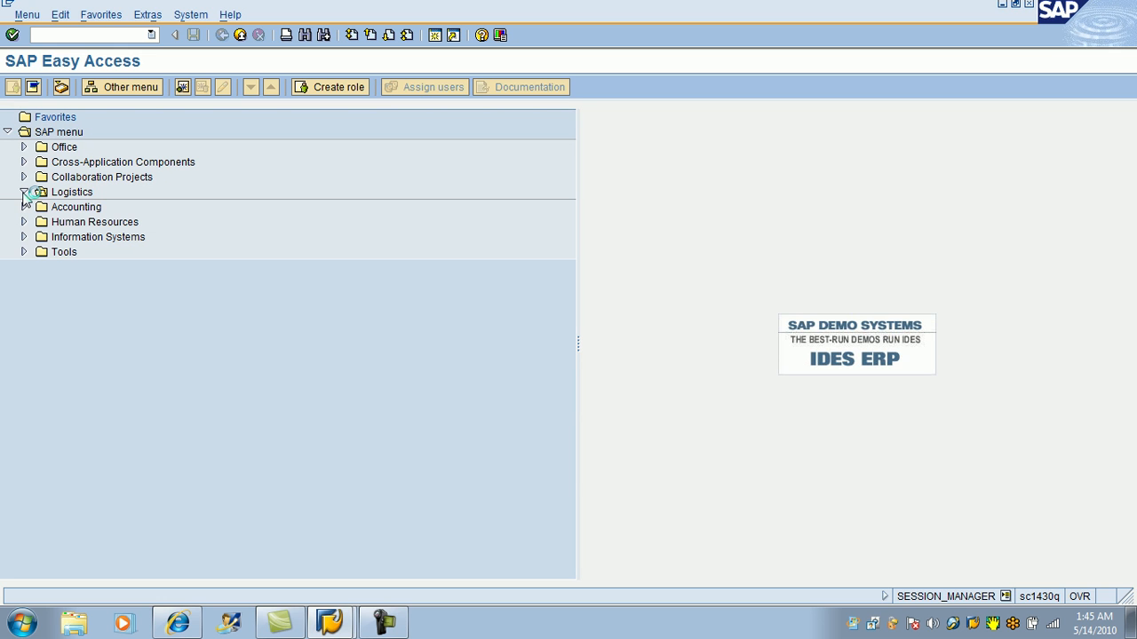
Expand Materials Management > Material Master > Create (General) and select MM01 - Immediately.
{"action": "left_click", "coordinate": [24, 191]}
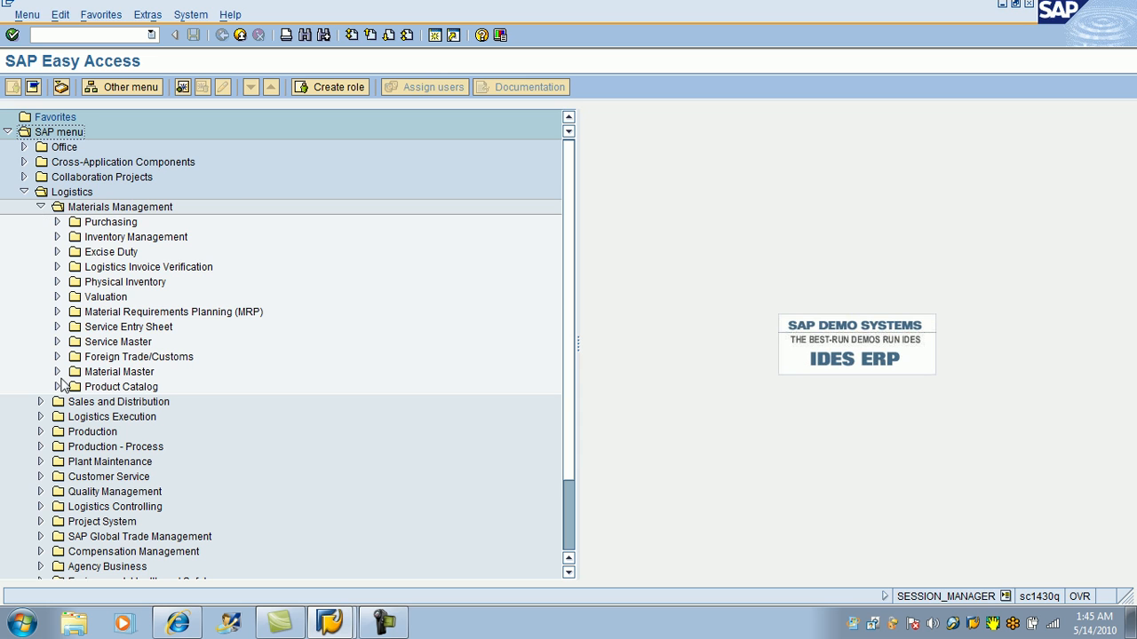
{"action": "left_click", "coordinate": [58, 371]}
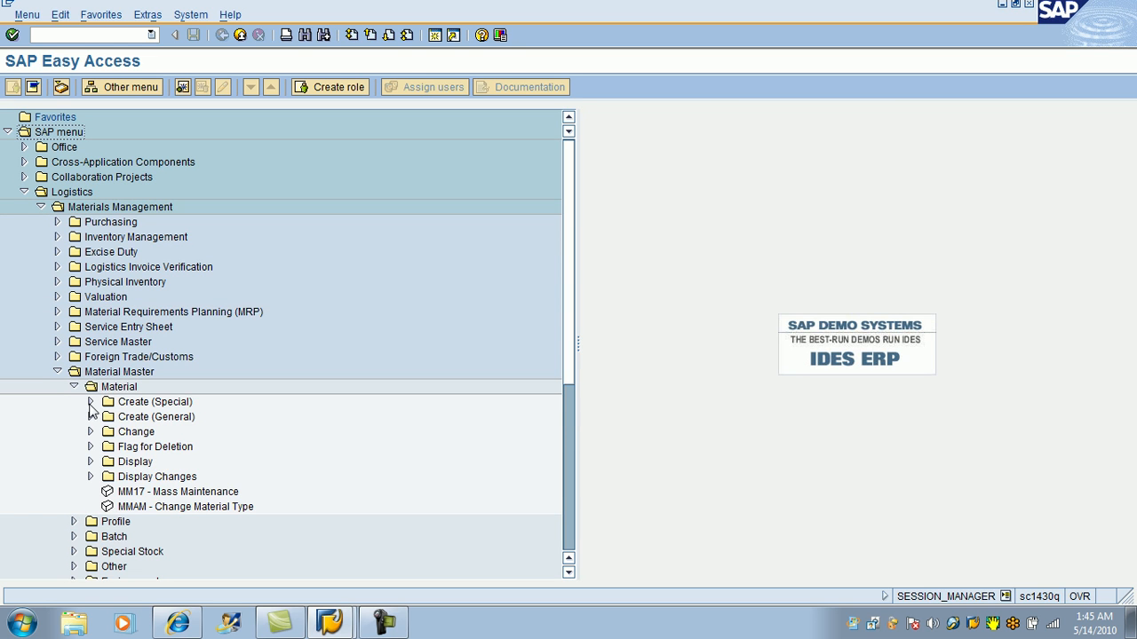
{"action": "left_click", "coordinate": [90, 417]}
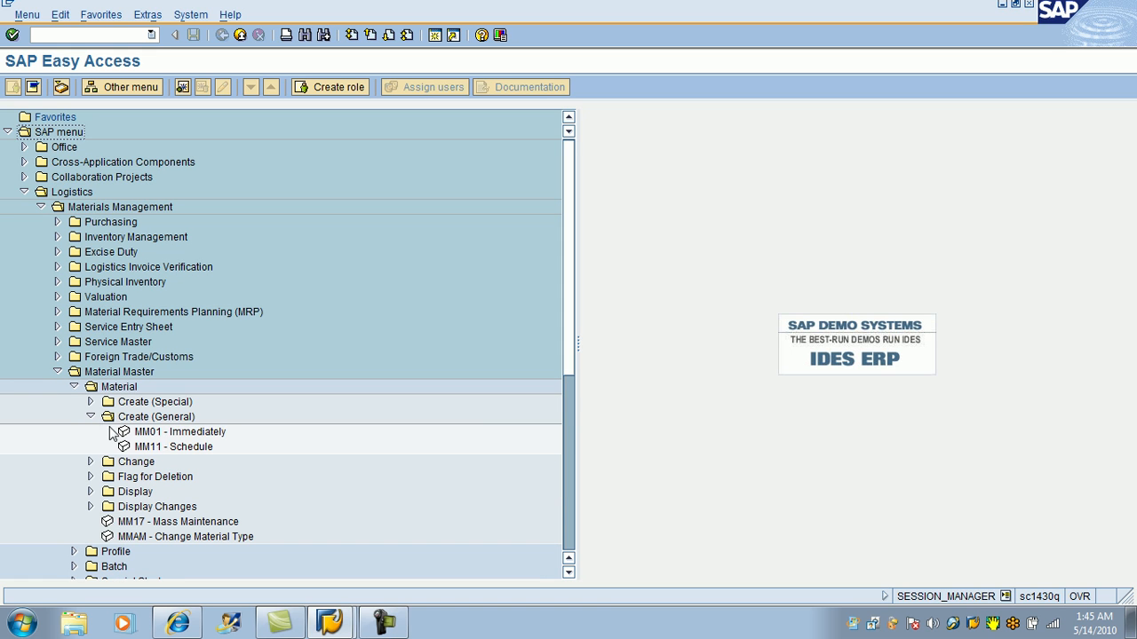
{"action": "left_click", "coordinate": [181, 432]}
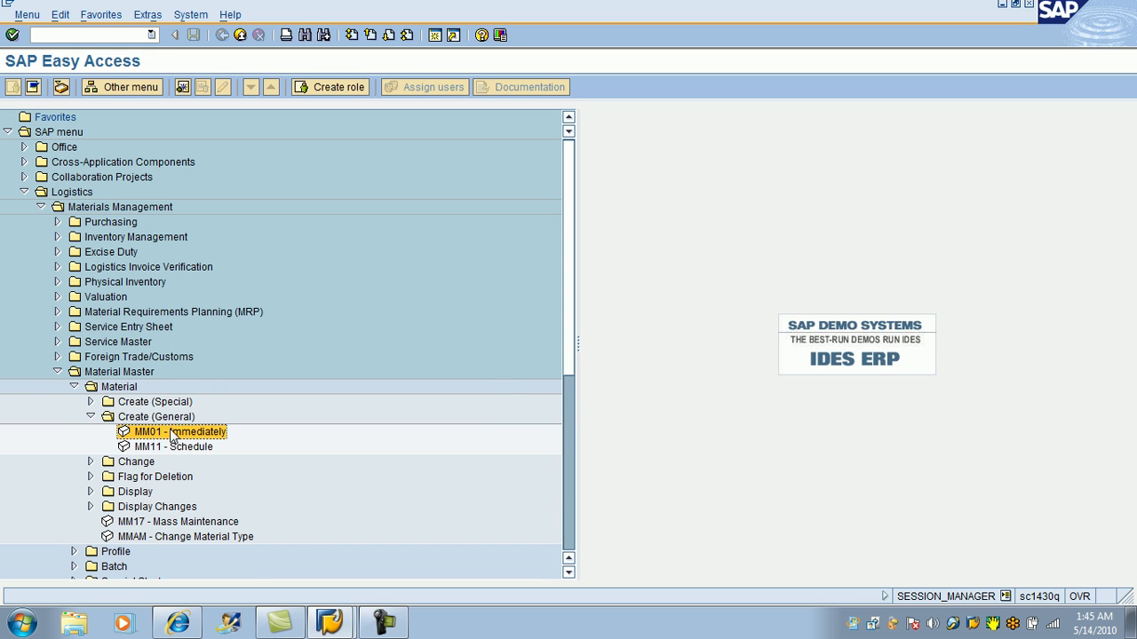
{"action": "mouse_move", "coordinate": [244, 8]}
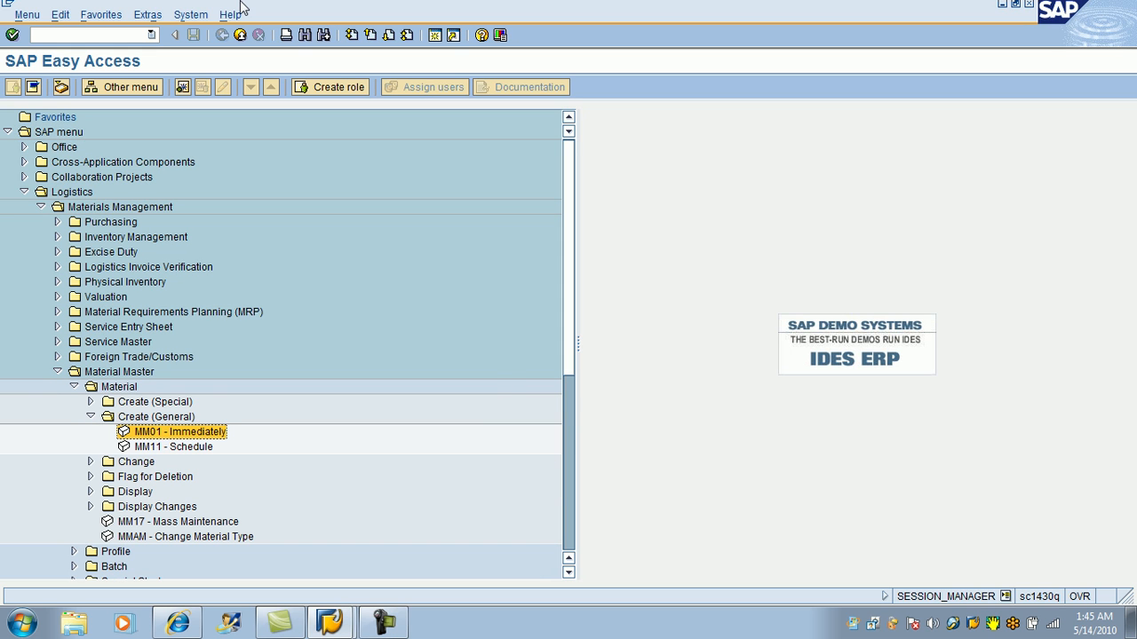
{"action": "mouse_move", "coordinate": [313, 161]}
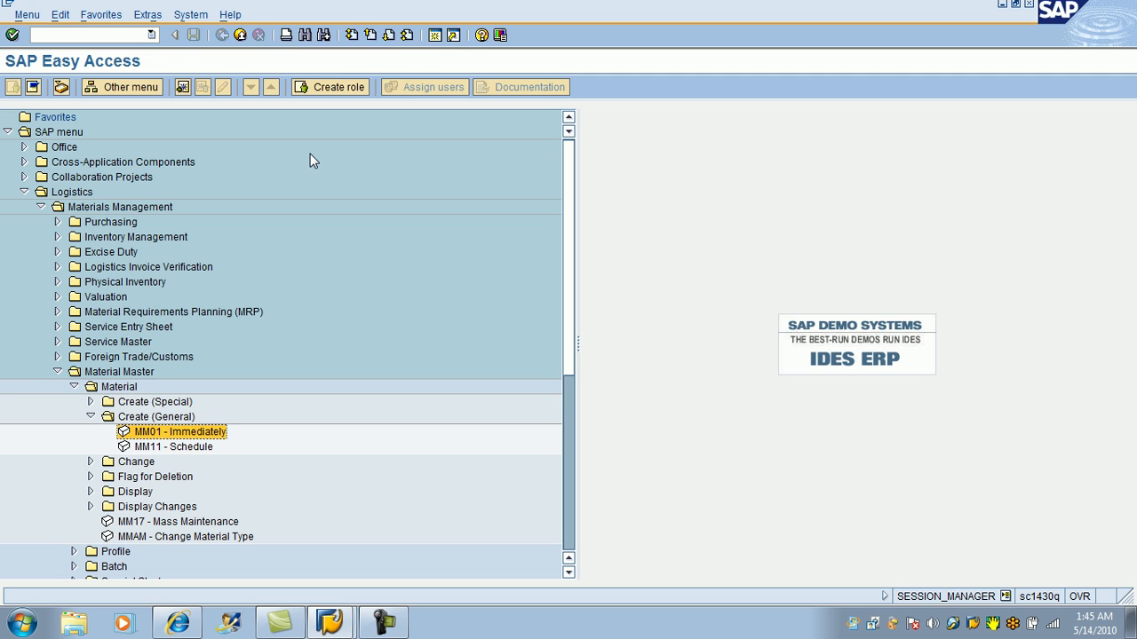